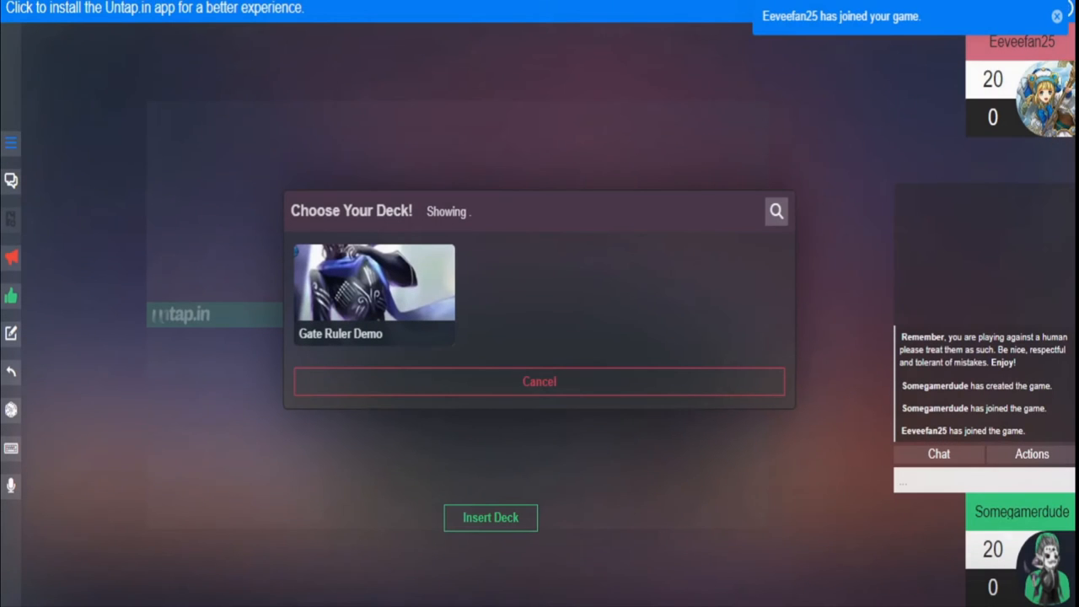
Choose the Gate Ruler Demo deck and insert it onto your side of the board
left_click(374, 283)
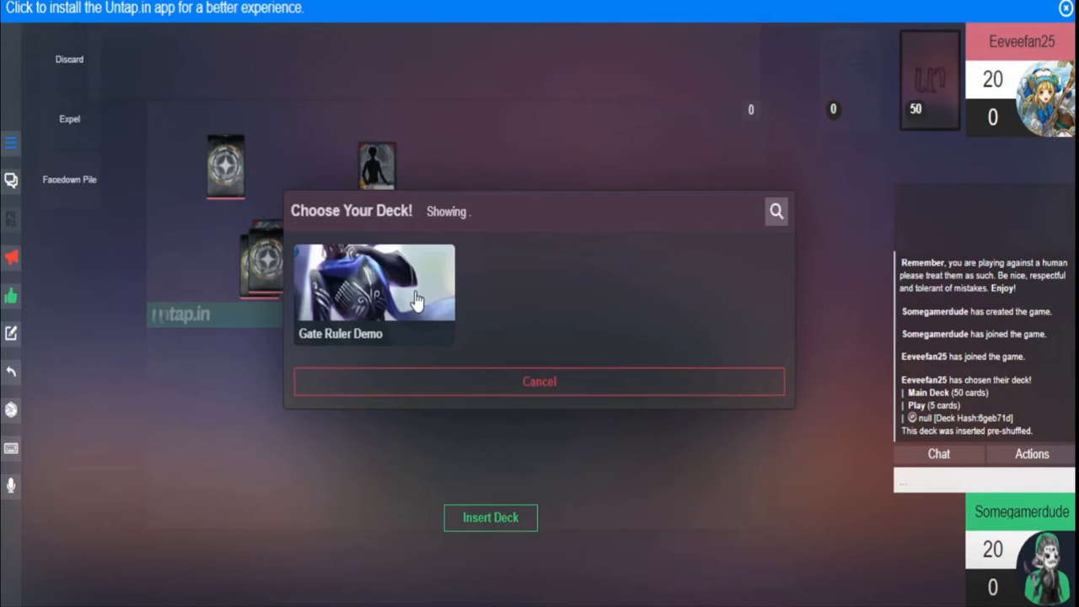
left_click(374, 286)
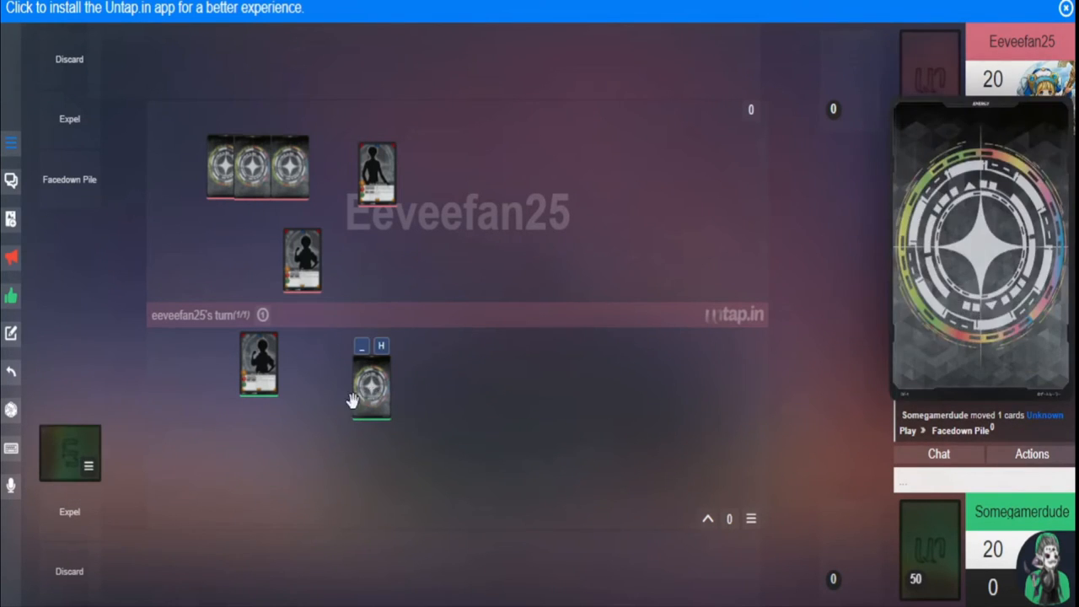
mouse_move(379, 387)
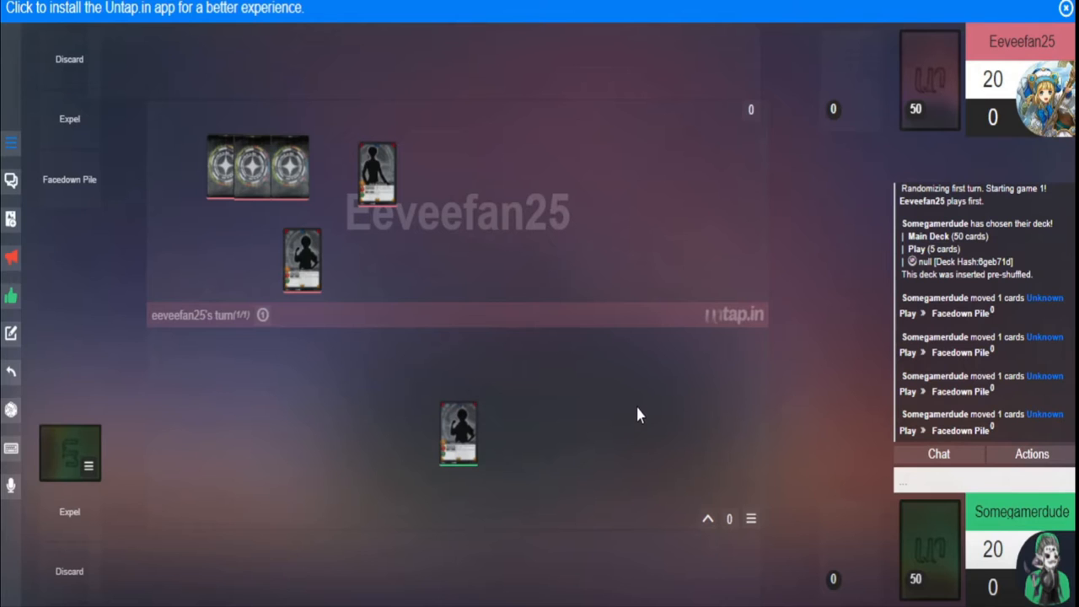
mouse_move(627, 413)
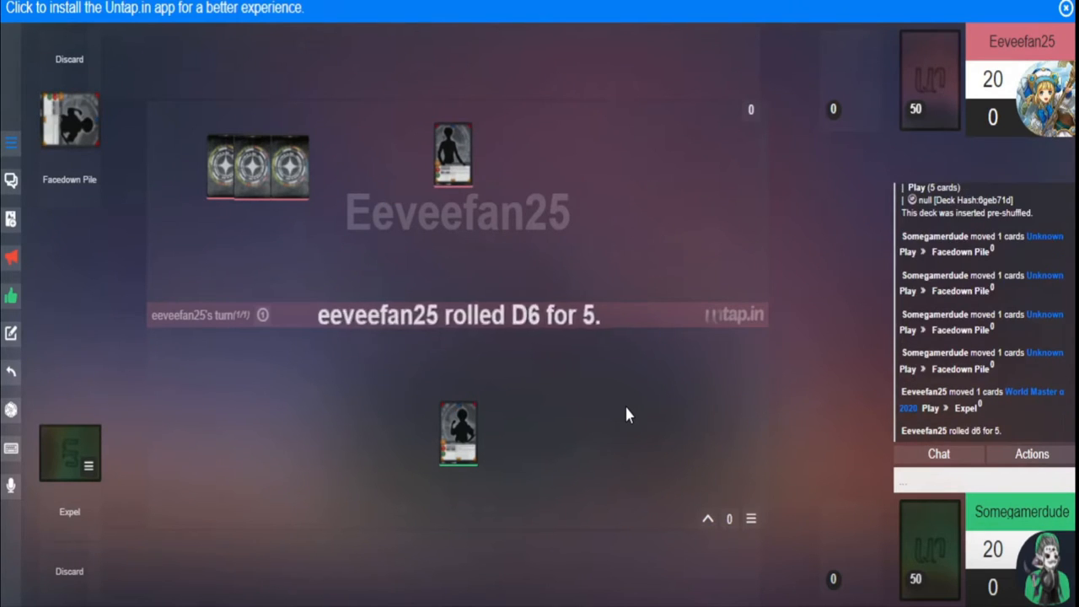
mouse_move(320, 369)
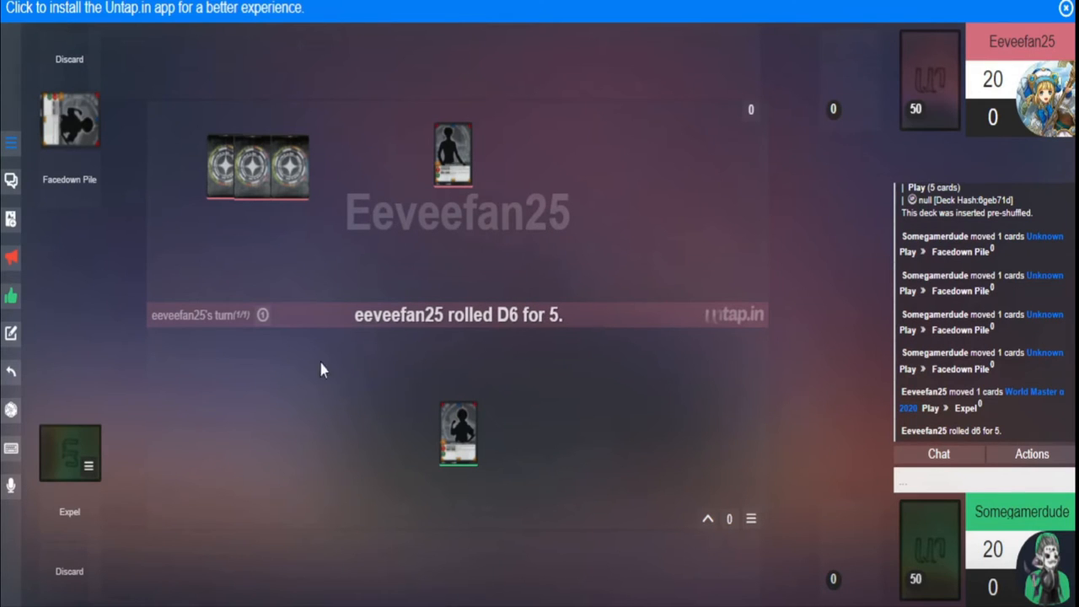
Roll a D6 from the dice menu to compare against the opponent's roll of 5
left_click(11, 410)
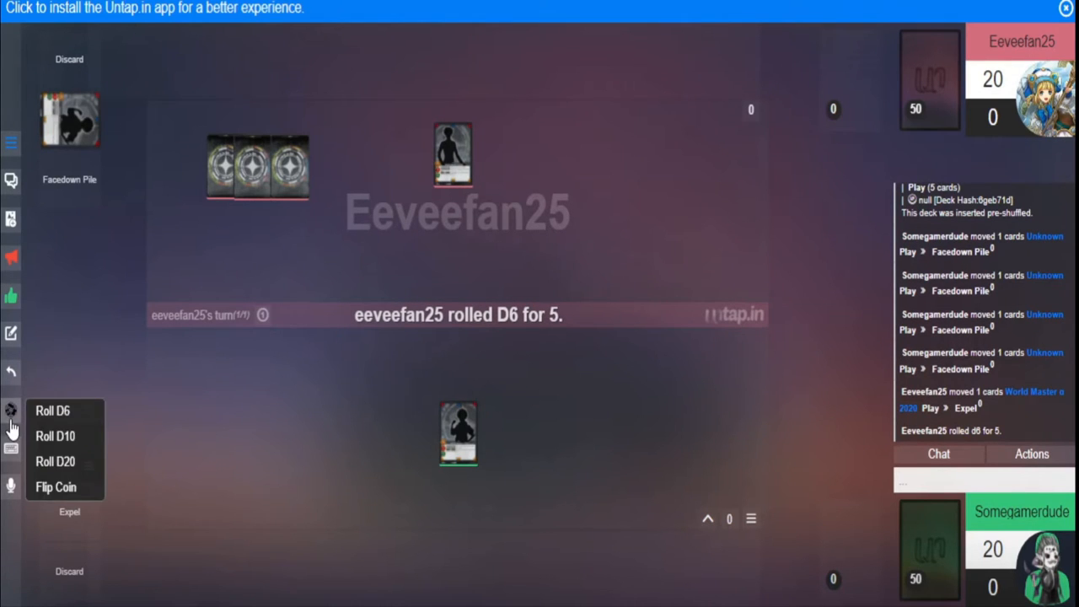
left_click(52, 411)
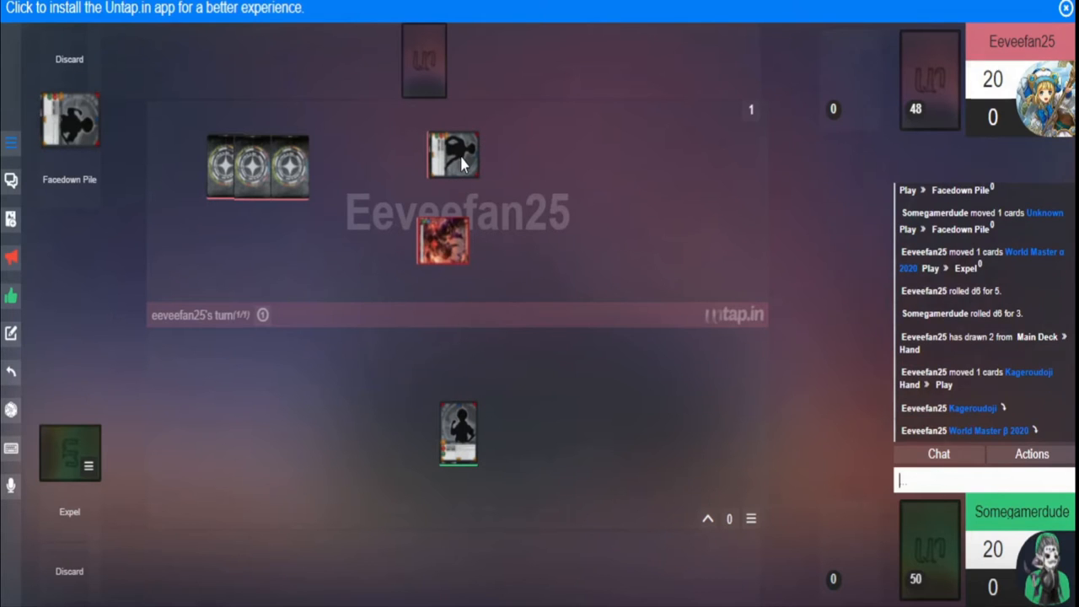
mouse_move(761, 450)
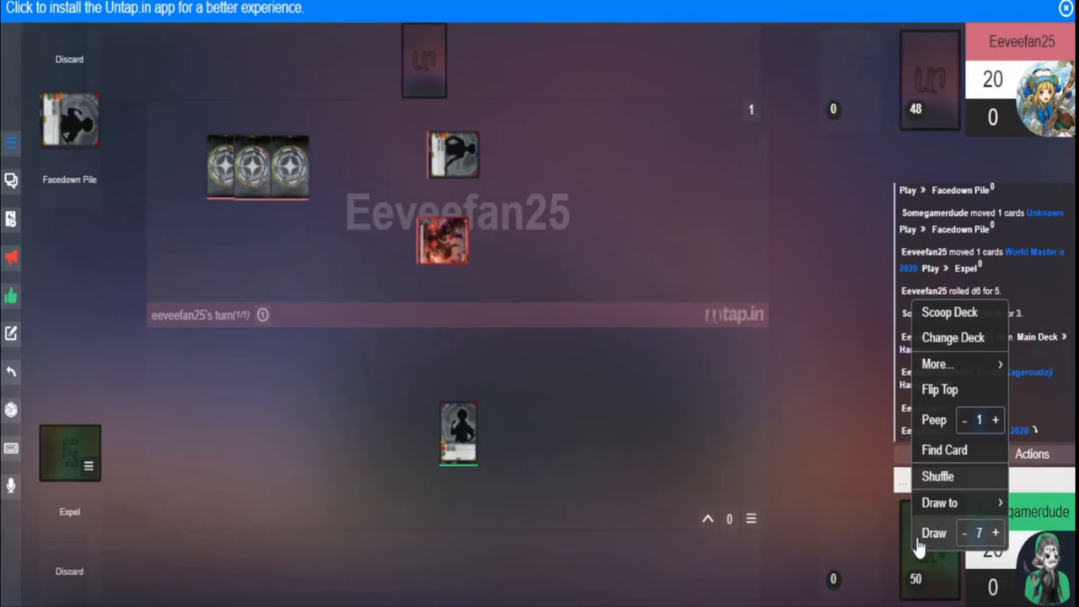
Draw the top deck cards straight into play and send 'no counters' in chat
left_click(934, 533)
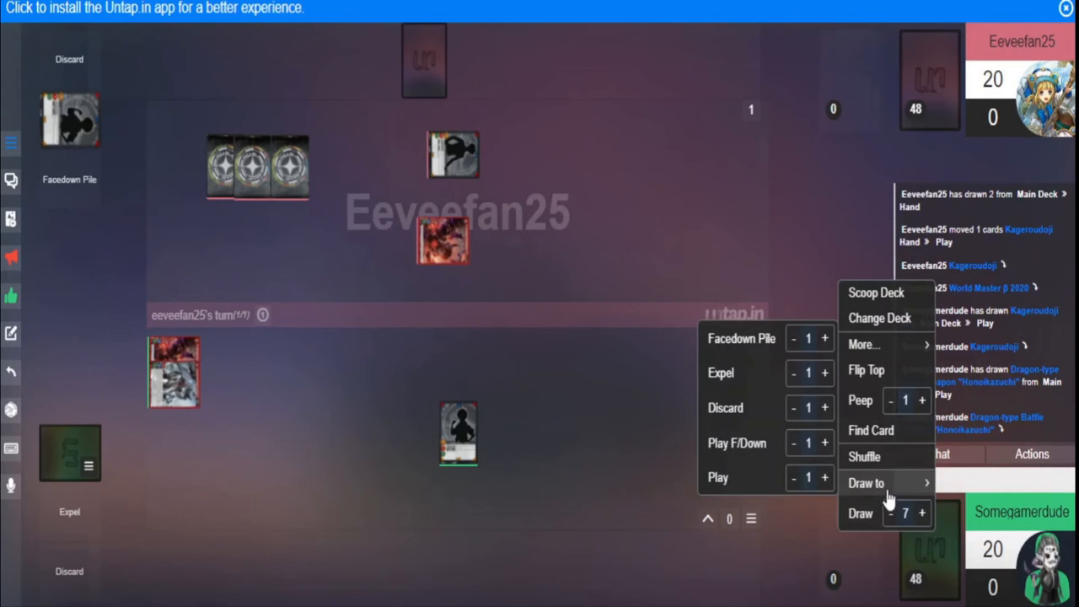
left_click(860, 512)
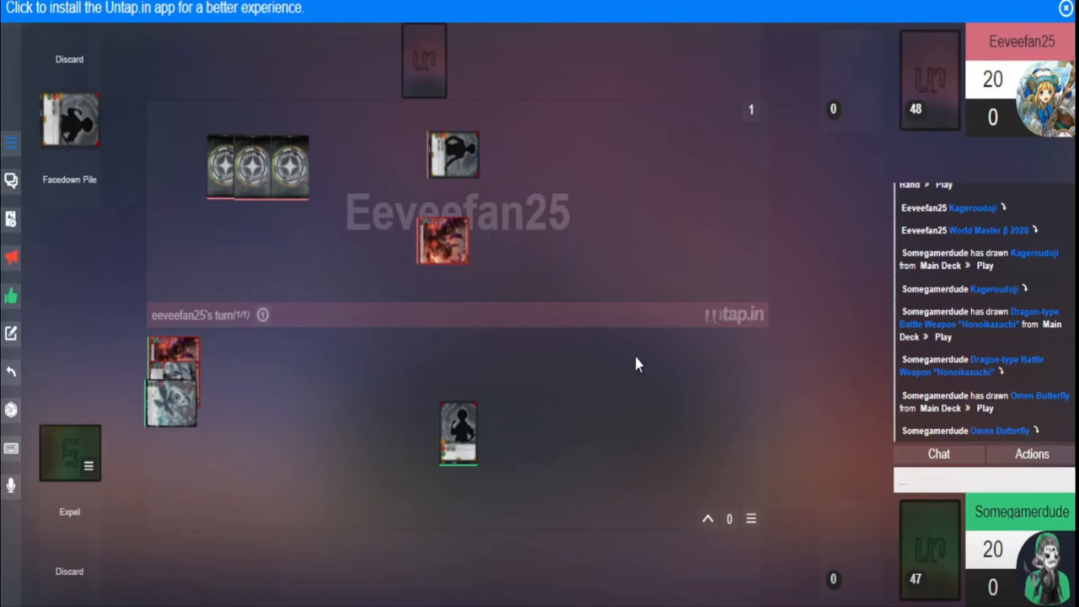
type("n")
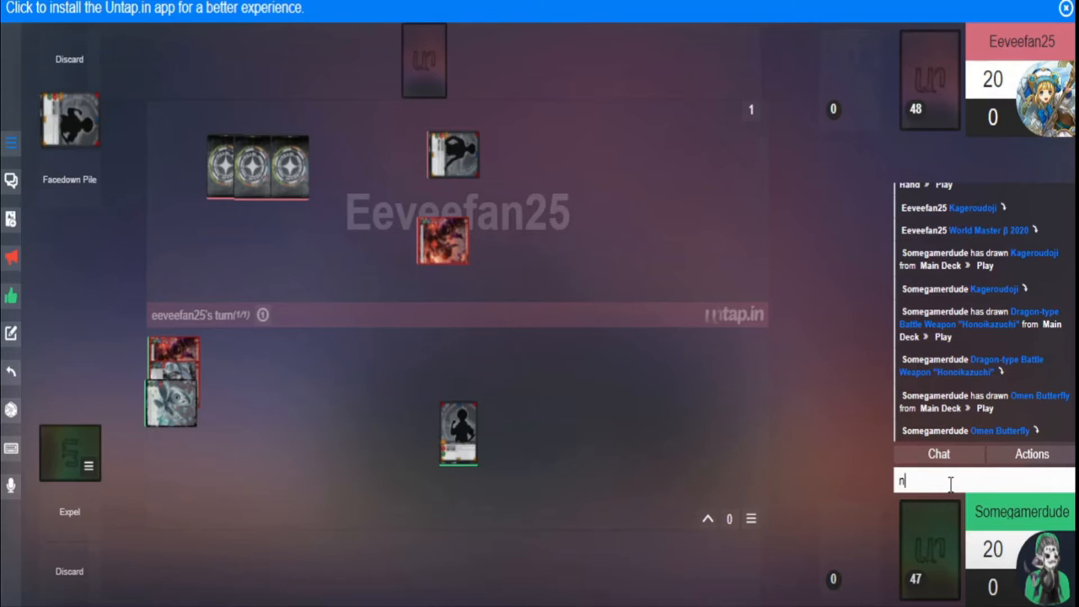
type("o counters")
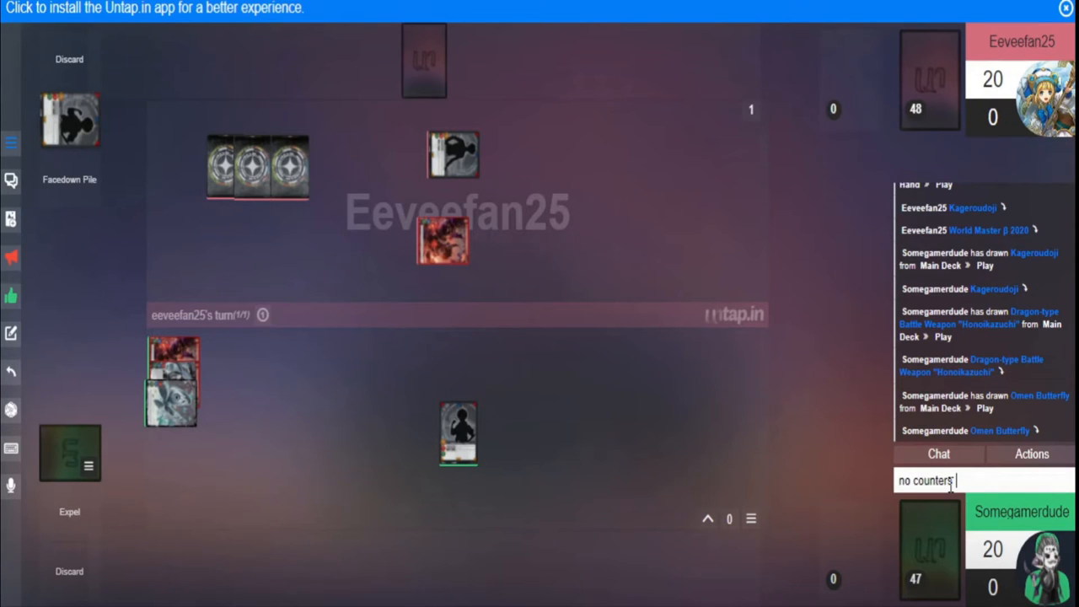
key("Return")
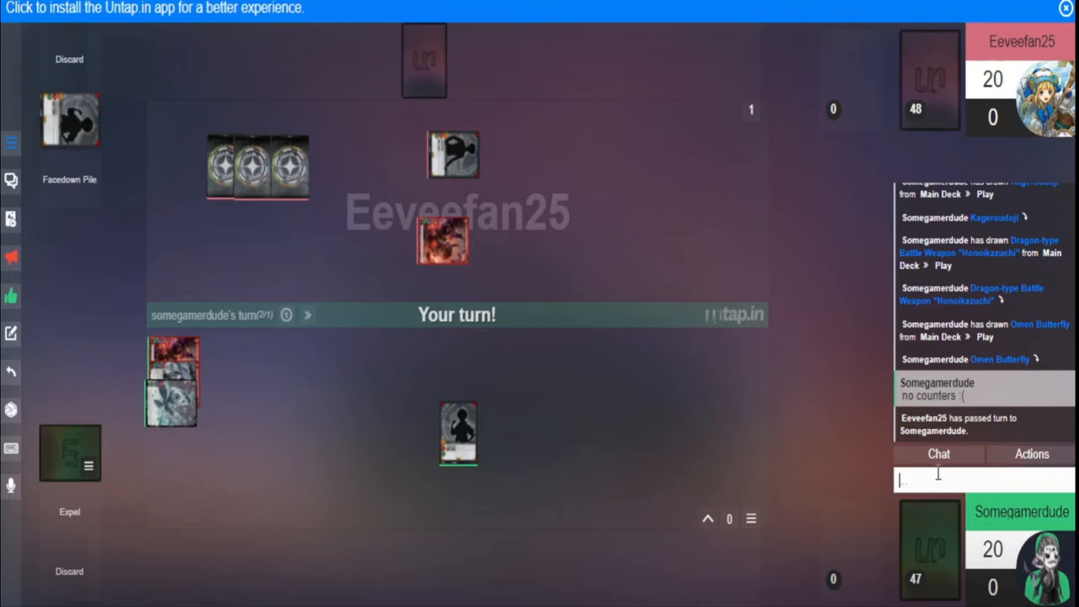
Draw 2 cards, send one to play face down and move it under your character card
right_click(929, 548)
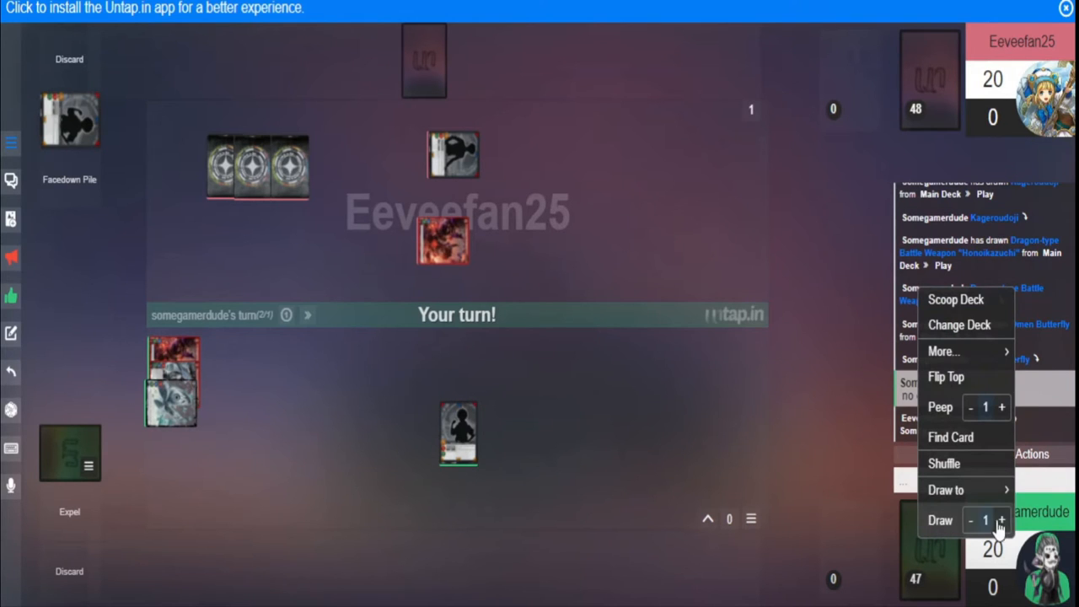
left_click(1002, 519)
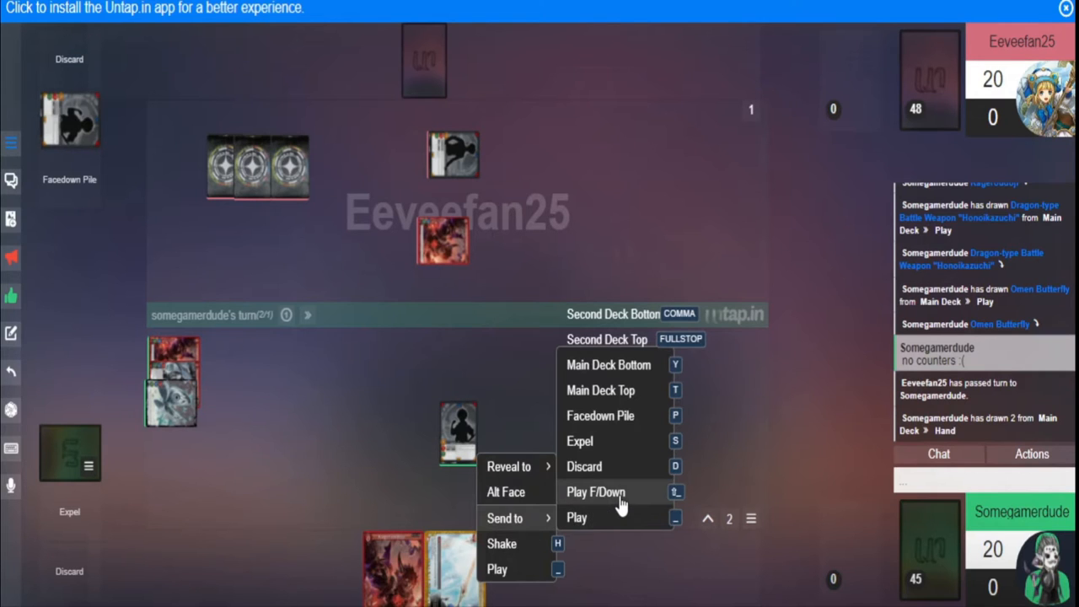
left_click(596, 492)
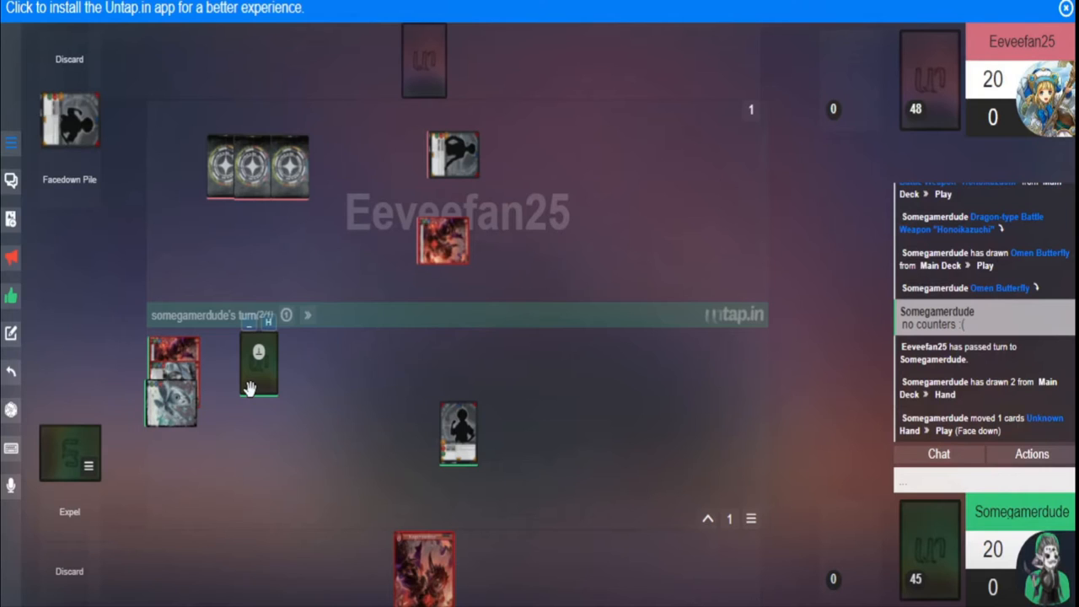
right_click(258, 361)
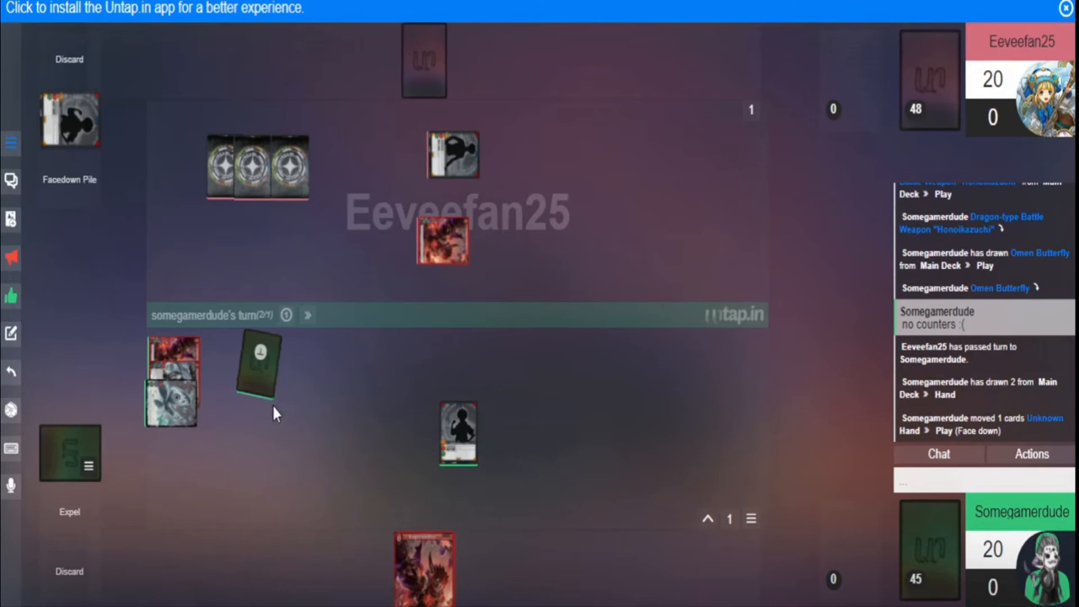
left_click_drag(259, 362, 462, 442)
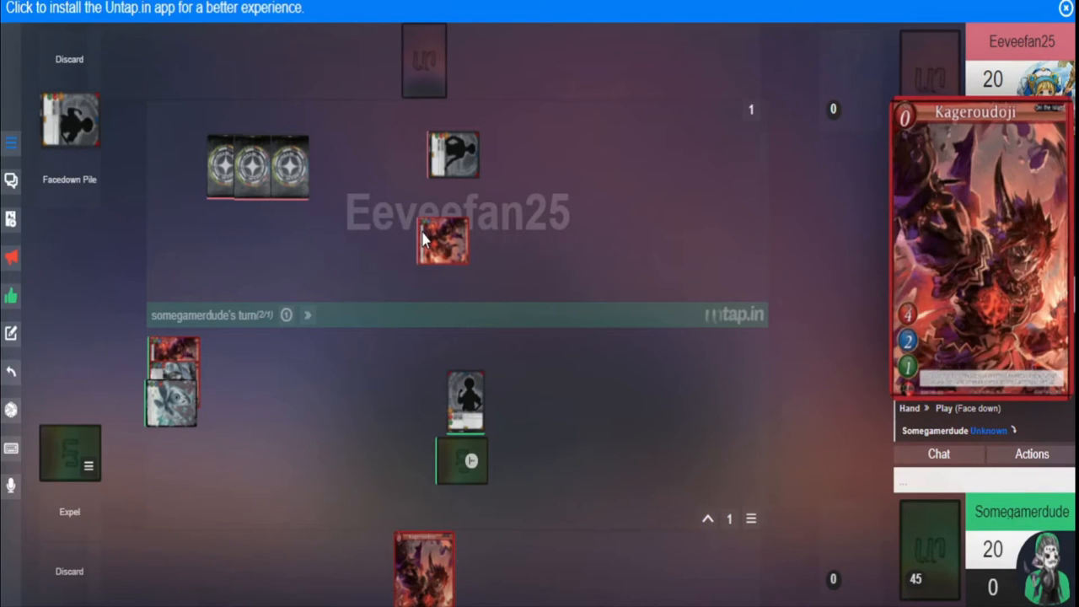
mouse_move(439, 251)
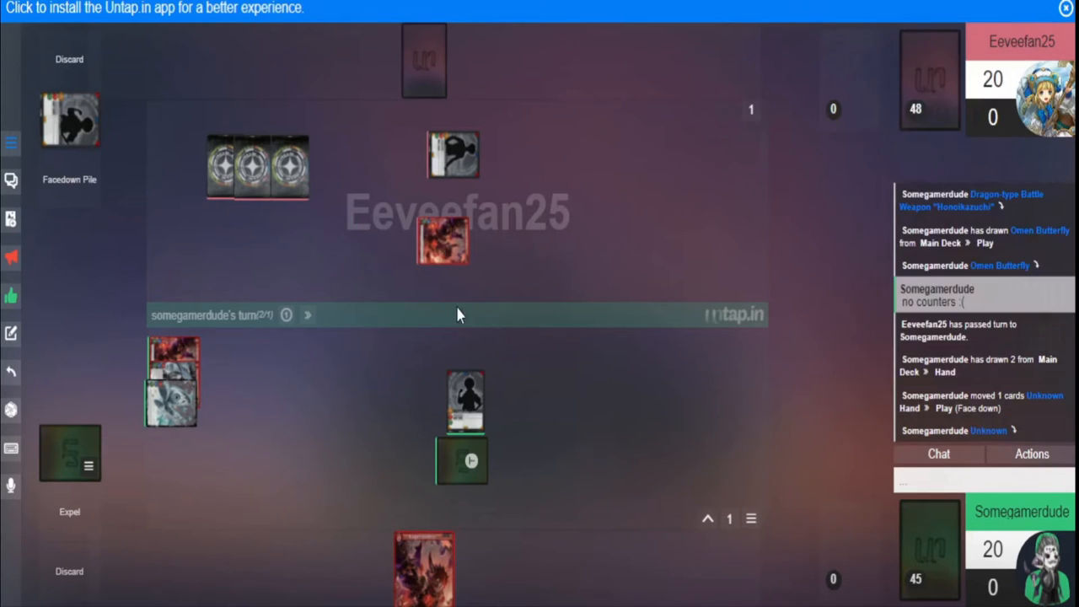
mouse_move(424, 565)
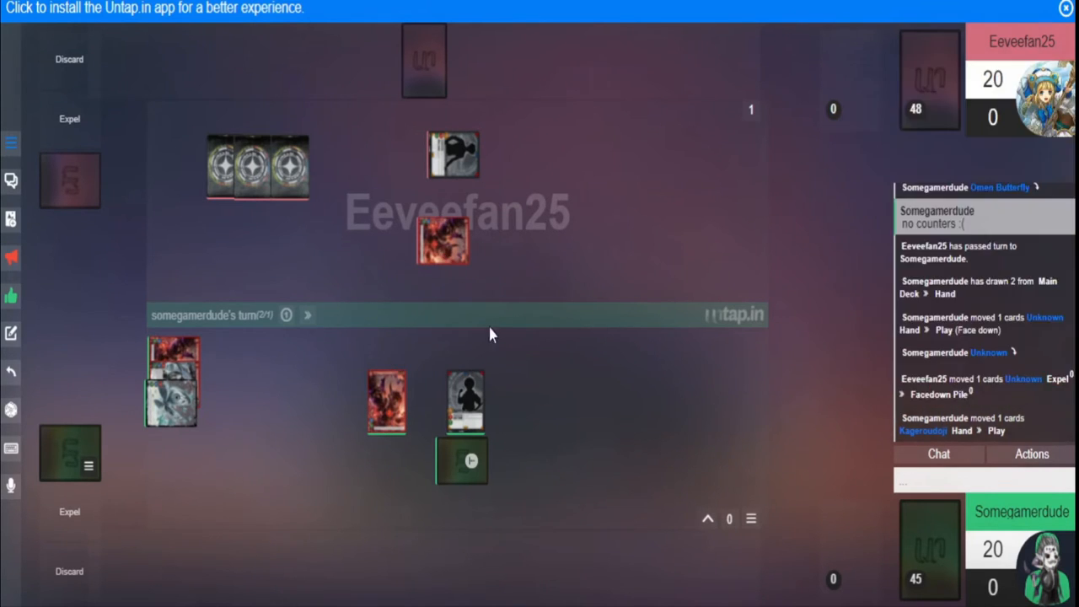
mouse_move(548, 327)
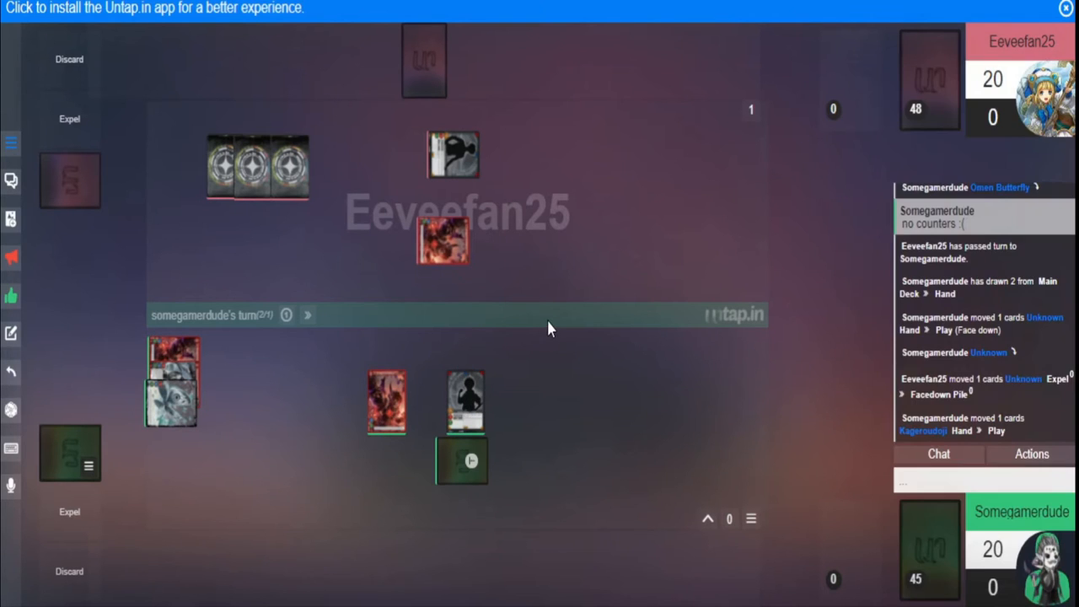
mouse_move(386, 401)
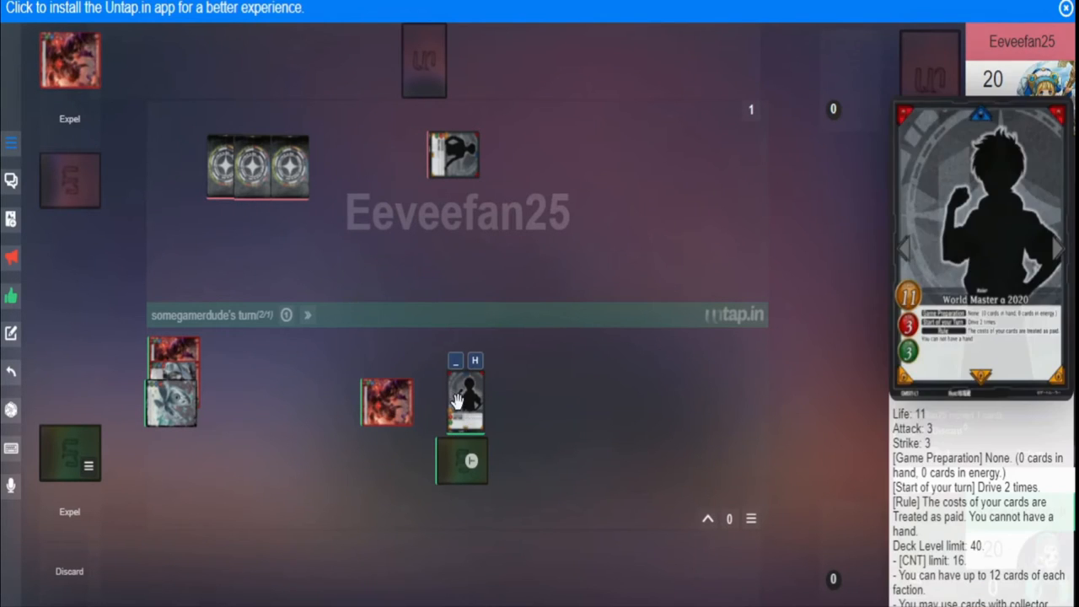
Tap World Master a 2020 via its action menu and shake it for the opponent
right_click(454, 155)
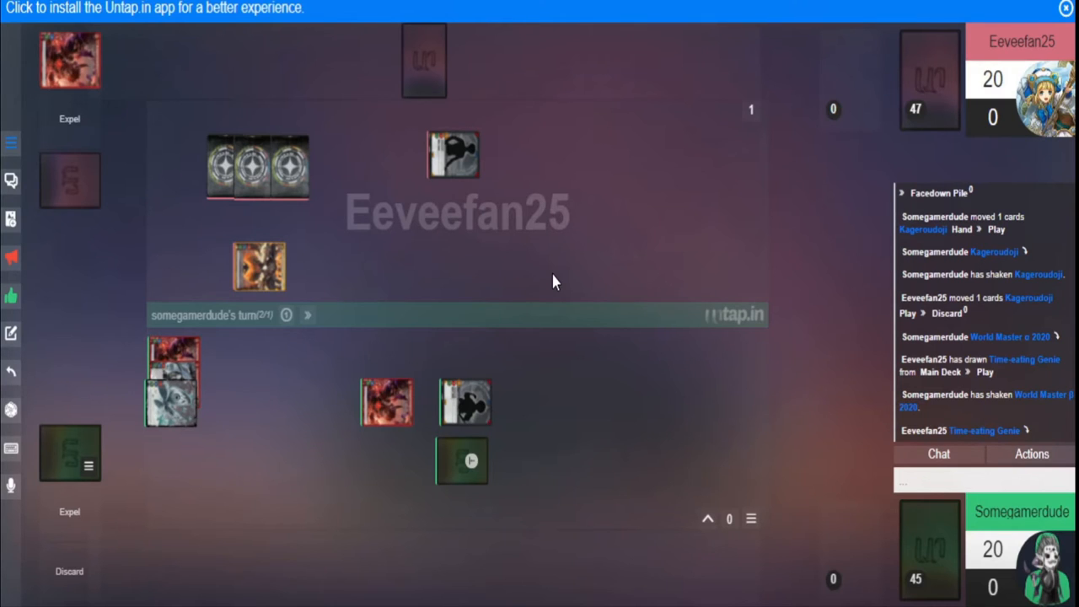
left_click_drag(260, 267, 624, 223)
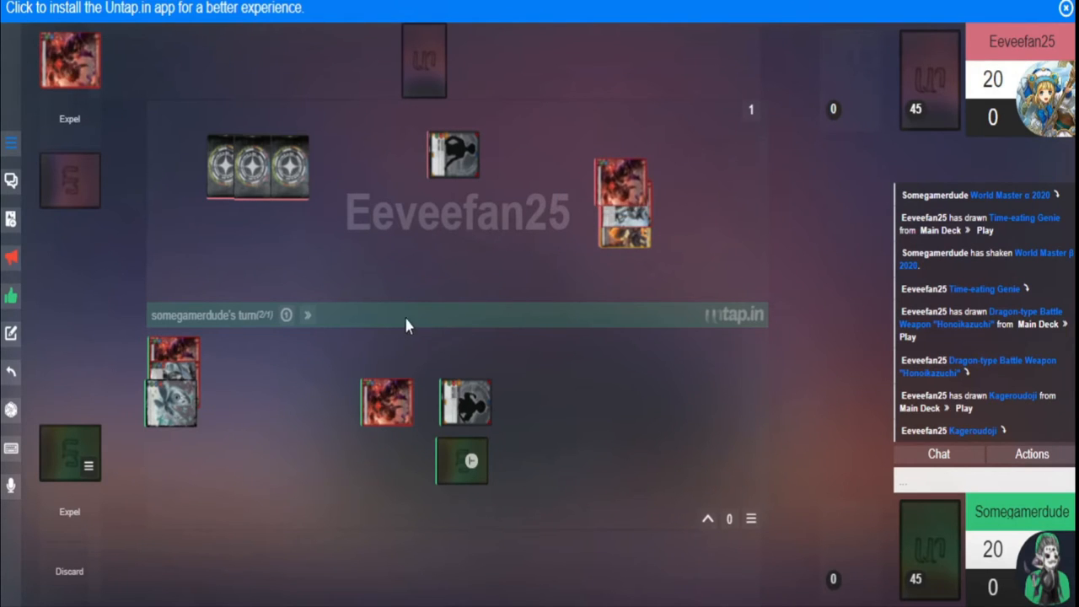
left_click(307, 315)
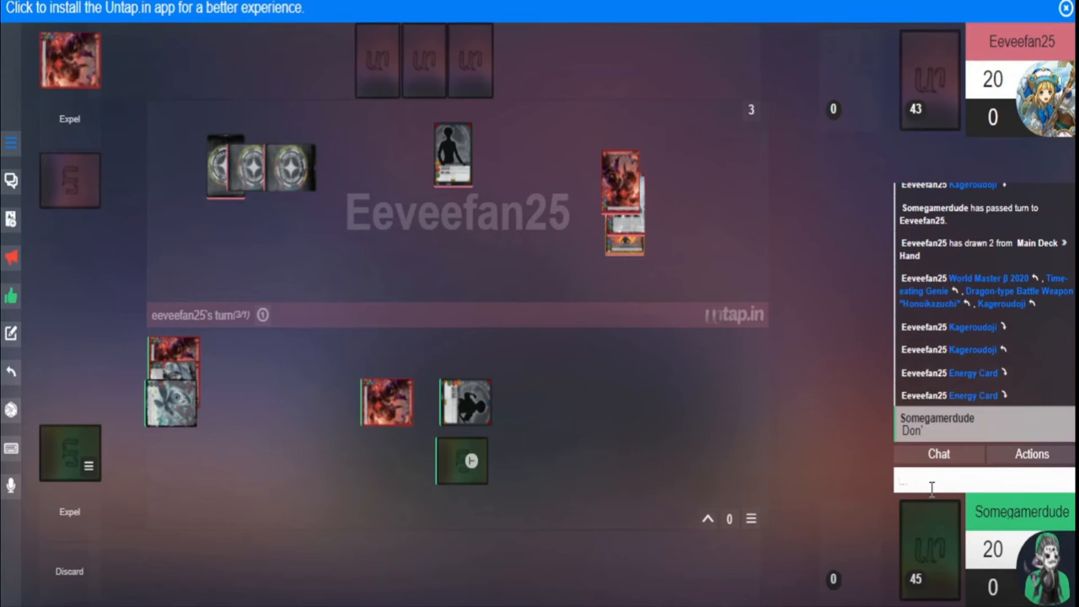
Tell the opponent in chat not to use the untap function, just tap manually
type("Don't use")
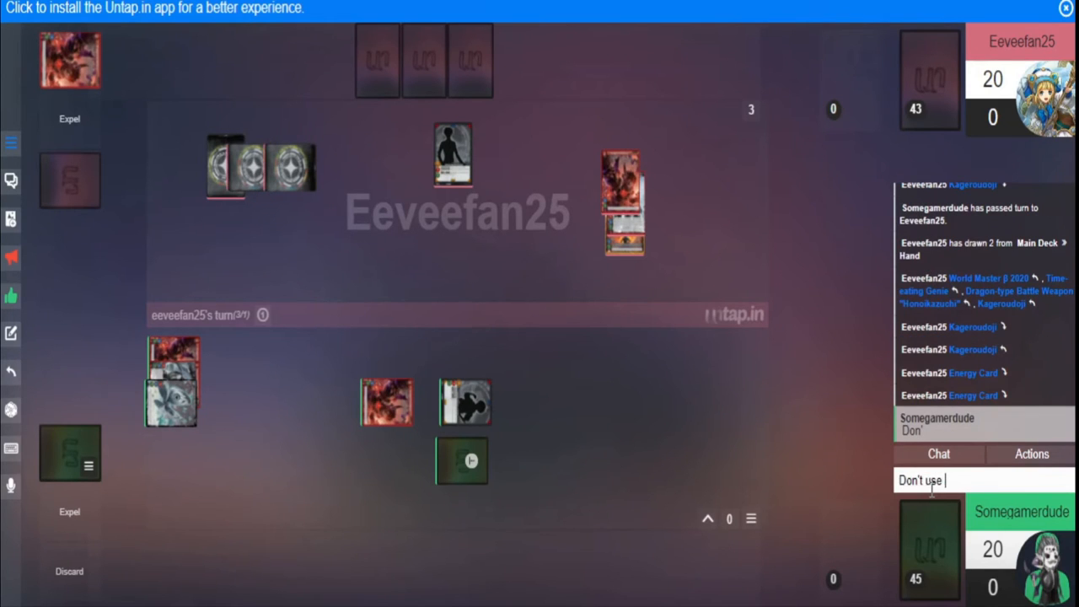
type("untap function")
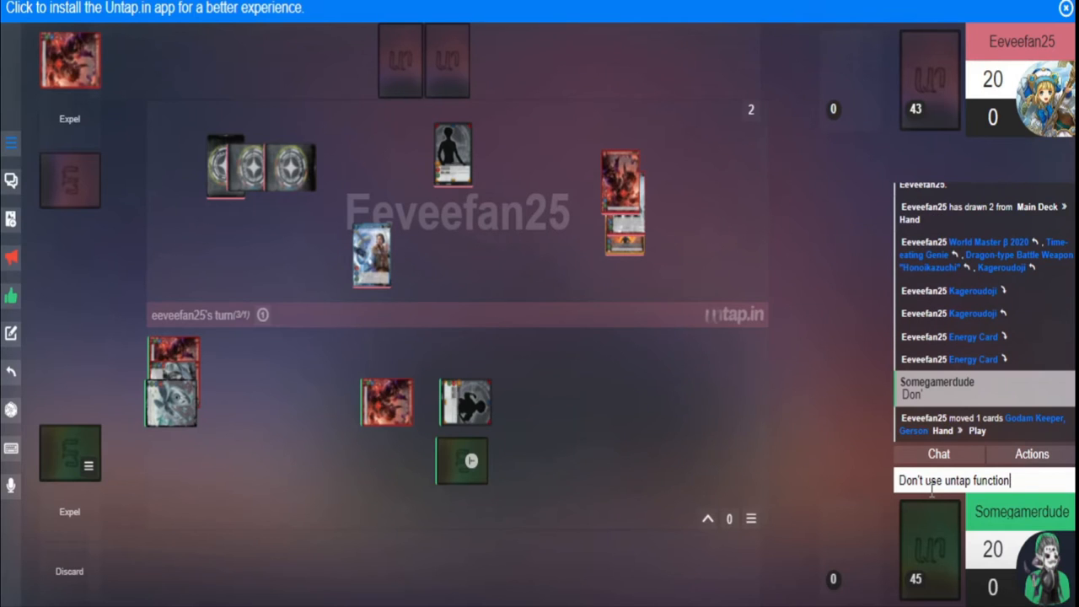
type(", just manually tap and untap")
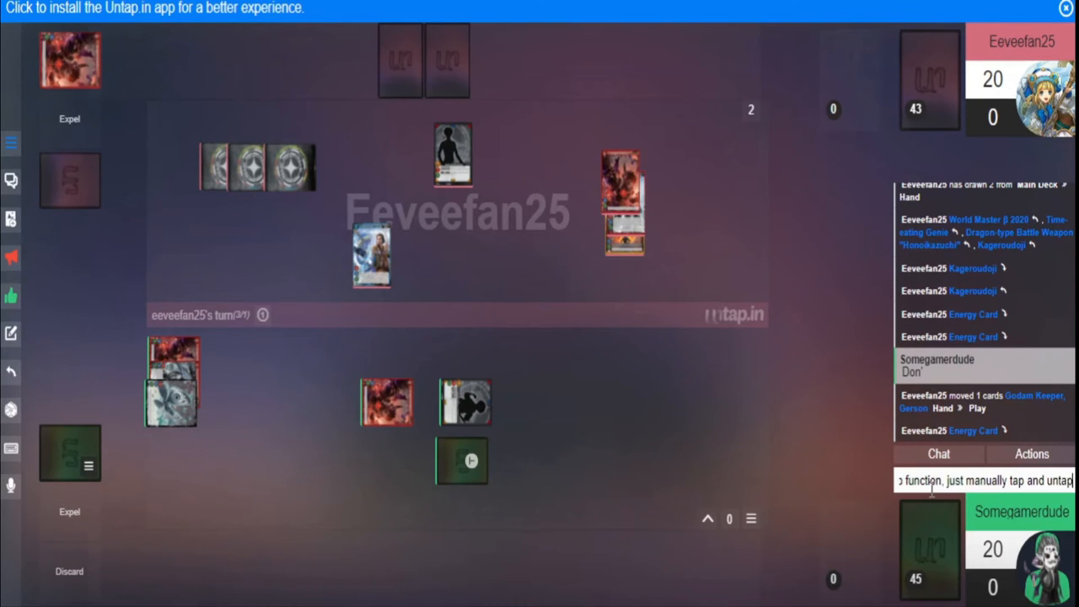
type("That way")
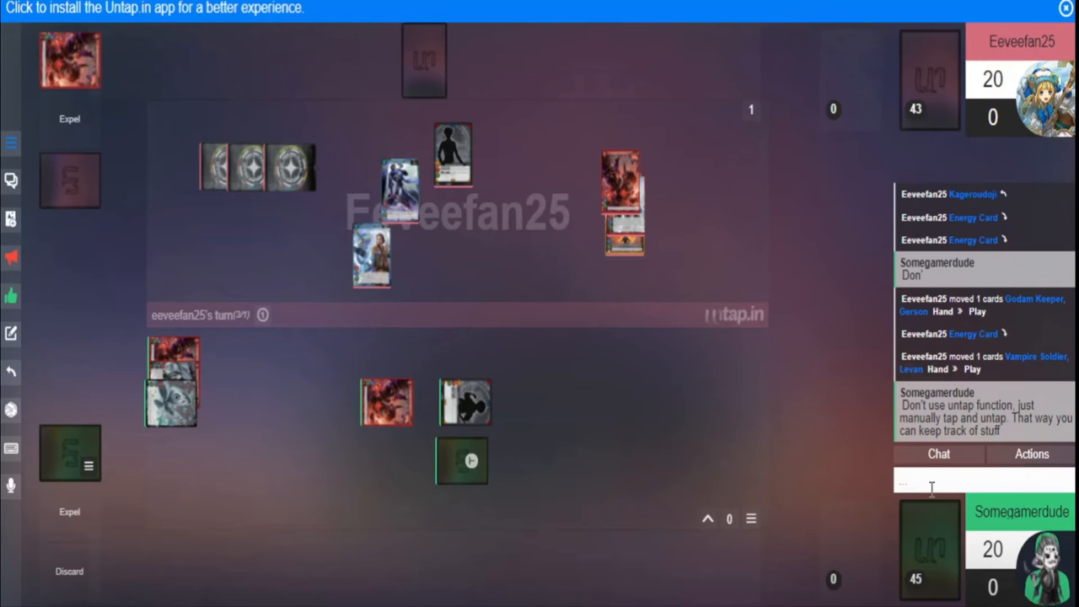
Move Vampire Soldier, Levan further right on the opponent's field and view its preview
left_click_drag(401, 189, 499, 253)
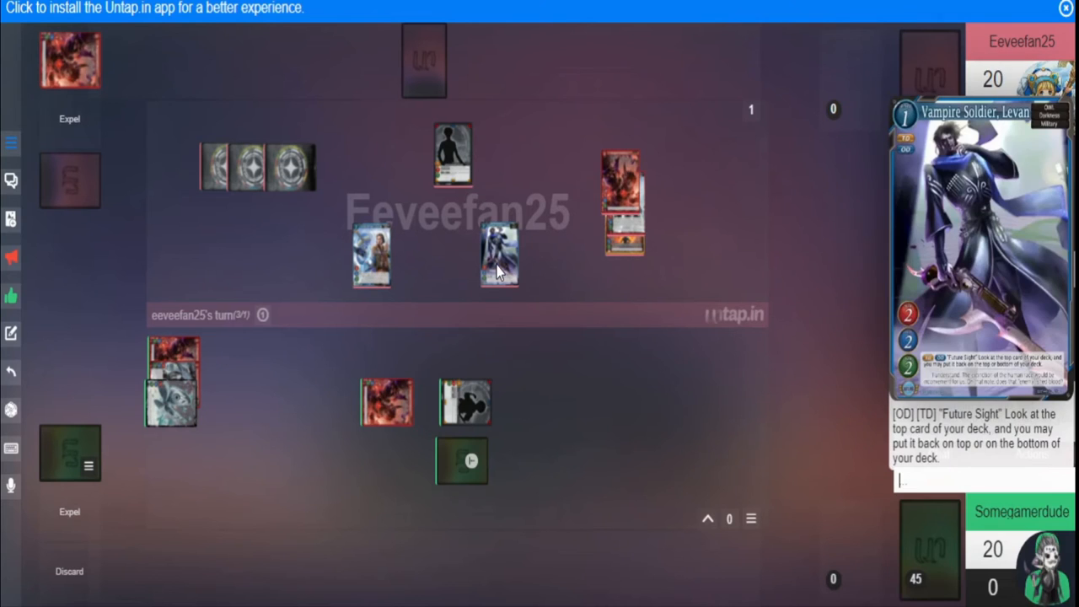
left_click(499, 255)
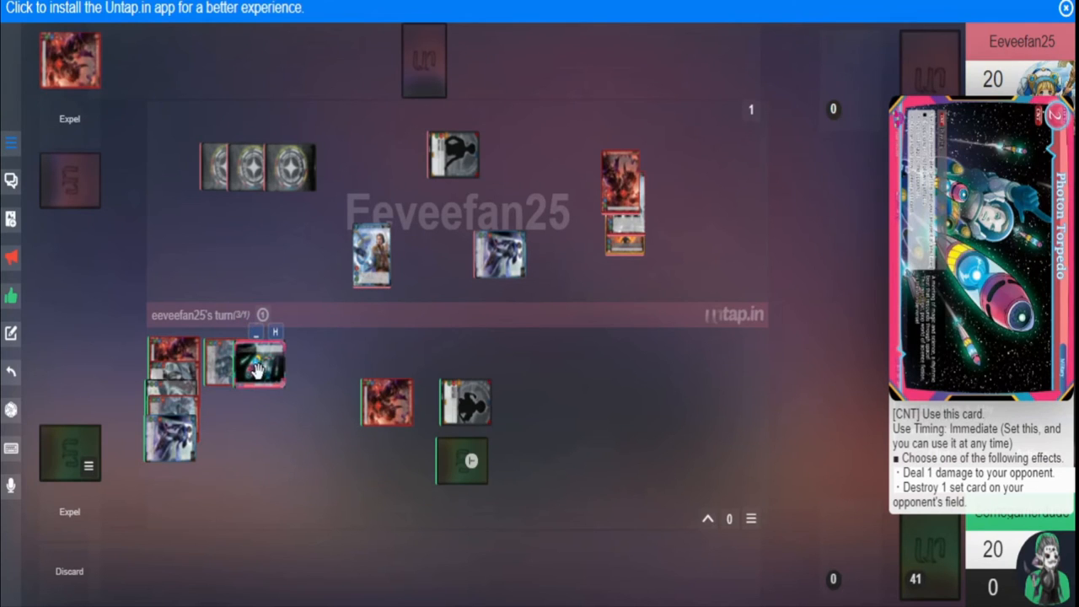
Play Photon Torpedo onto the field and announce it deals 1 damage to the opponent
left_click_drag(260, 363, 452, 346)
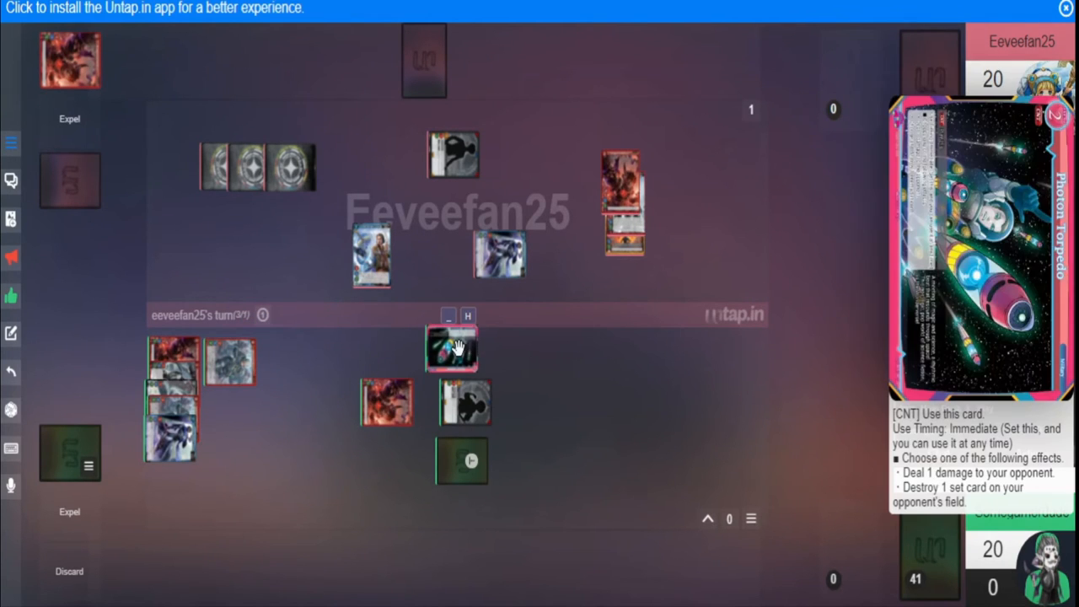
mouse_move(455, 349)
type("Deal 1 damage t")
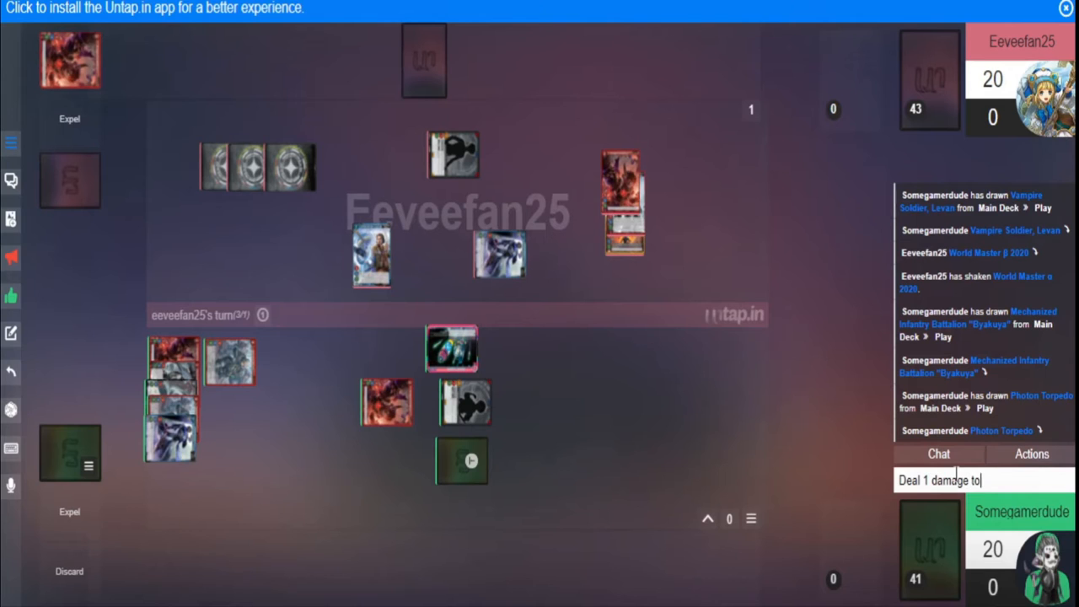
type("oppo")
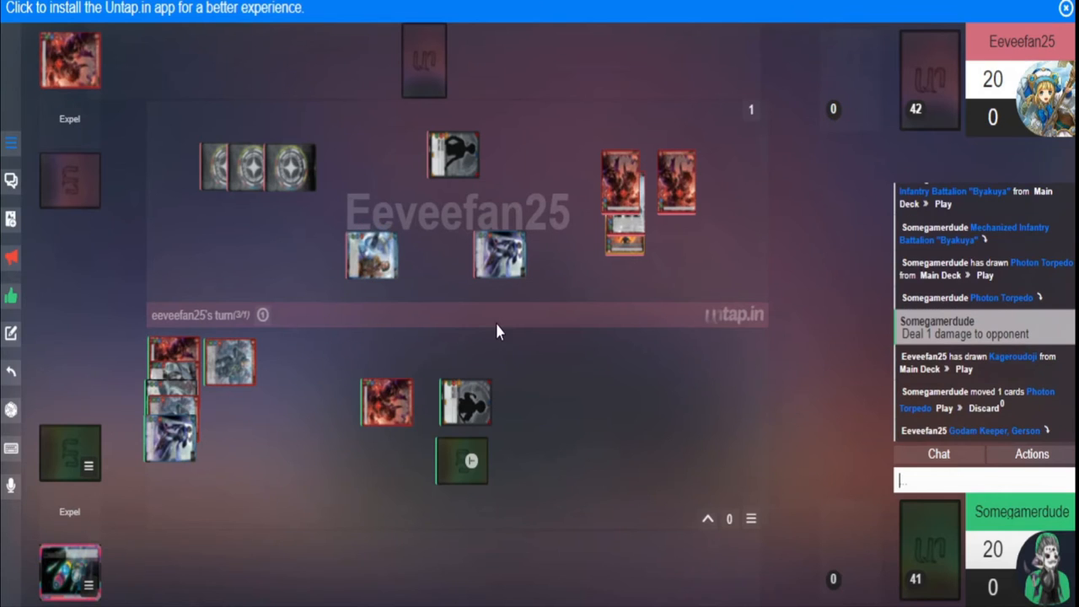
mouse_move(873, 503)
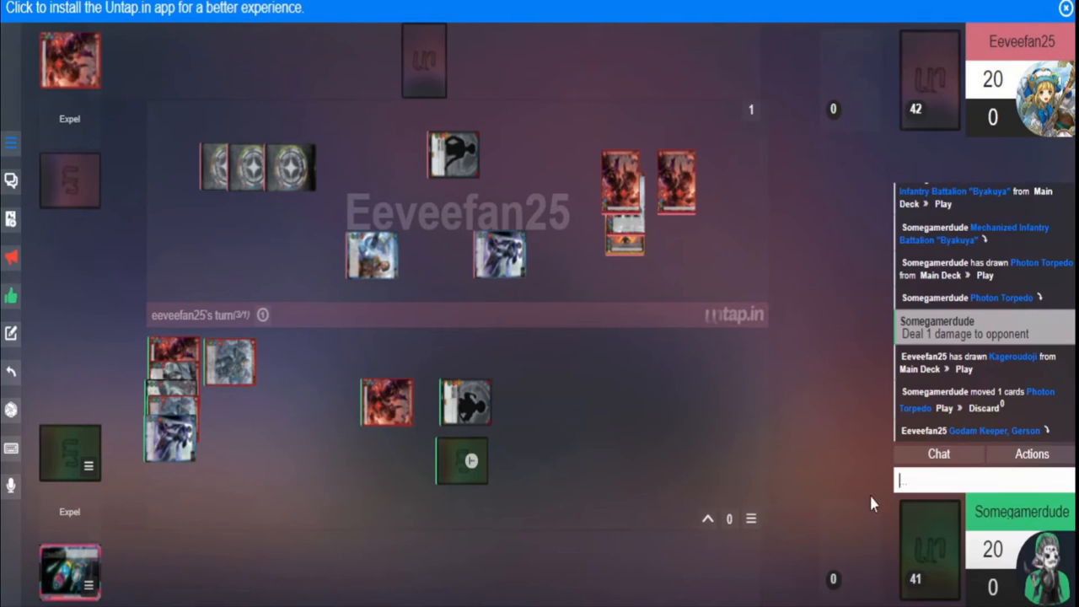
Draw Hanekazuchi and Omen Butterfly from the deck's right-click options
right_click(464, 404)
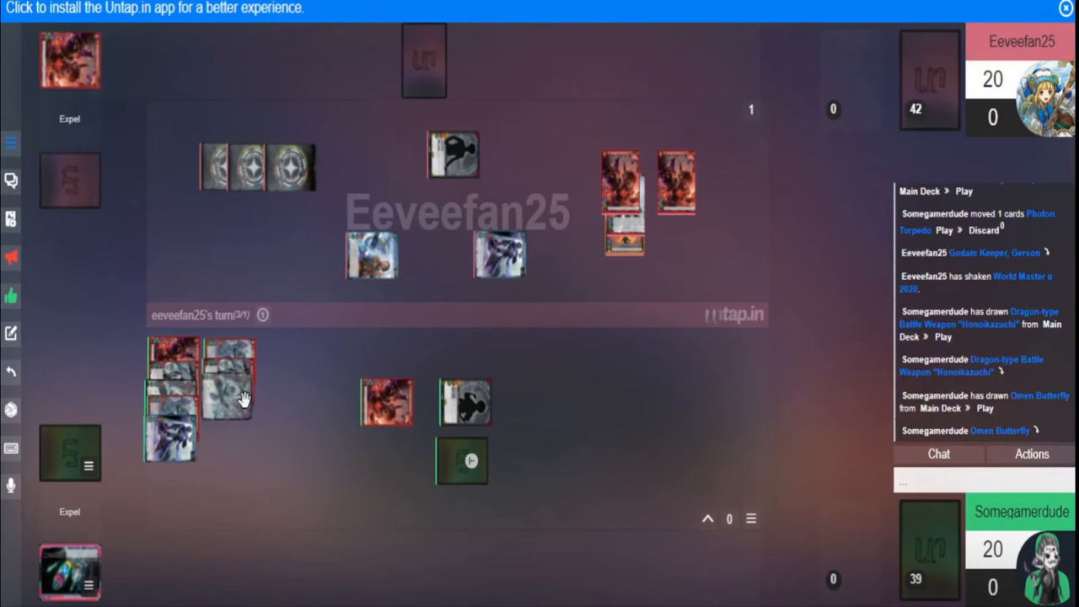
mouse_move(671, 412)
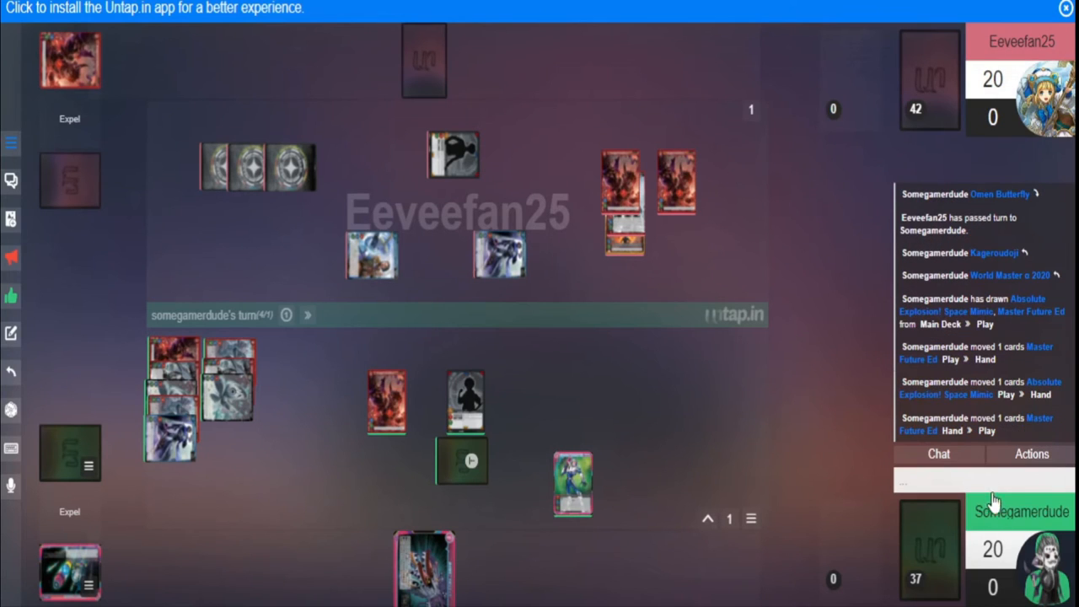
Send 'over drive' in chat, then call 2 damage against Vampire Soldier, Levan
type("over dr")
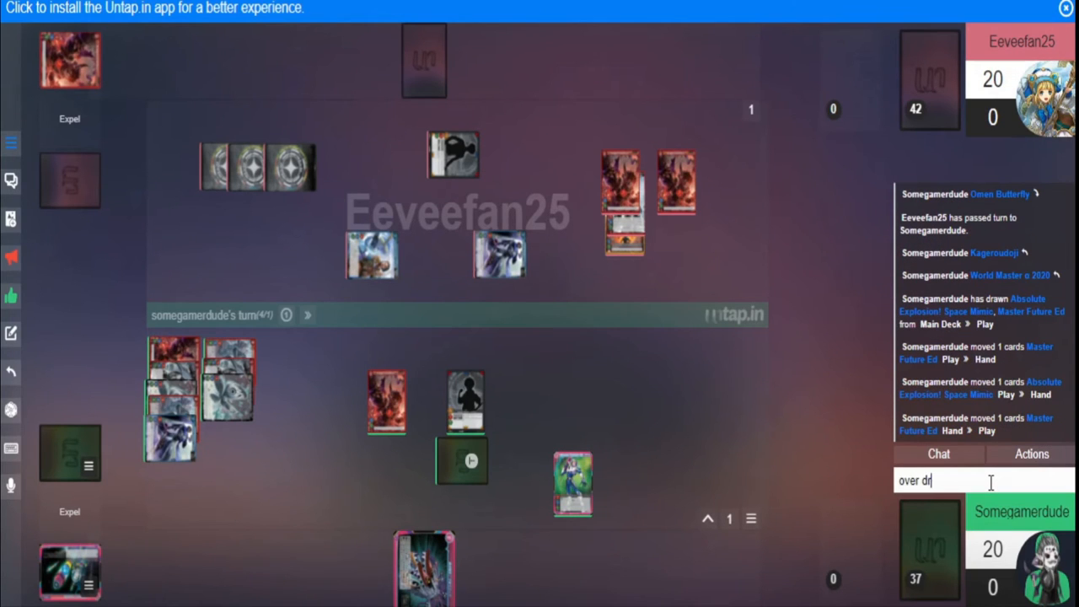
key("Return")
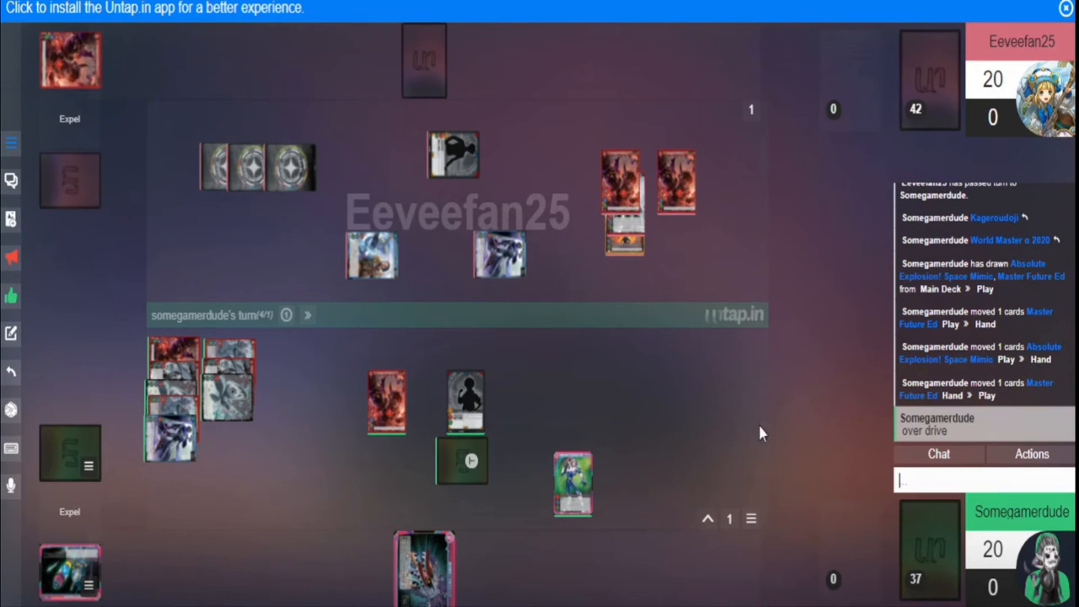
mouse_move(543, 273)
type("2")
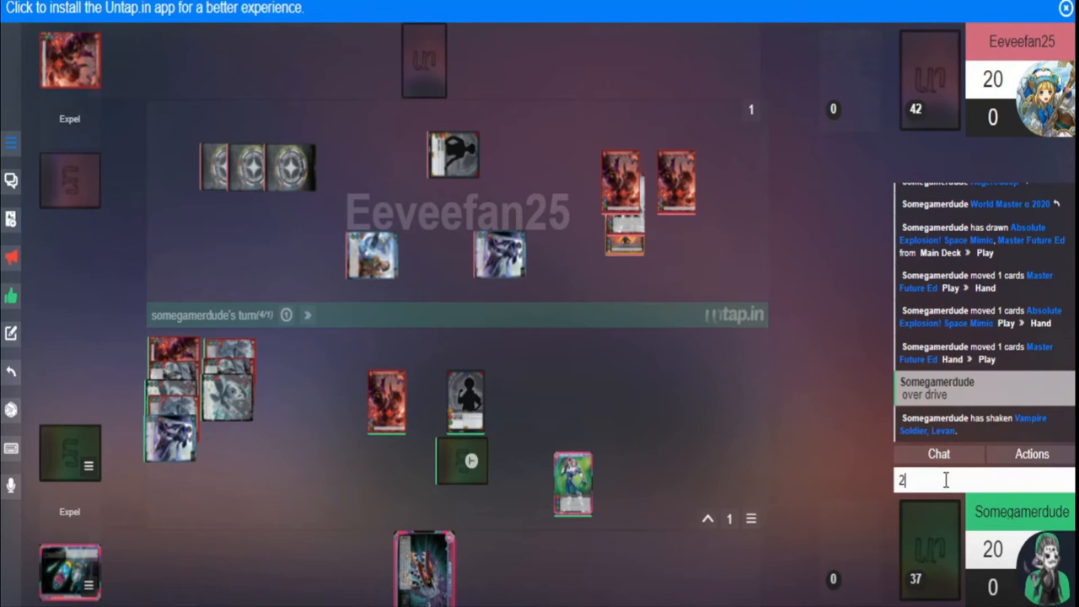
key("Return")
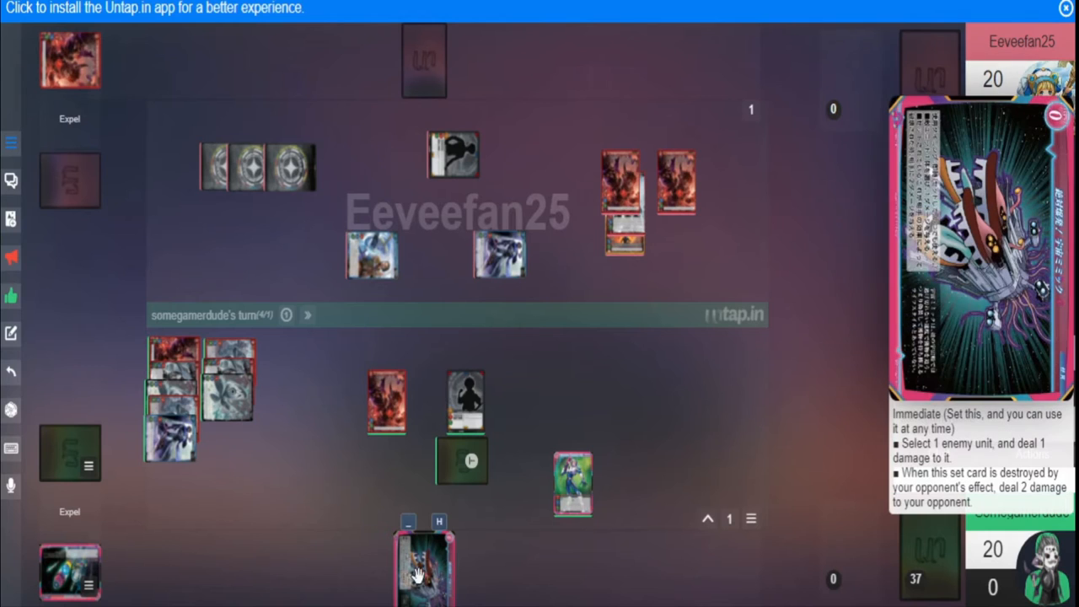
mouse_move(413, 576)
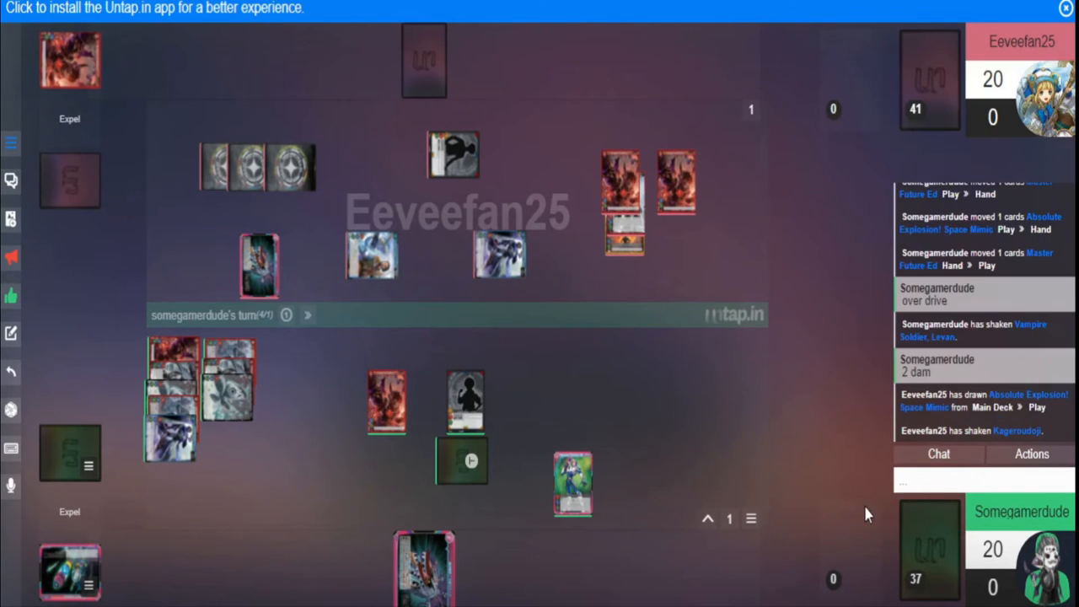
Send 'ok, he has 1 life left' and then 'Levan is dead' in chat
type("ok, he")
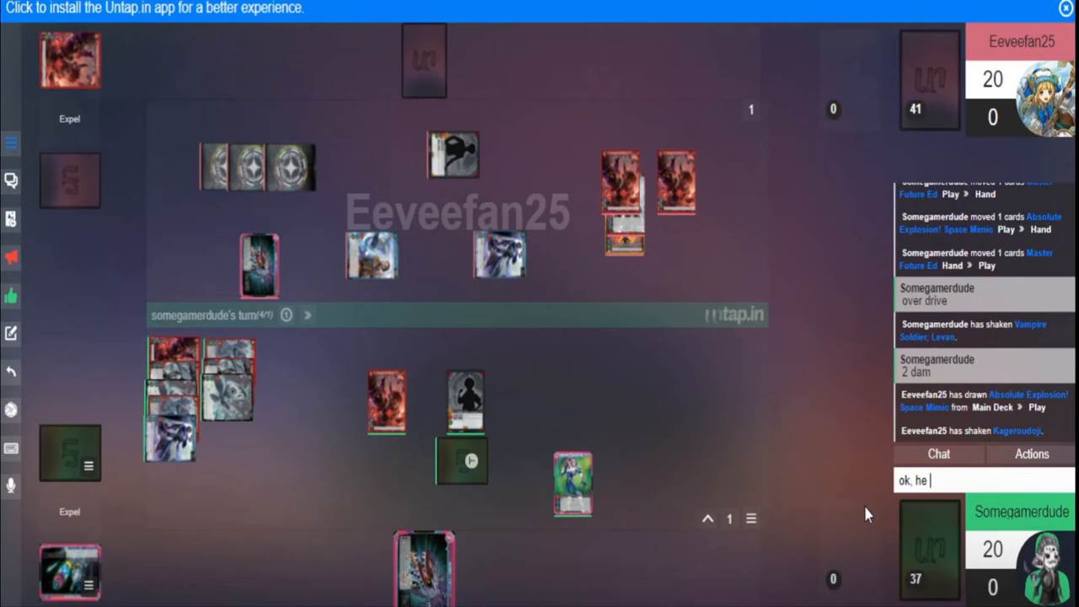
type("has 1 life l")
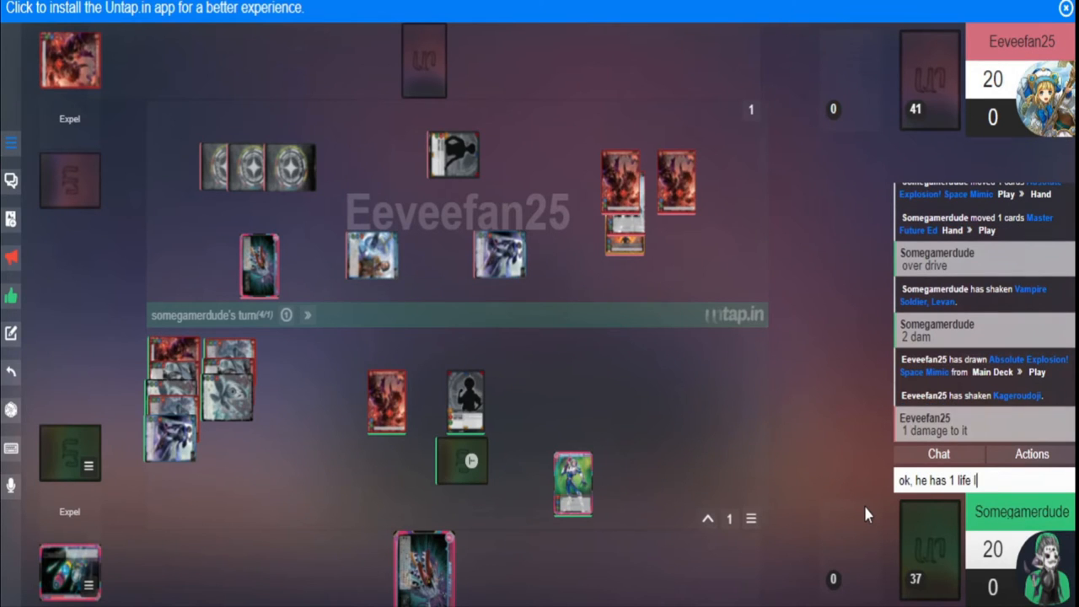
key("Return")
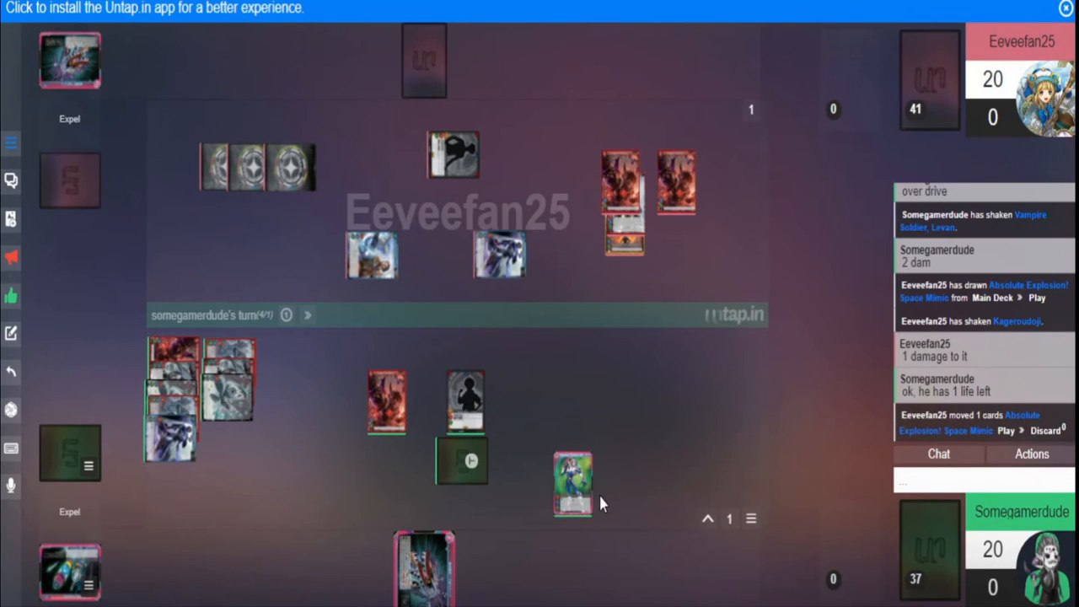
mouse_move(577, 502)
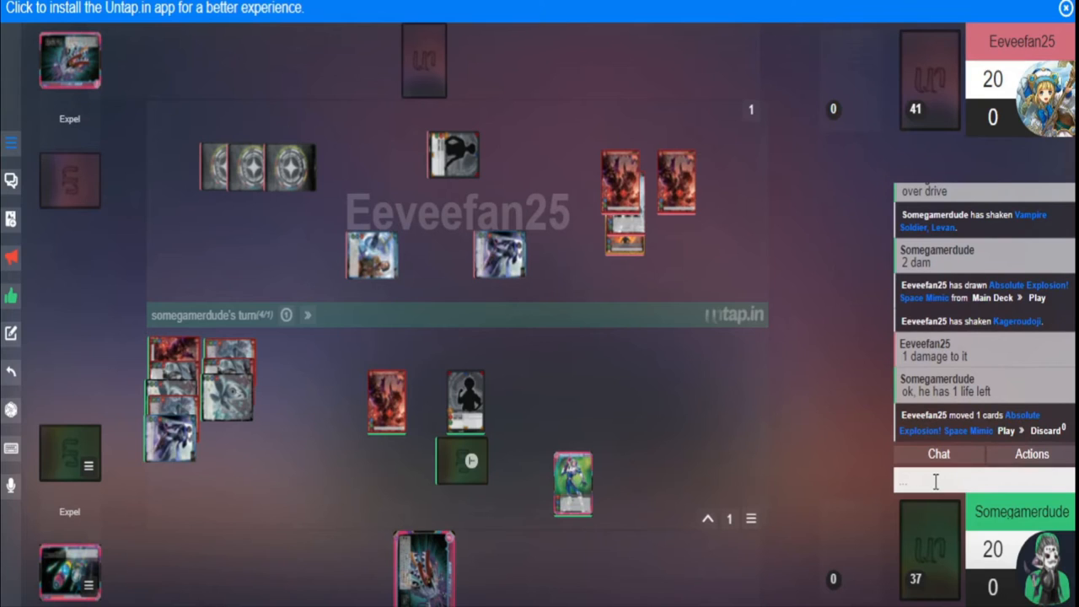
type("Levan")
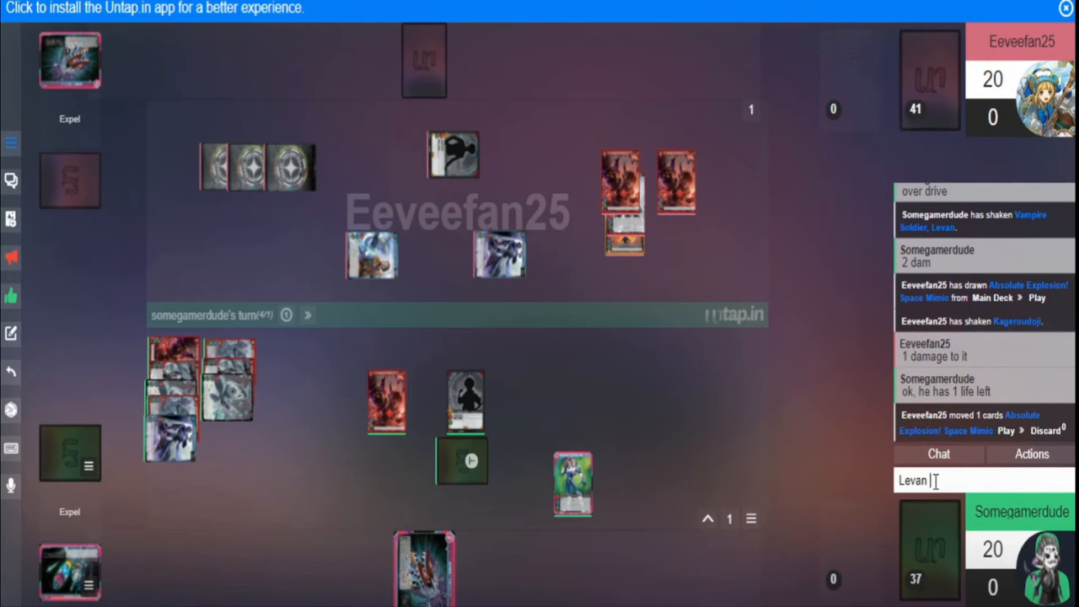
key("Return")
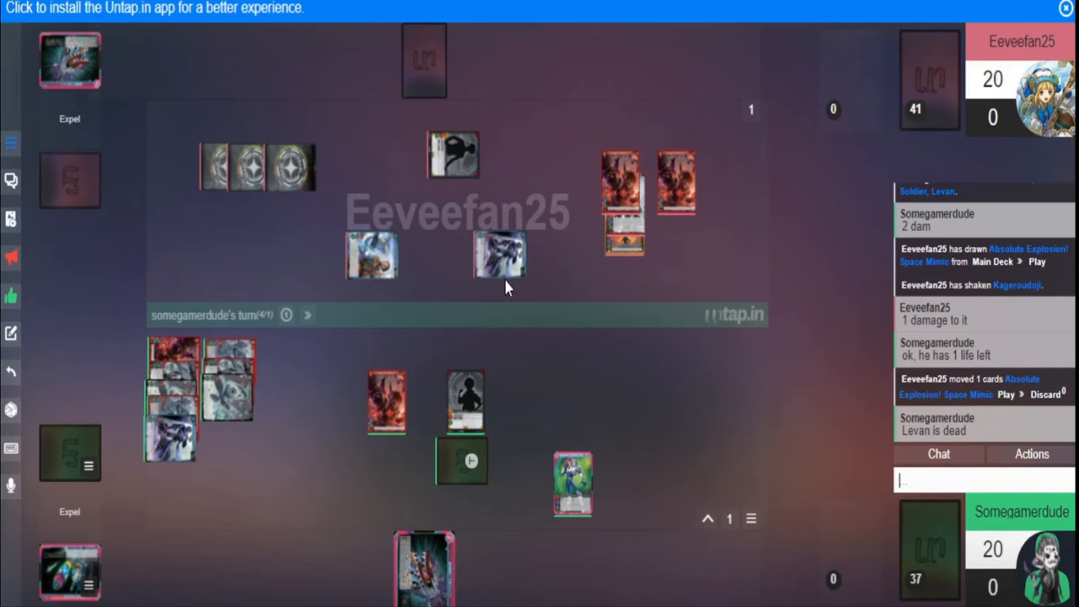
mouse_move(405, 270)
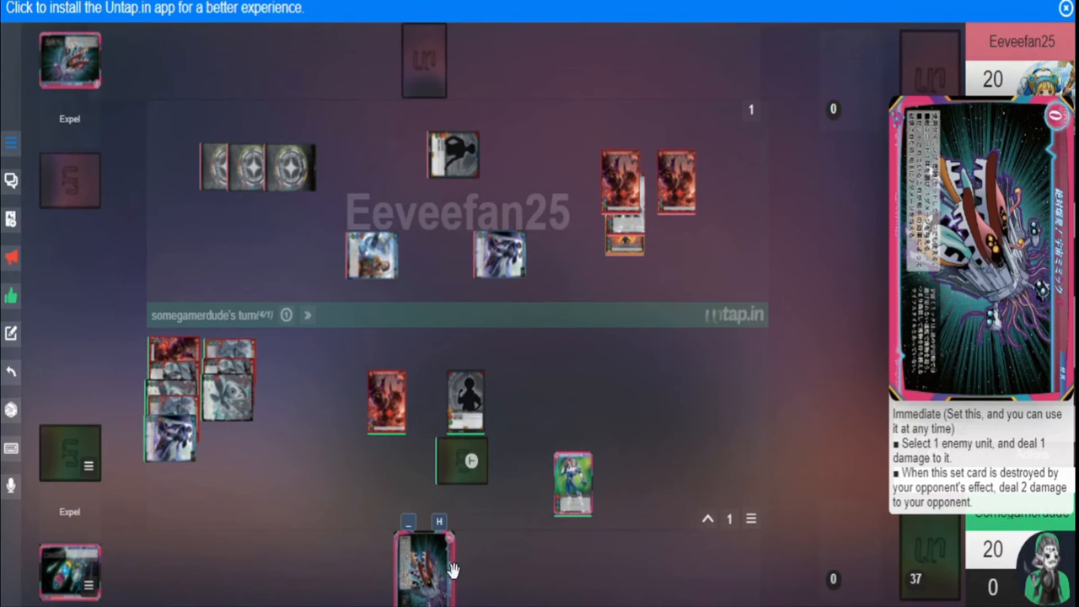
mouse_move(448, 572)
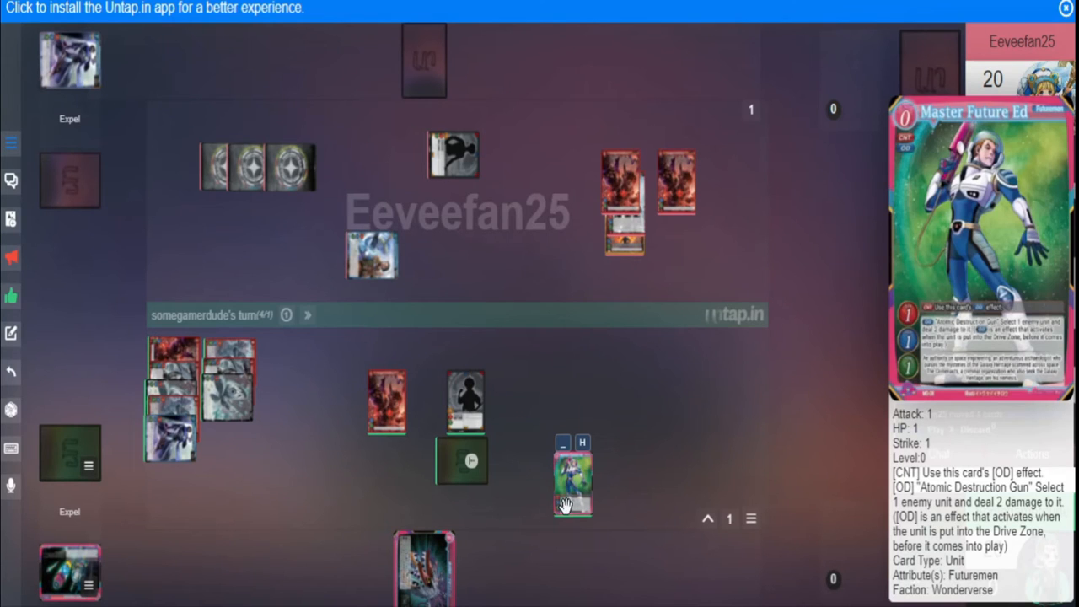
Advance Master Future Ed to the centre line, set a hand card face down, and unpivot an opponent's card
left_click_drag(573, 481, 469, 329)
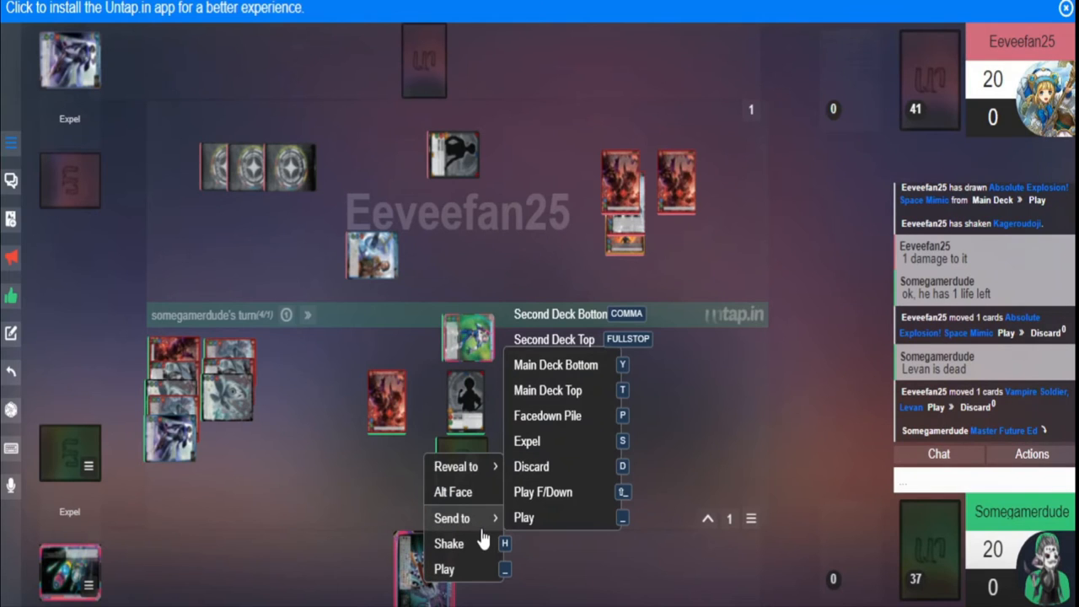
left_click(543, 492)
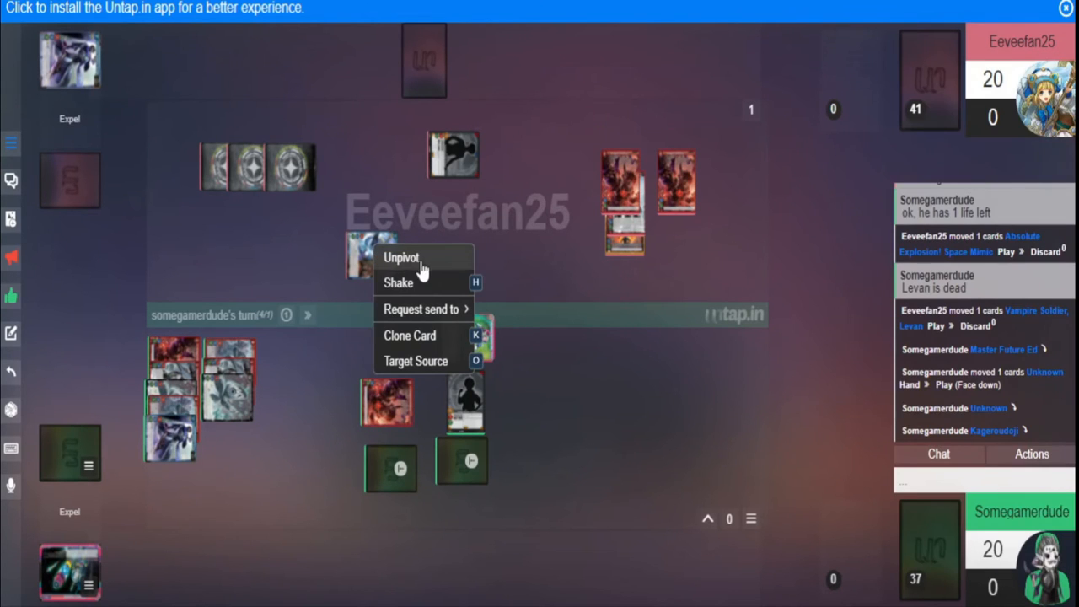
left_click(398, 283)
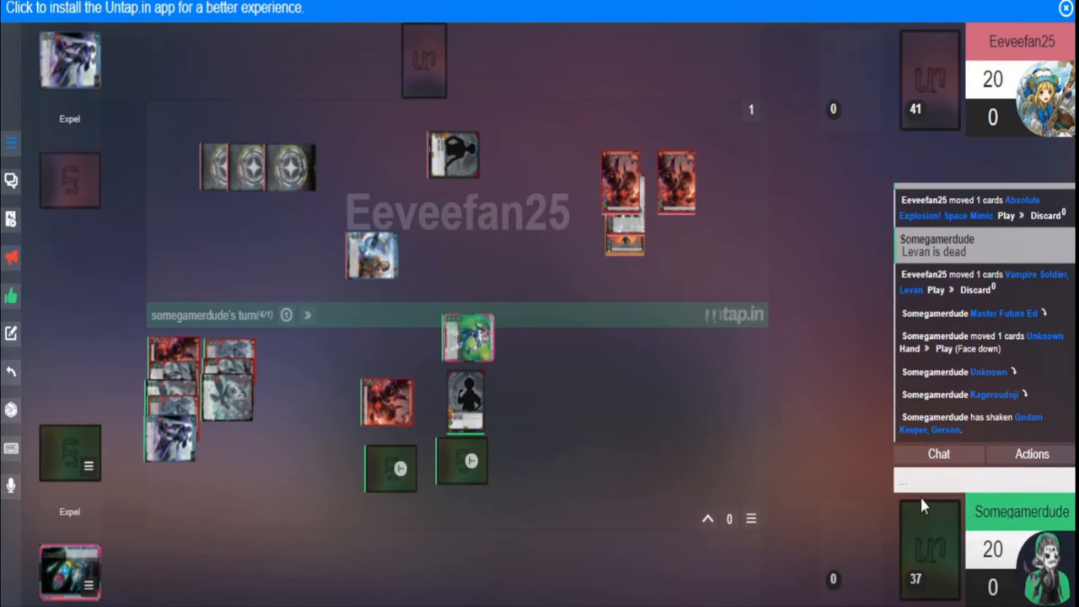
type("4 d")
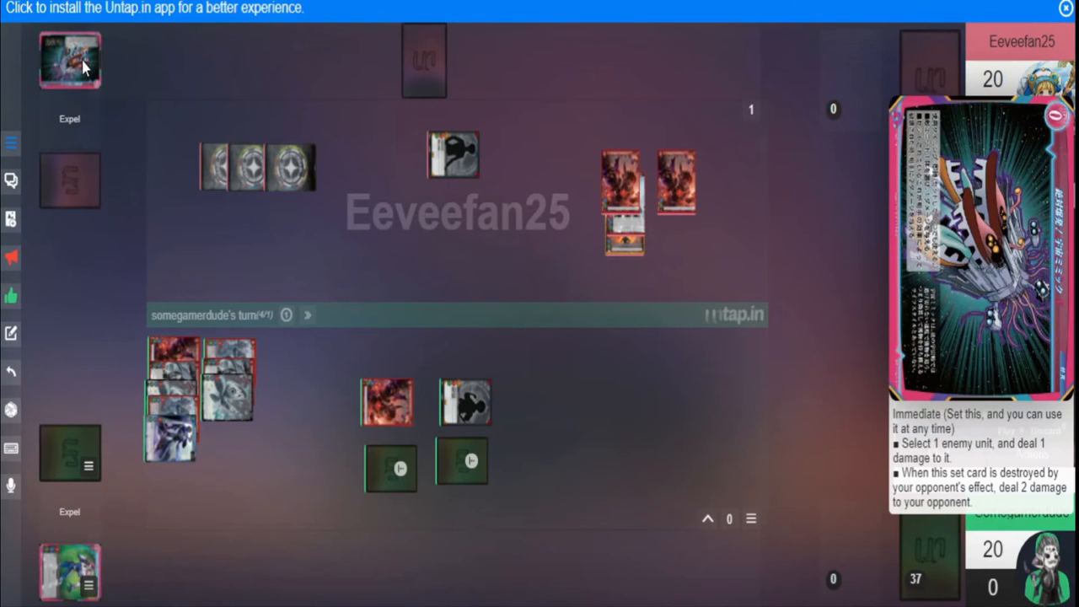
Return Master Future Ed from my discard pile to the field and write 'It's not counter' in chat
left_click(71, 573)
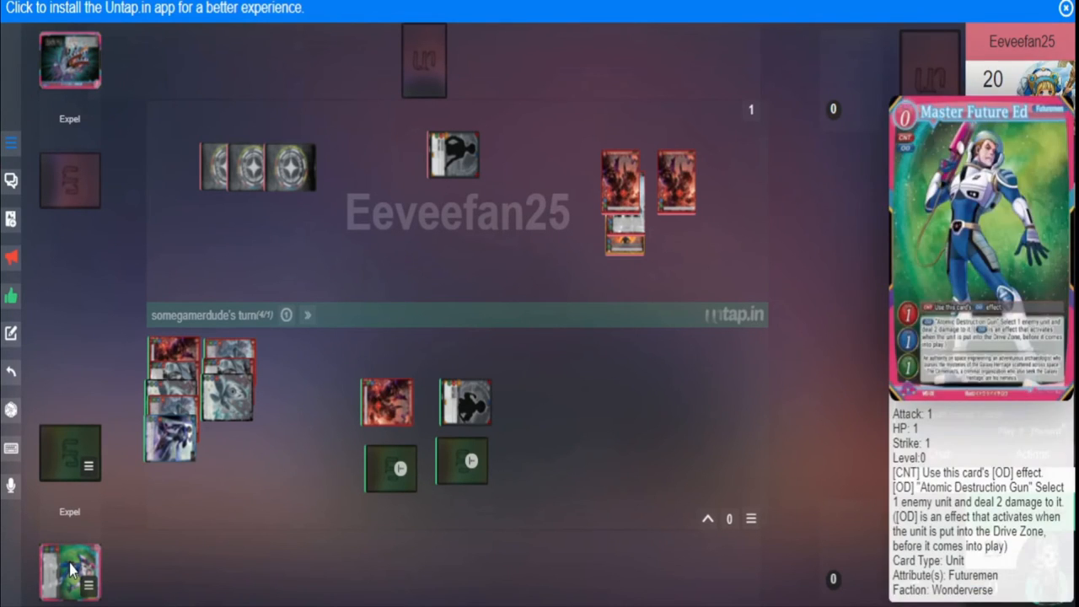
left_click(71, 573)
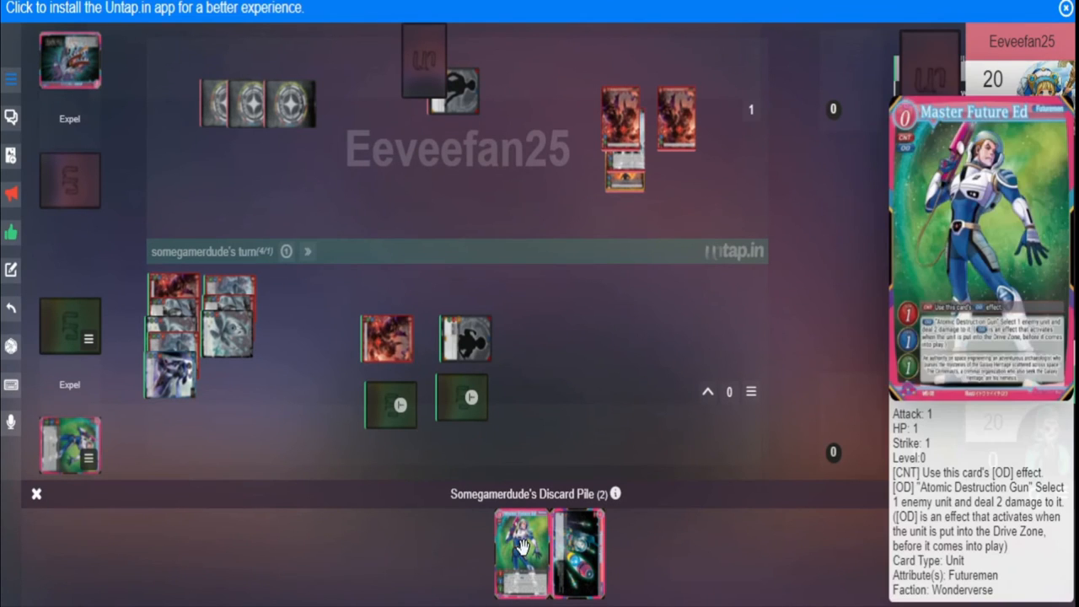
left_click_drag(521, 553, 479, 269)
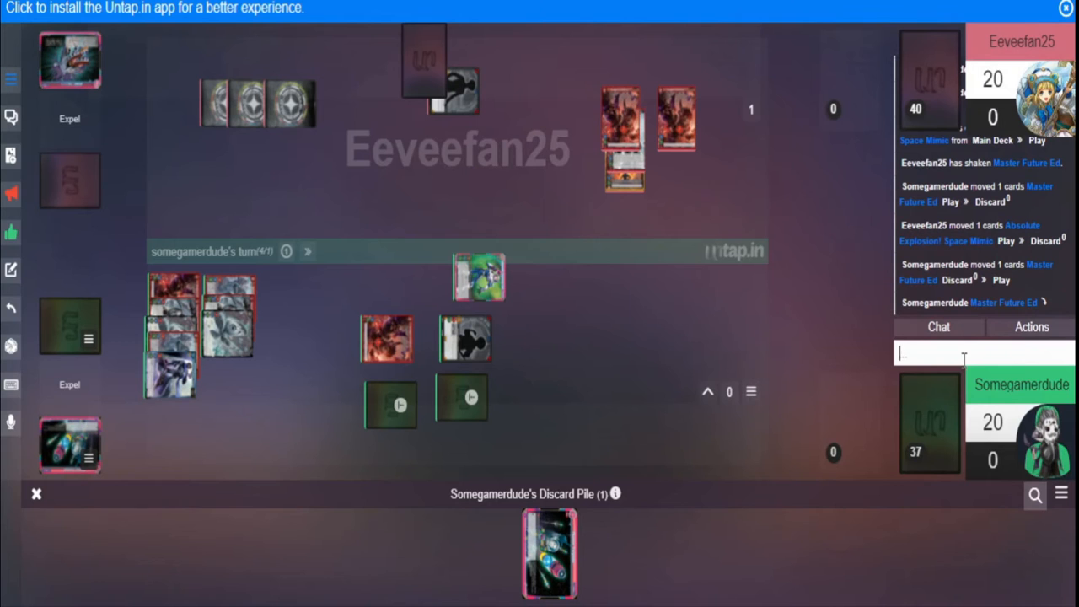
type("It's not coun")
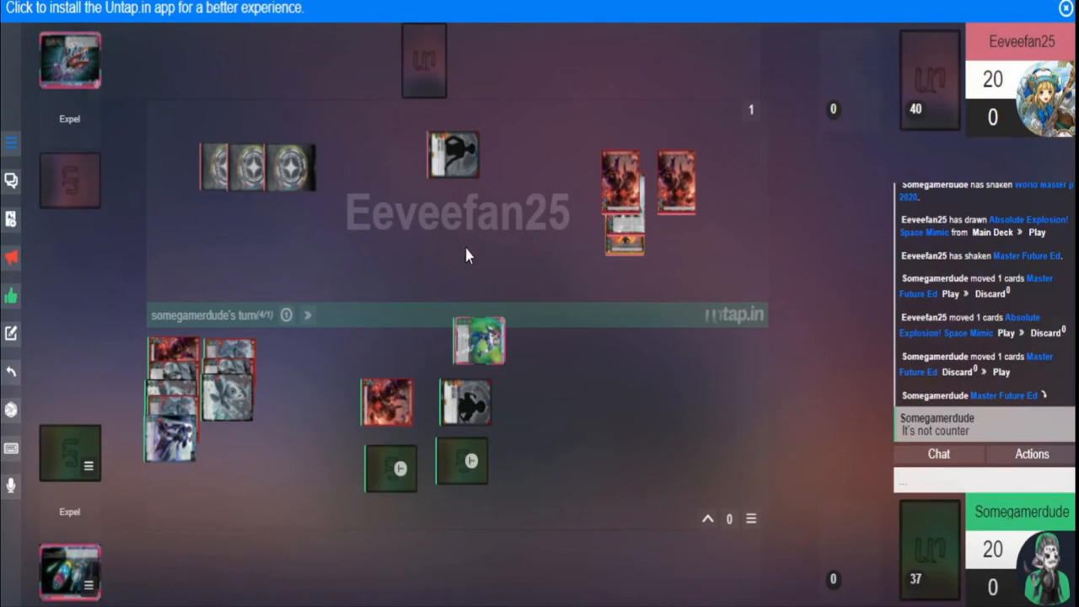
mouse_move(578, 311)
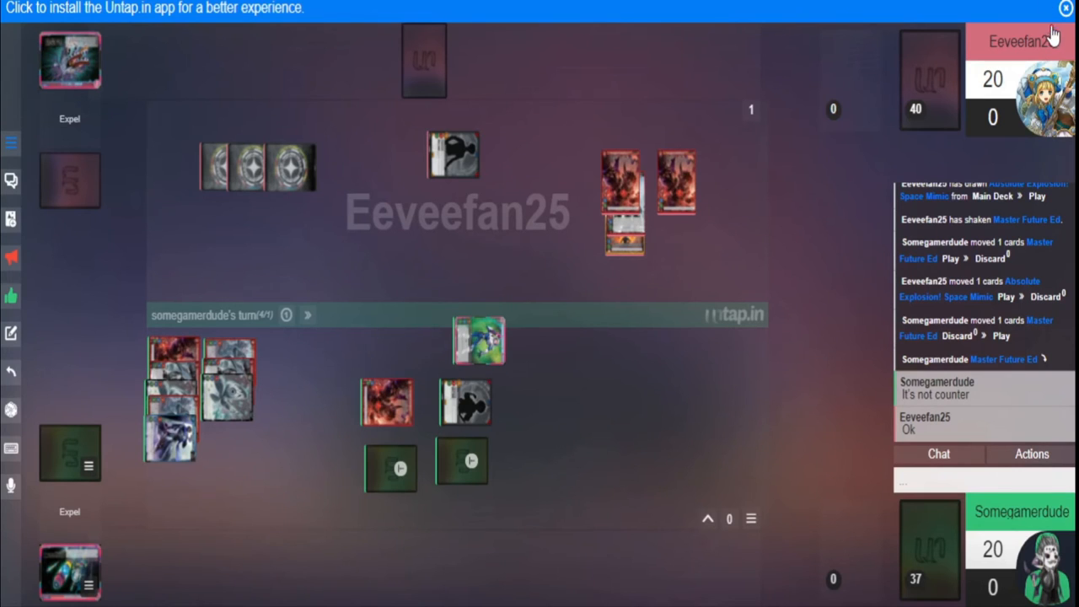
Dismiss the install-app banner and send 'it's still in damage zone' to the opponent
left_click(1065, 7)
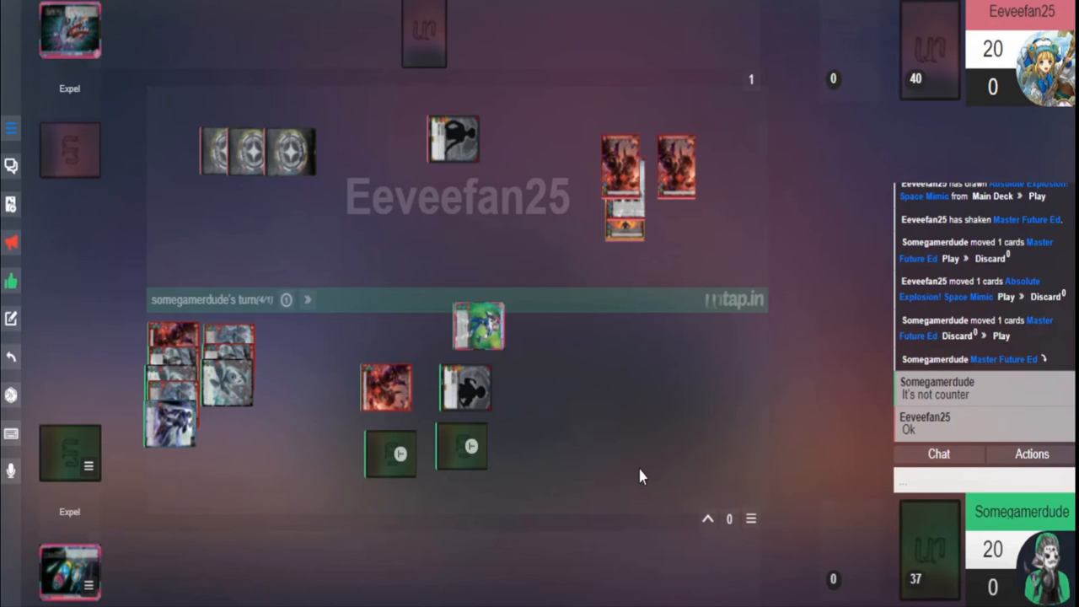
mouse_move(944, 485)
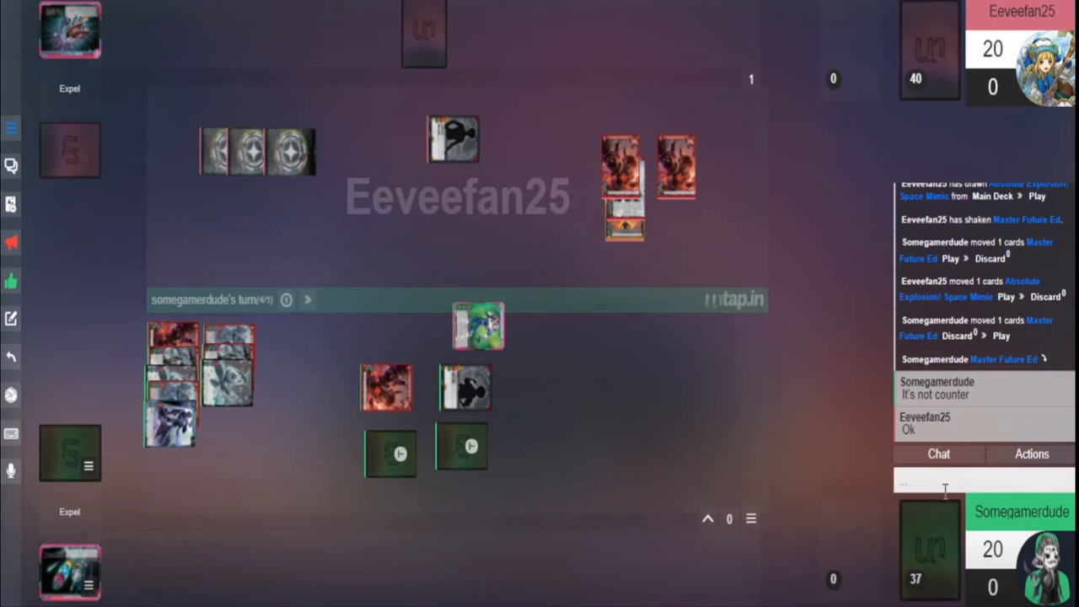
type("it's sti")
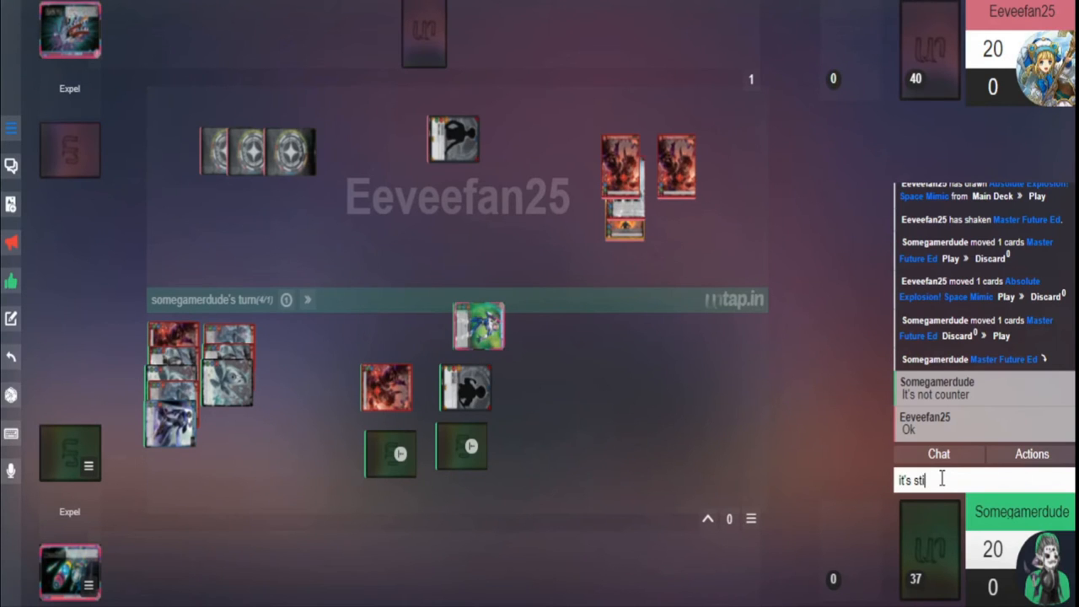
type("ll in damage")
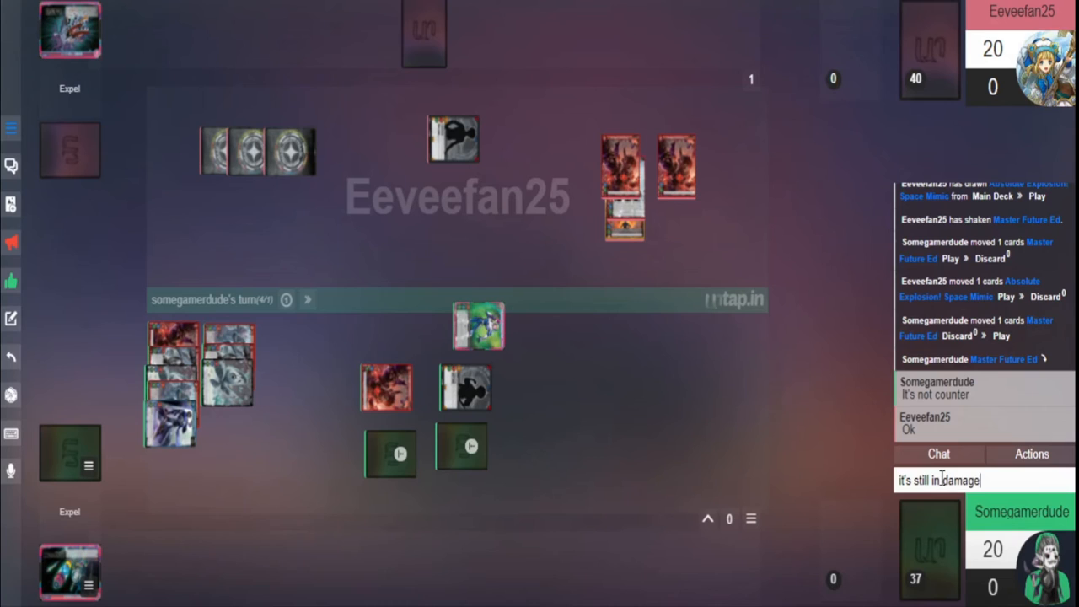
key("Return")
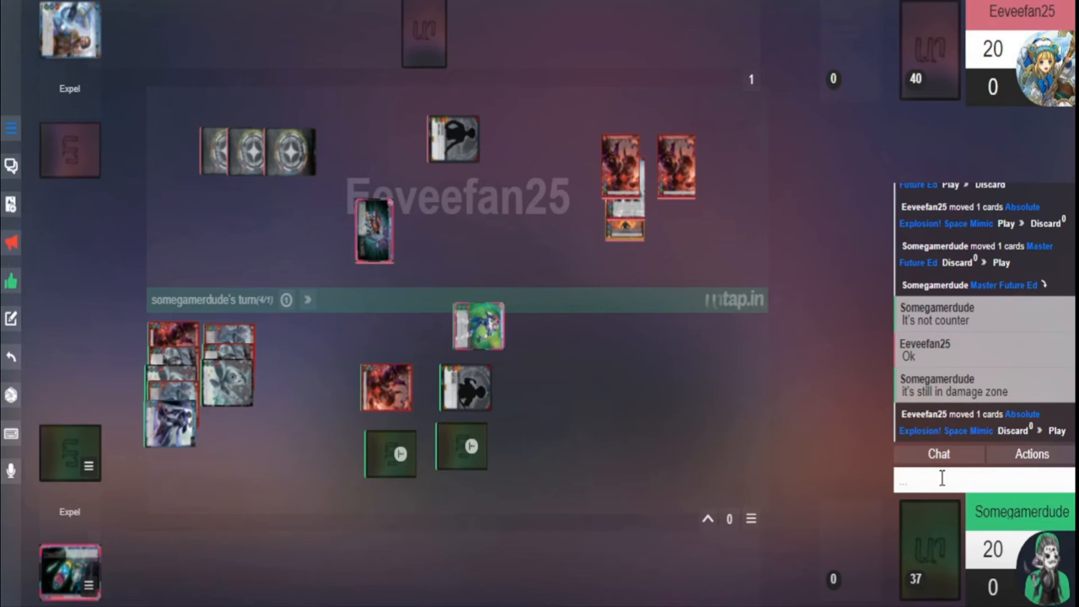
Reply to the opponent in chat with 'heals itself' and a short yep
left_click(927, 479)
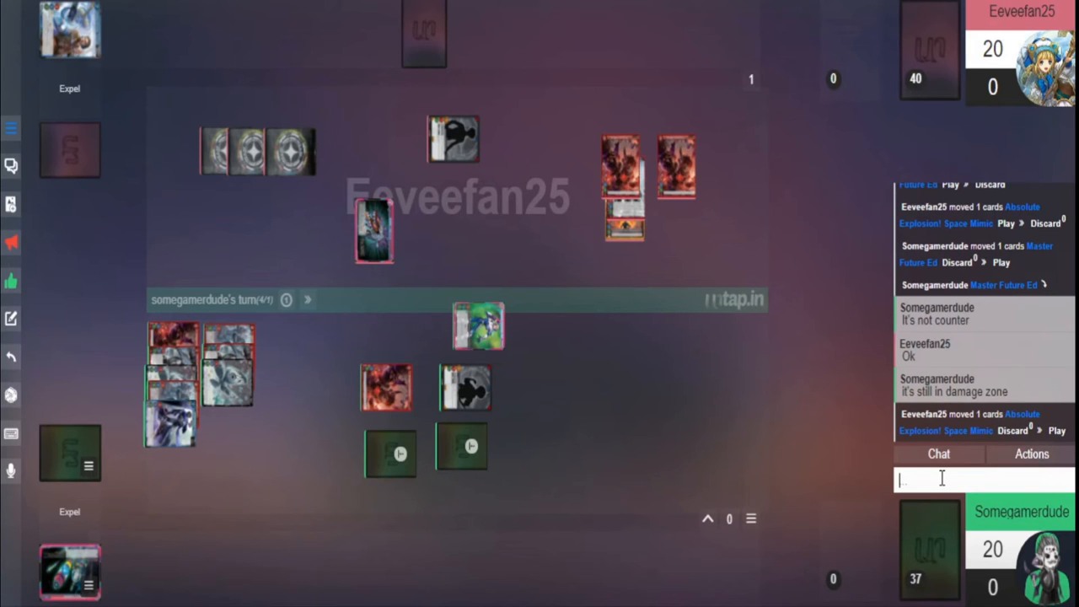
left_click_drag(374, 233, 677, 182)
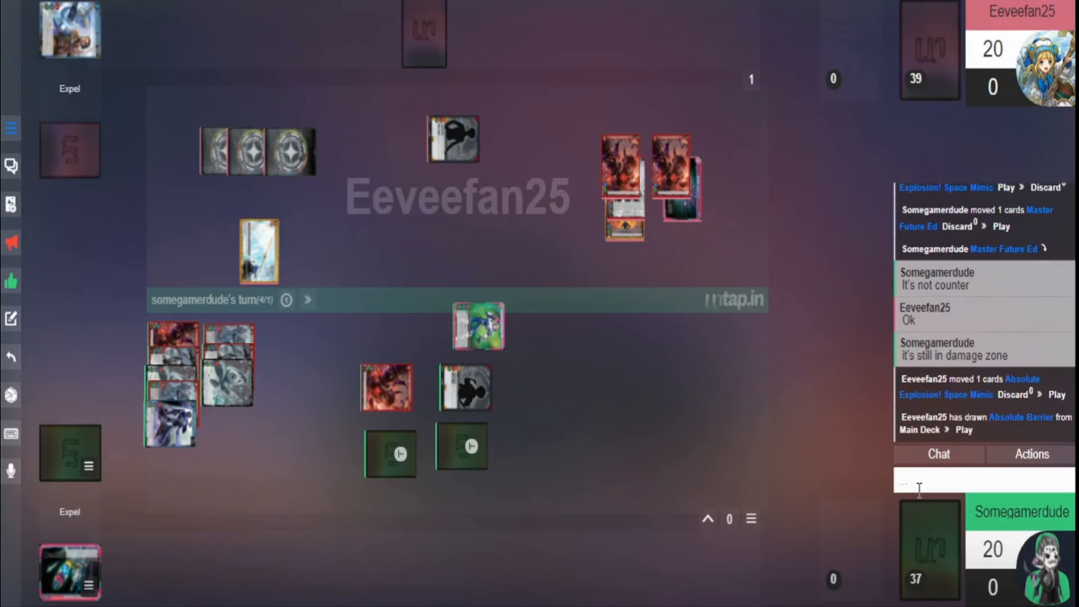
type("h")
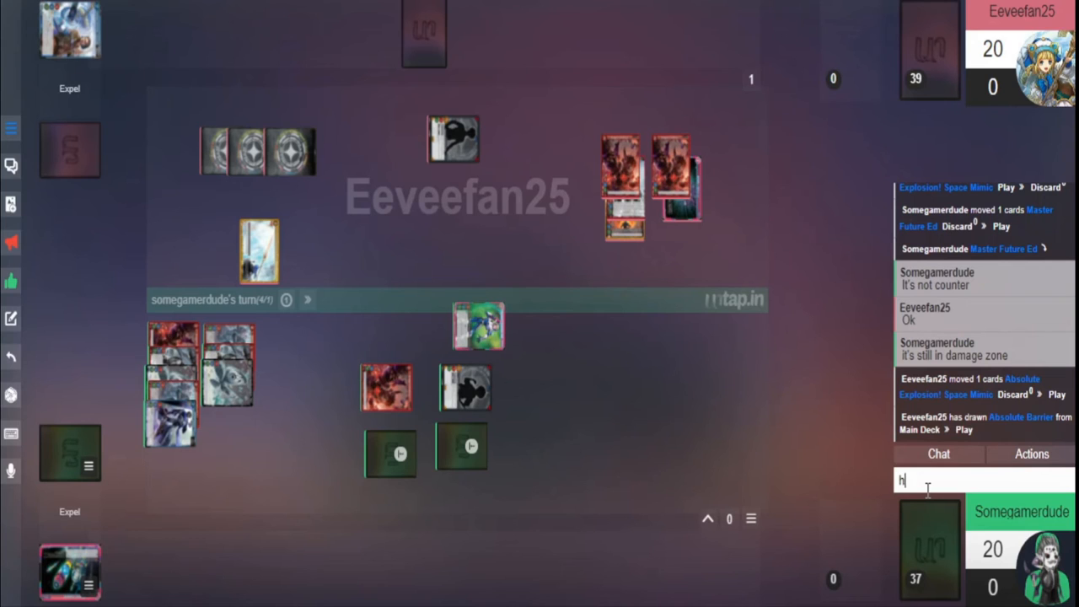
type("eals itself")
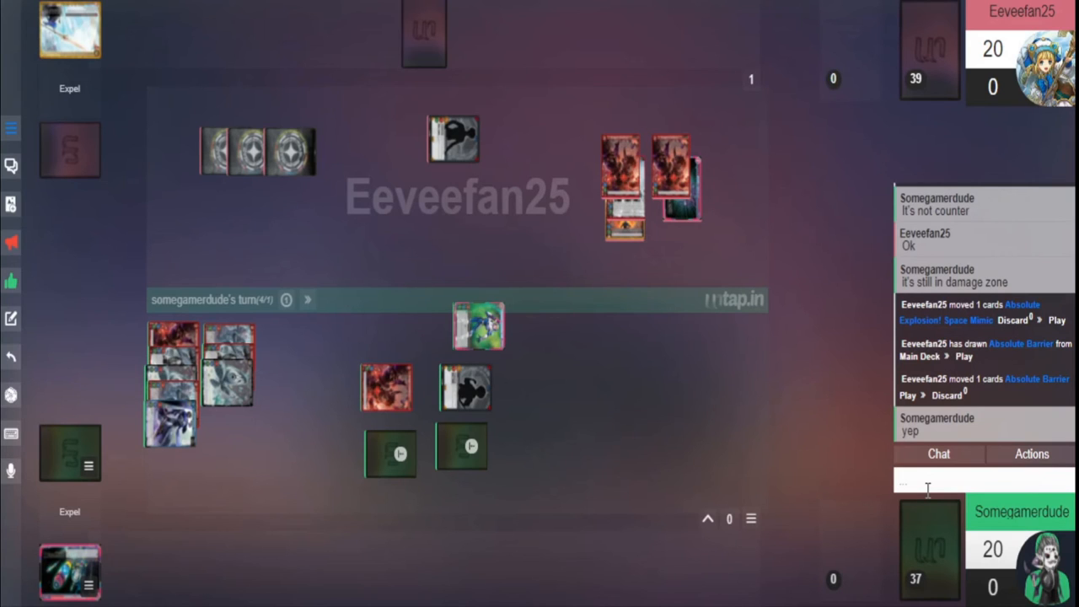
Write in chat 'No, that card is sent to grave instead of damage', rewording the draft along the way
left_click(984, 479)
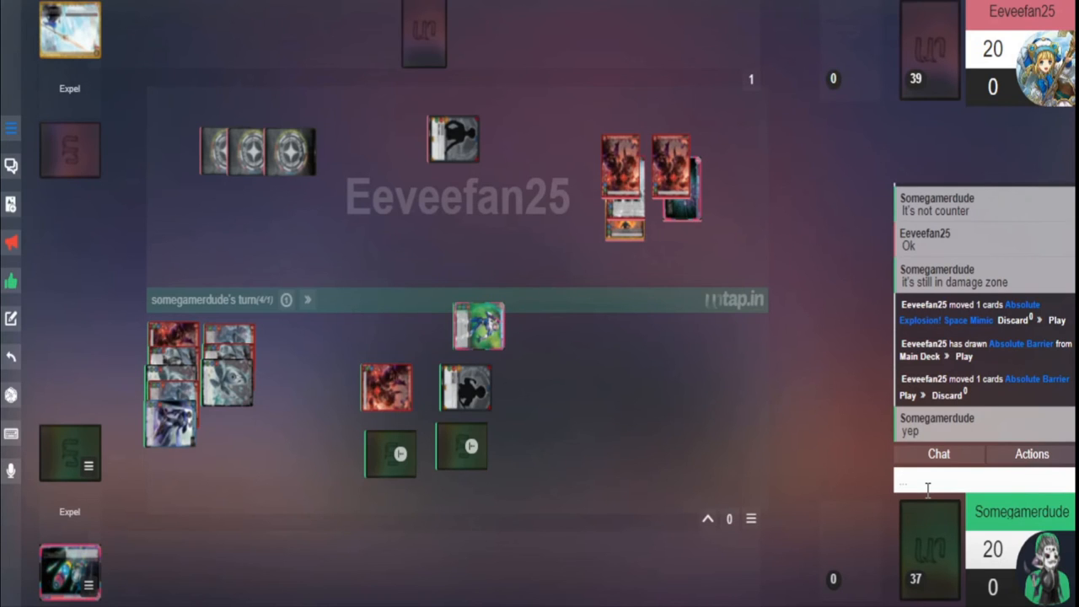
type("last dam")
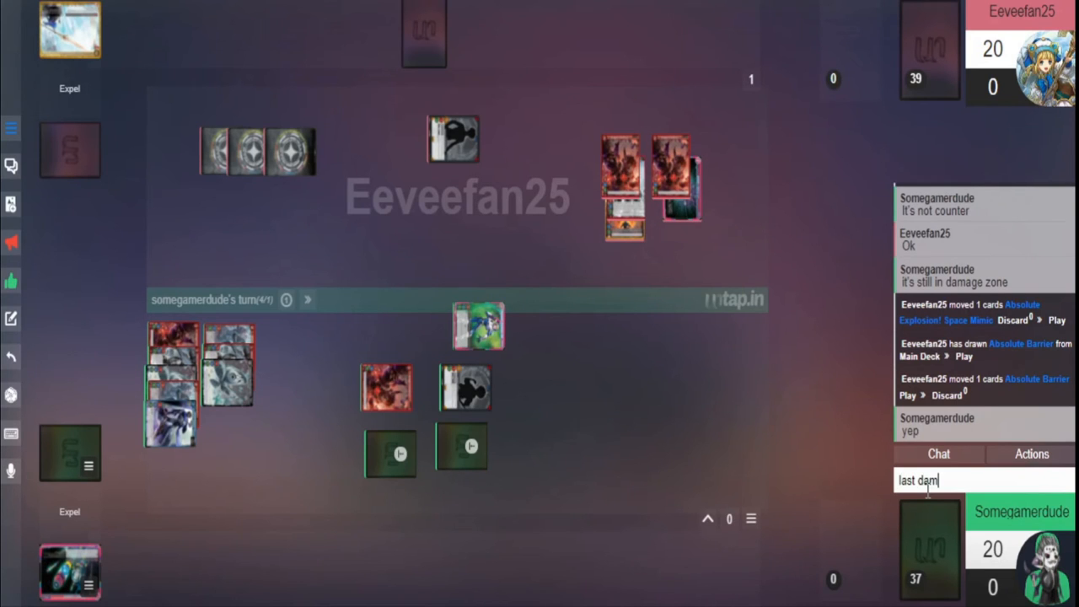
key("Backspace")
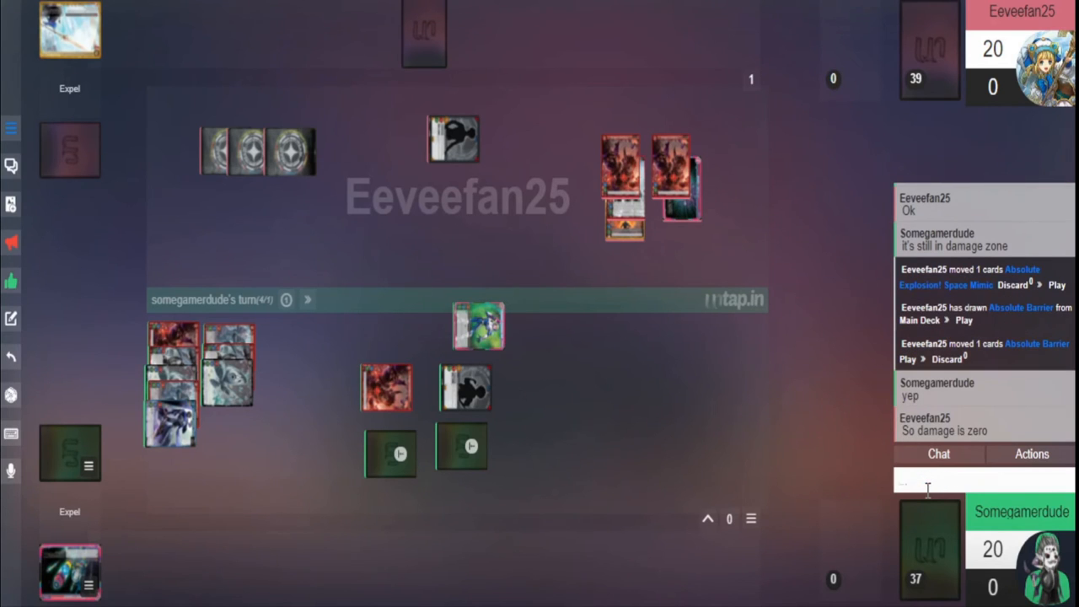
type("No, that")
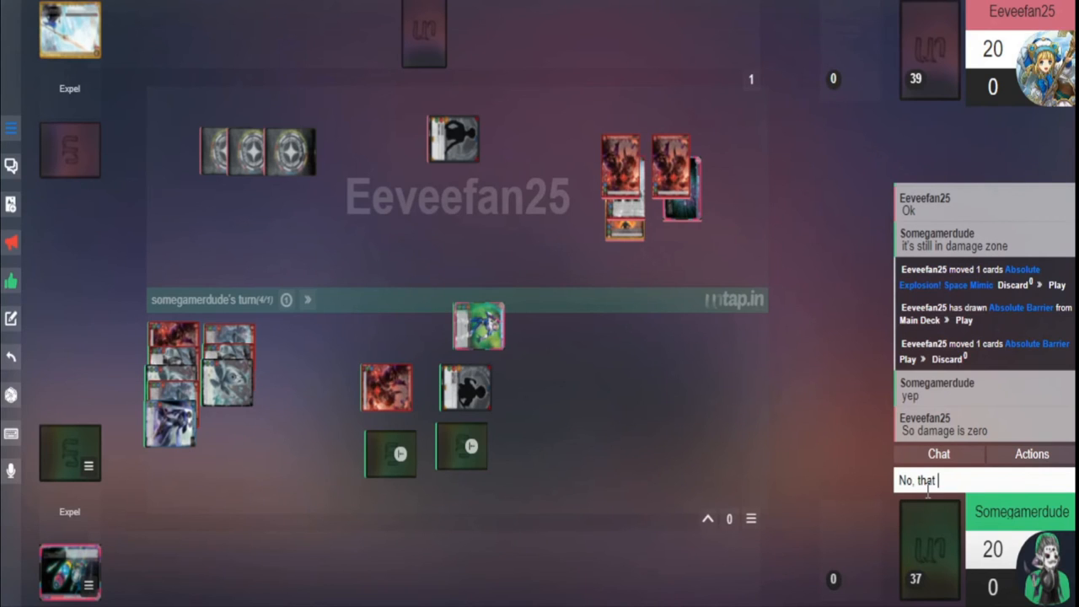
type("damage point is negated.")
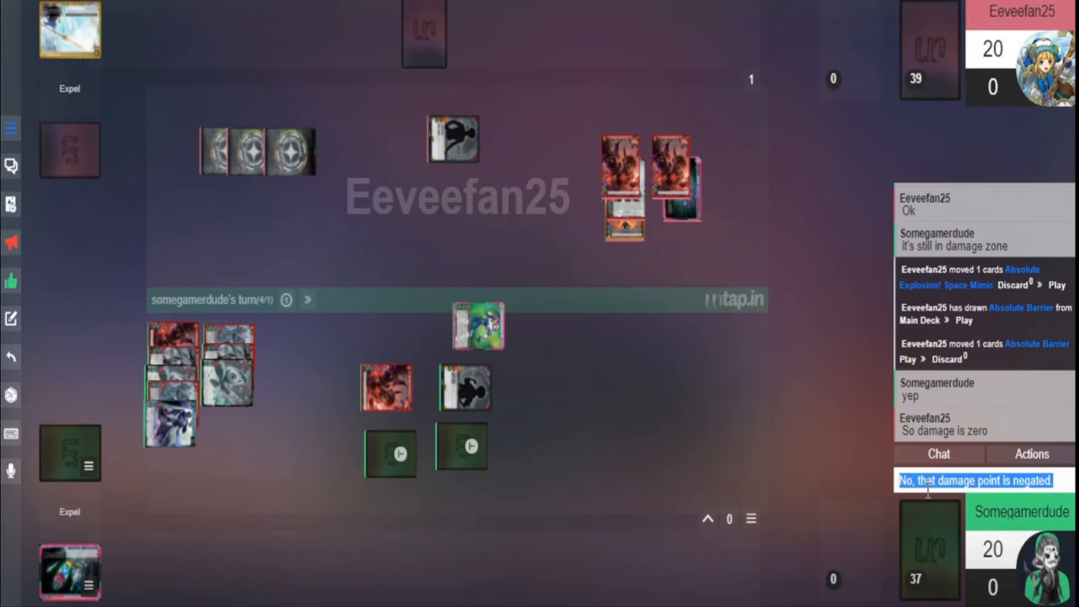
type("No, that car")
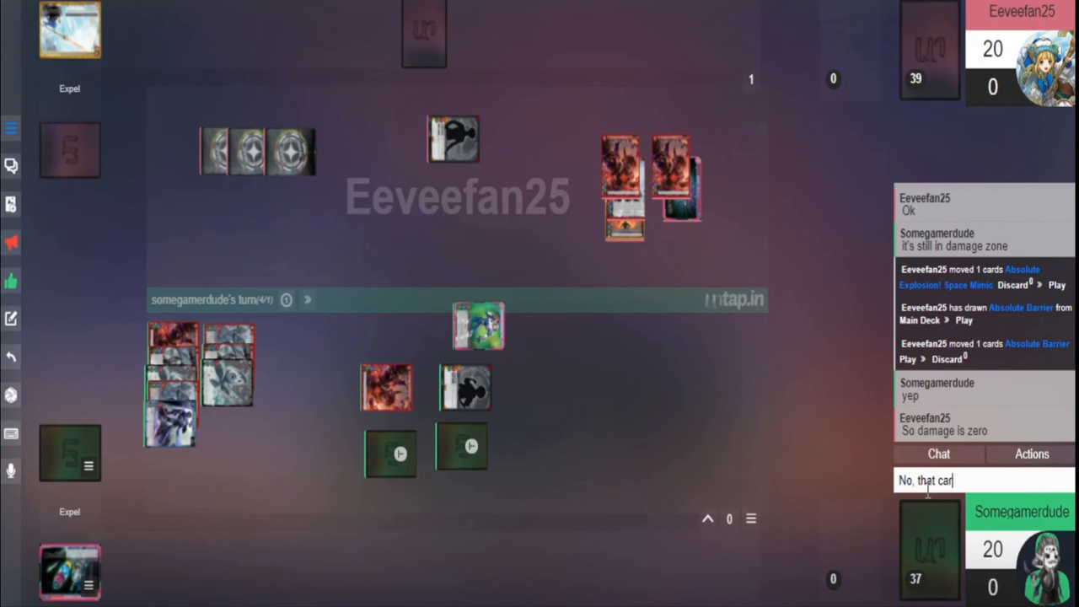
type("d is sent")
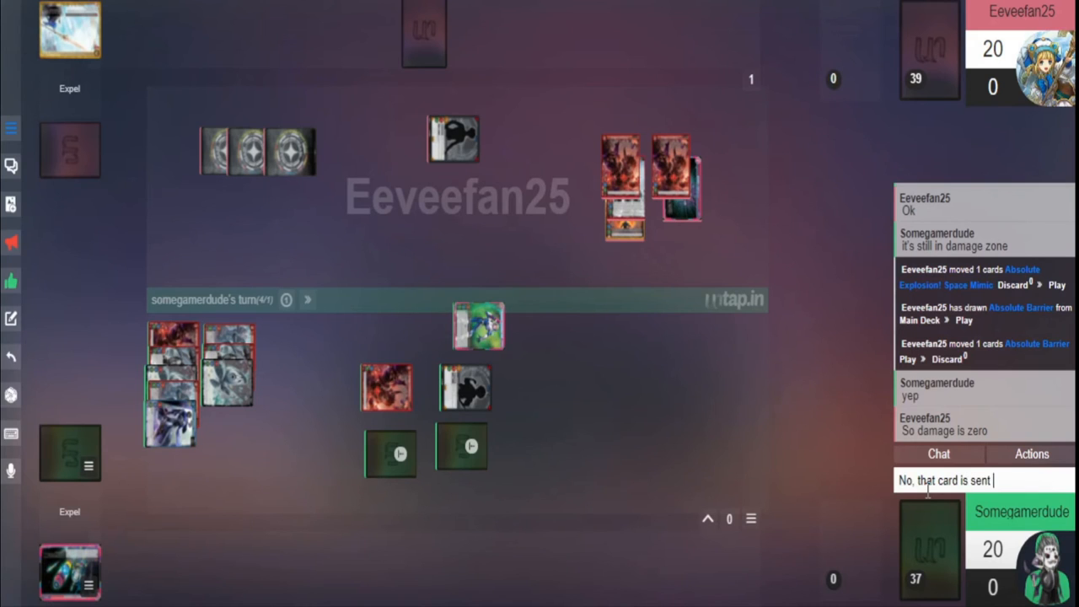
type("to grave ins")
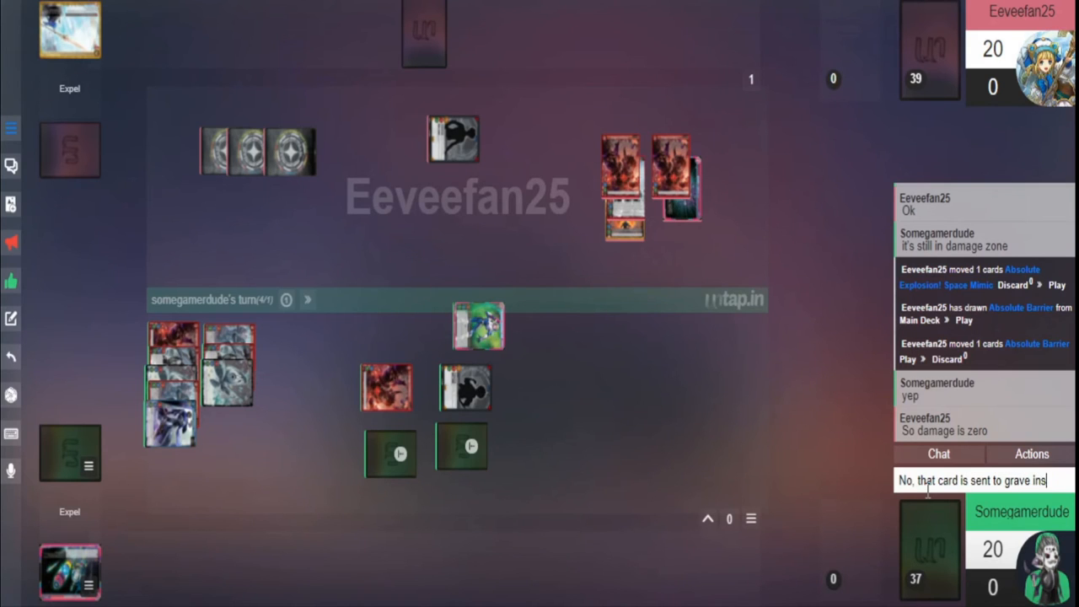
type("instead of damag")
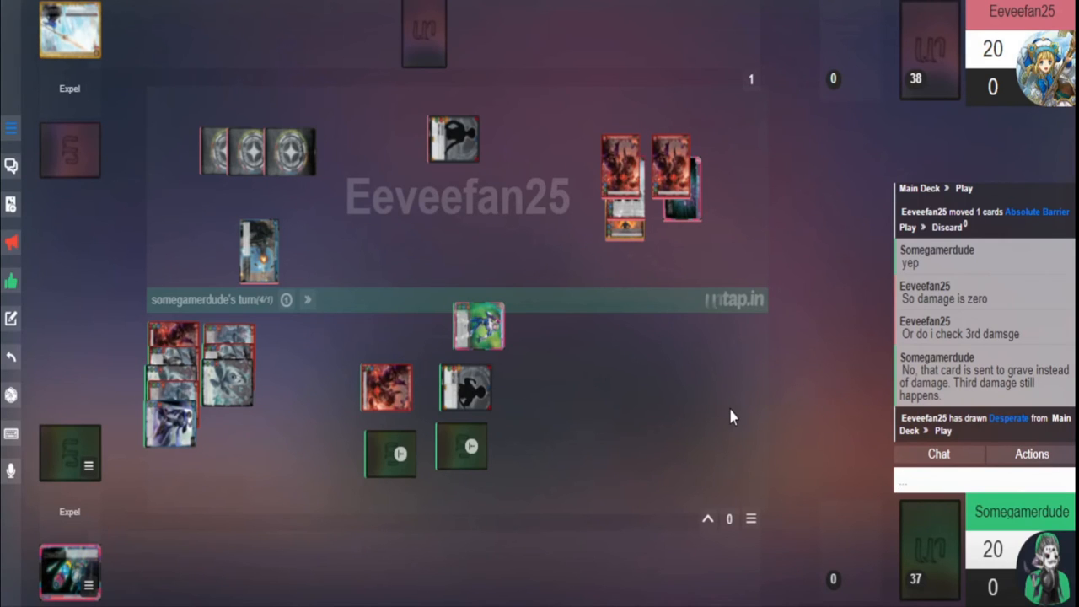
Pass the turn and inspect the opponent's newly played Knight of Oath Blade
left_click_drag(260, 250, 617, 236)
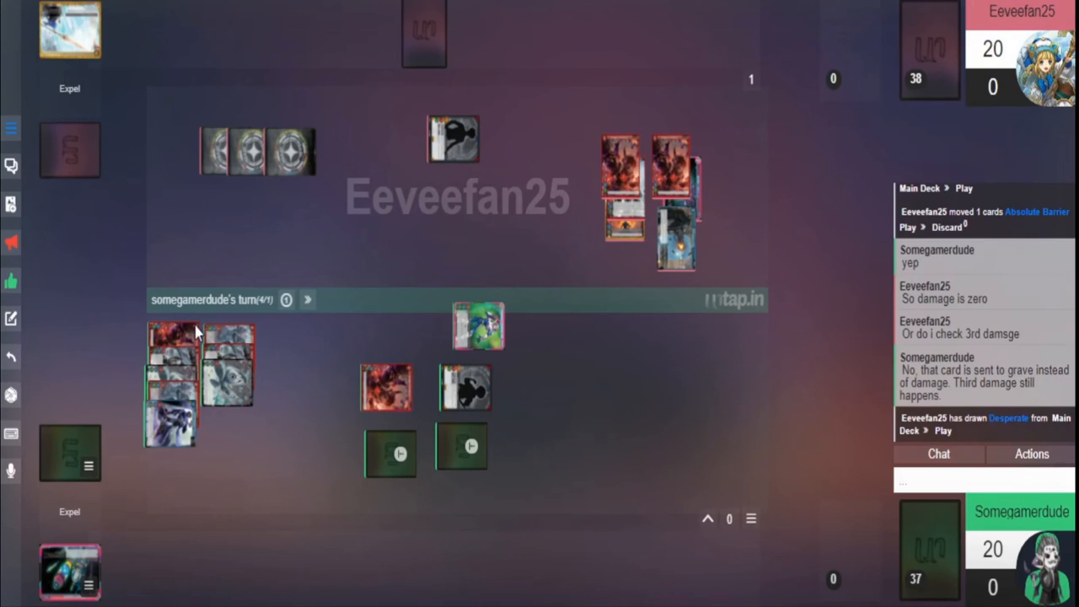
left_click(307, 300)
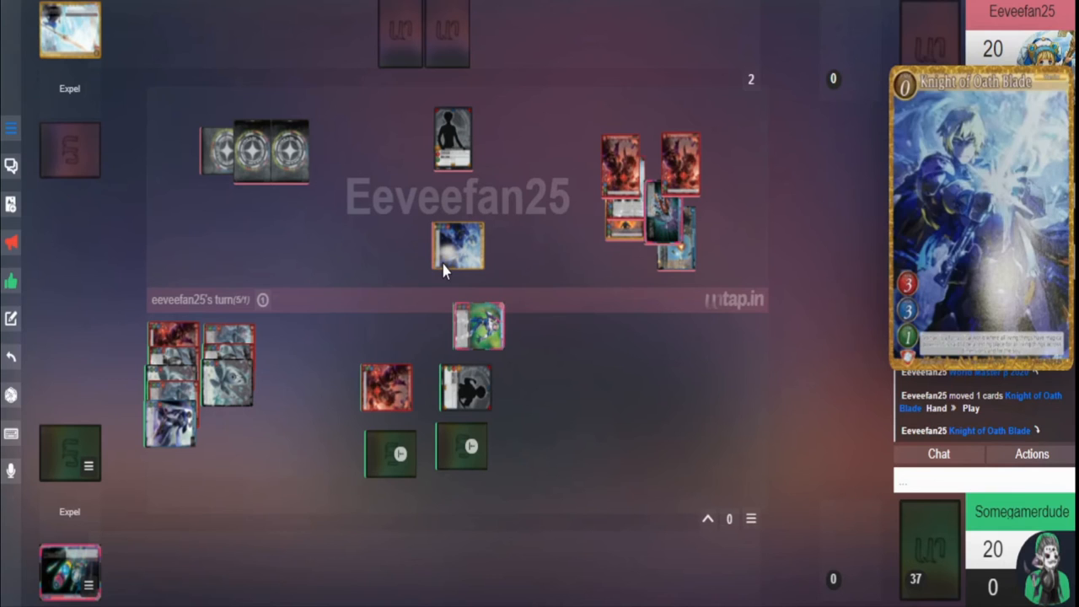
mouse_move(386, 387)
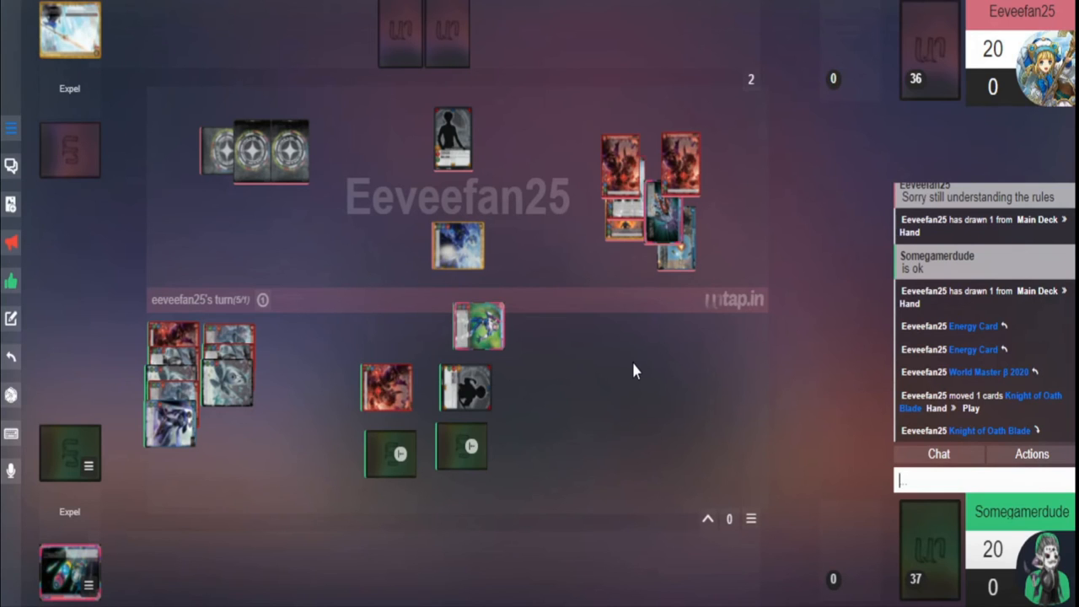
mouse_move(681, 112)
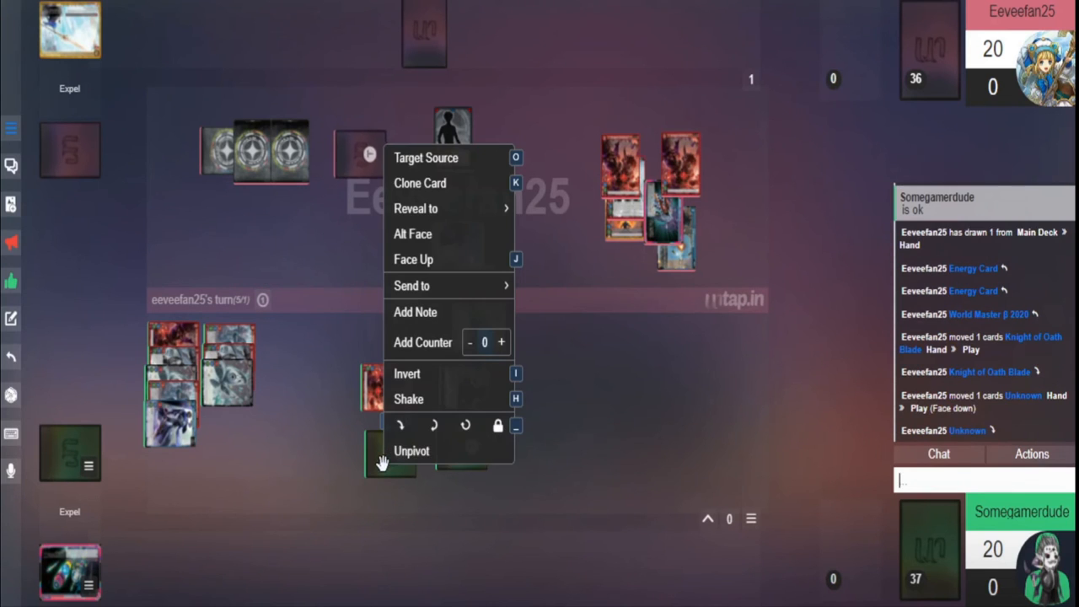
mouse_move(447, 240)
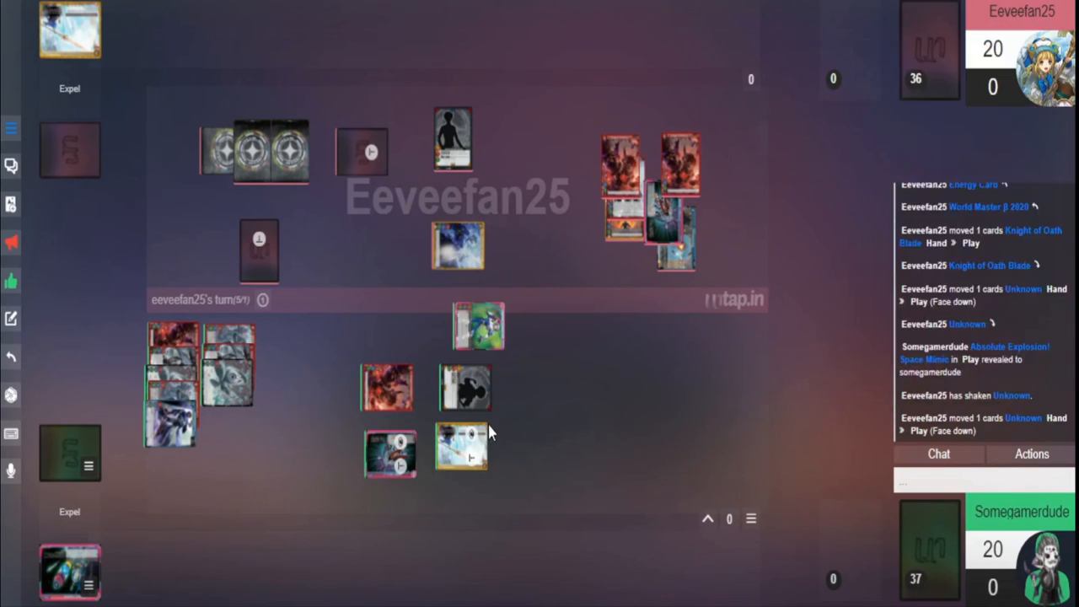
mouse_move(391, 455)
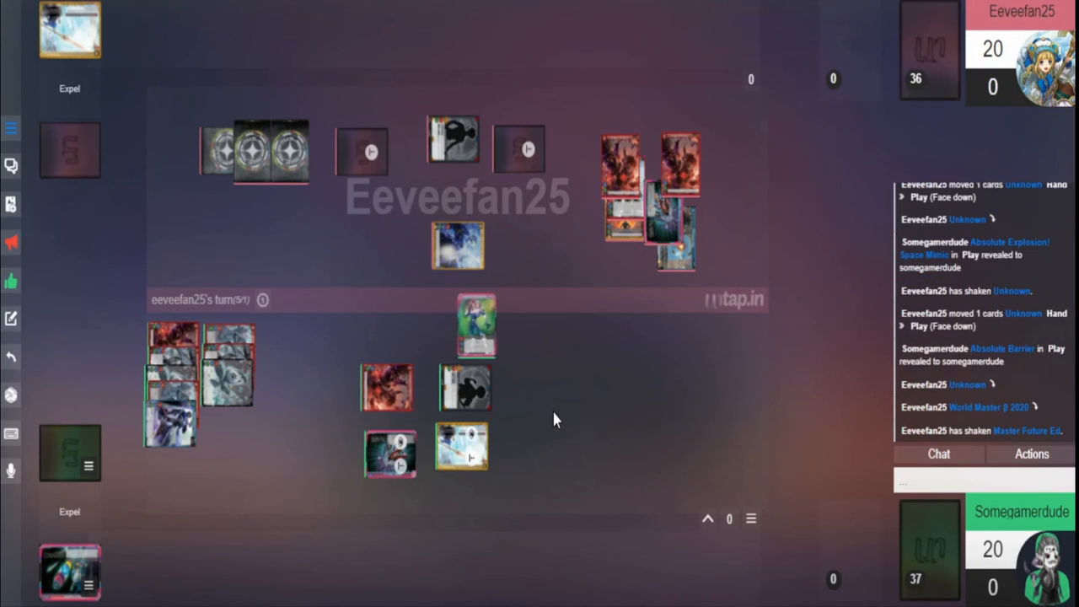
Drag Master Future Ed. from the board into my discard pile in the bottom-left corner
left_click_drag(475, 324, 253, 506)
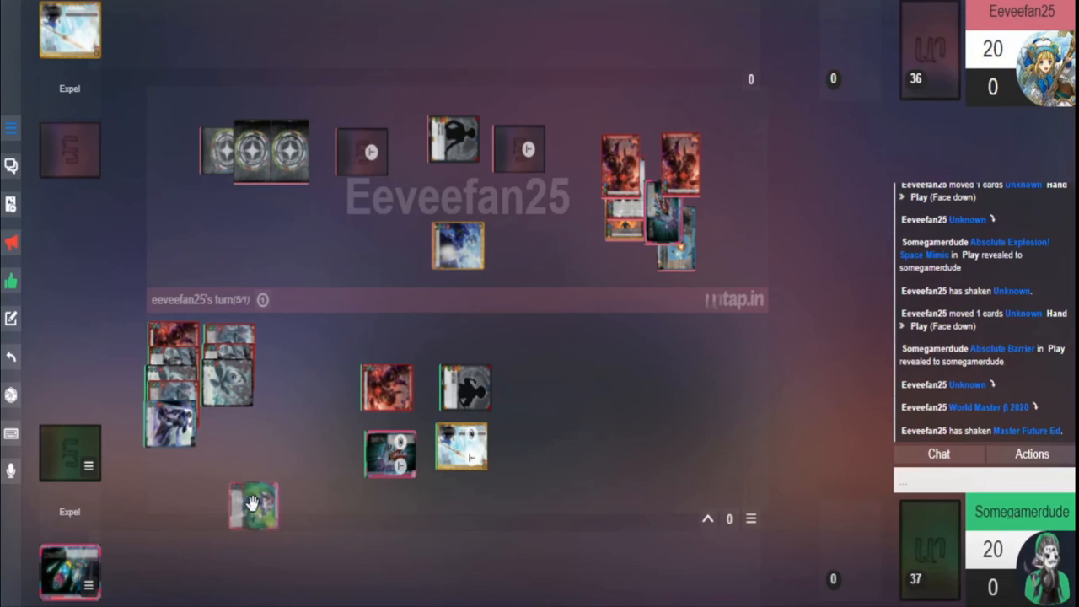
left_click_drag(253, 506, 70, 571)
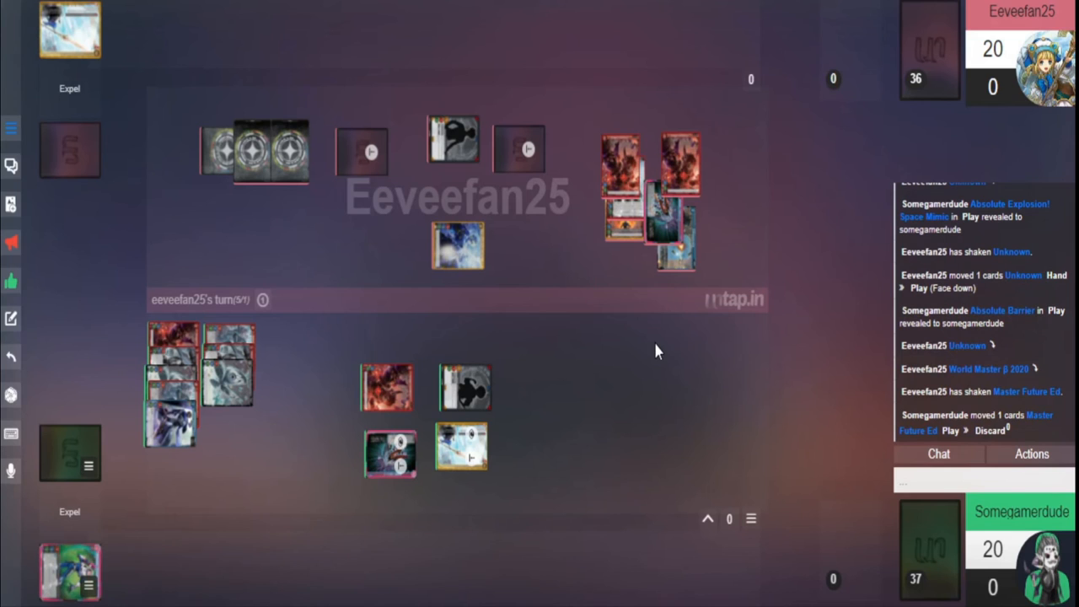
mouse_move(539, 329)
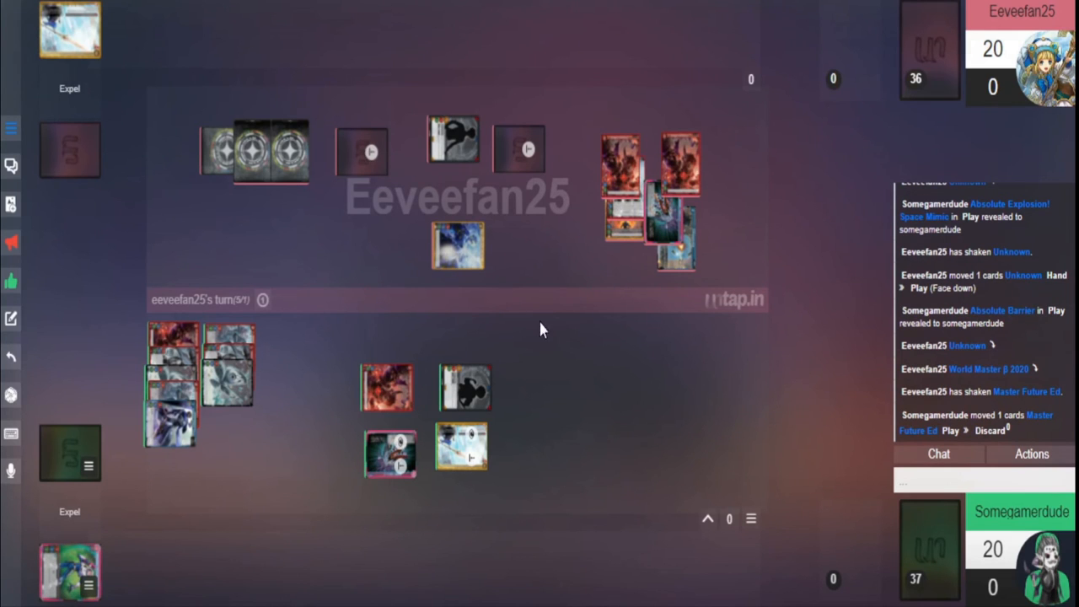
mouse_move(566, 445)
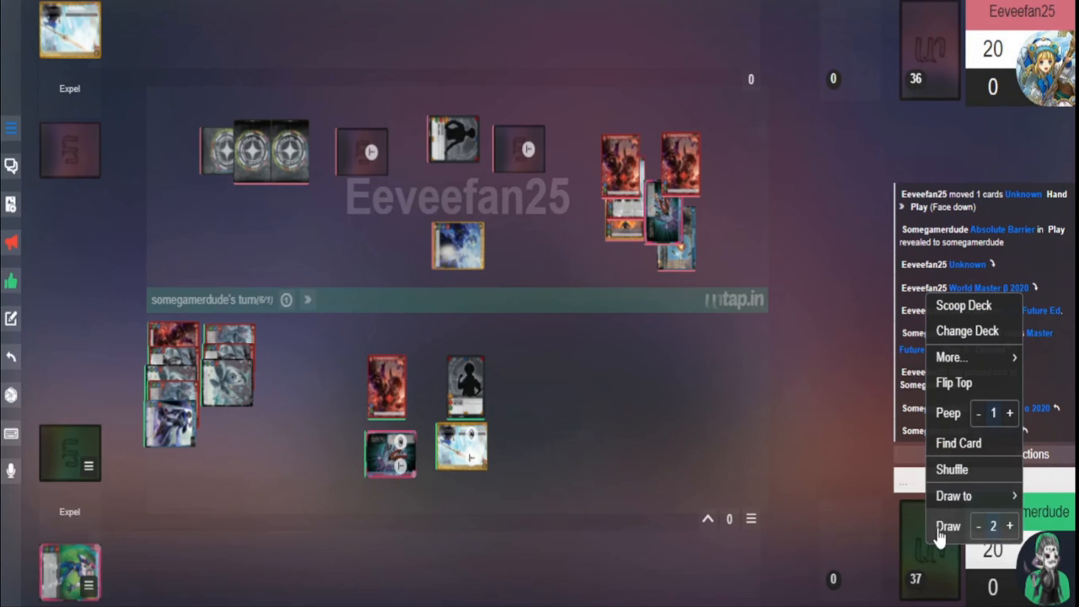
Draw two cards from the main deck into hand, including Kageroudoji
left_click(947, 526)
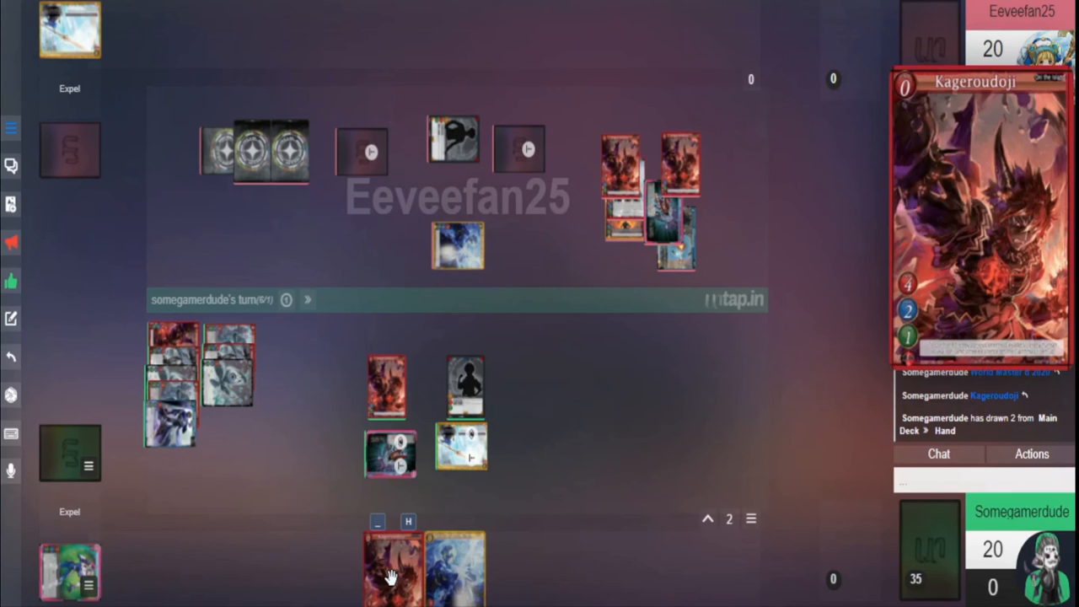
mouse_move(401, 580)
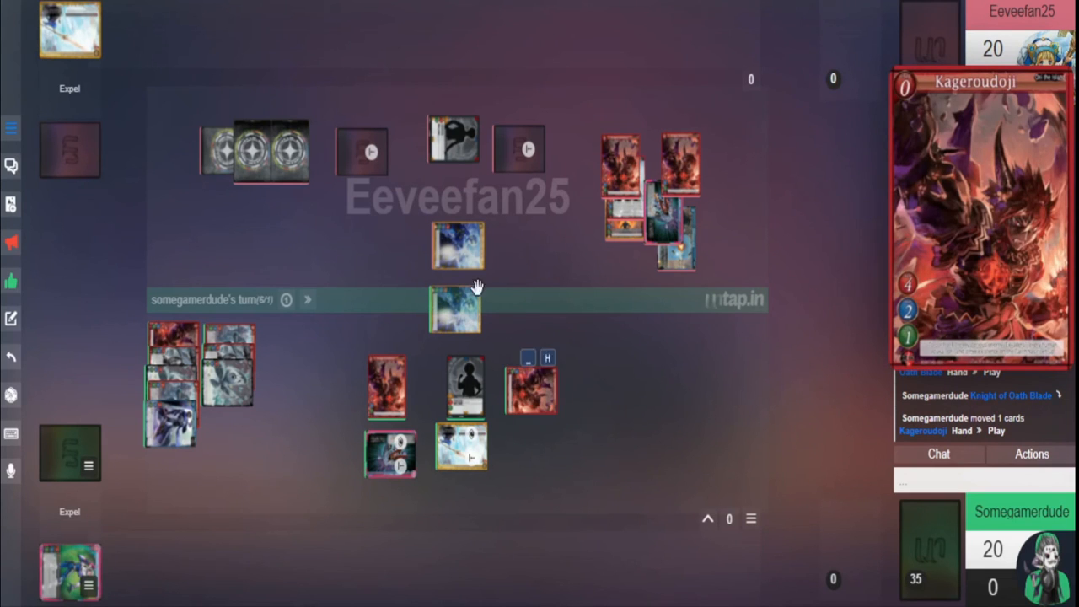
Shake Knight of Oath Blade and the opponent's World Master 2020 card to flag them
right_click(455, 307)
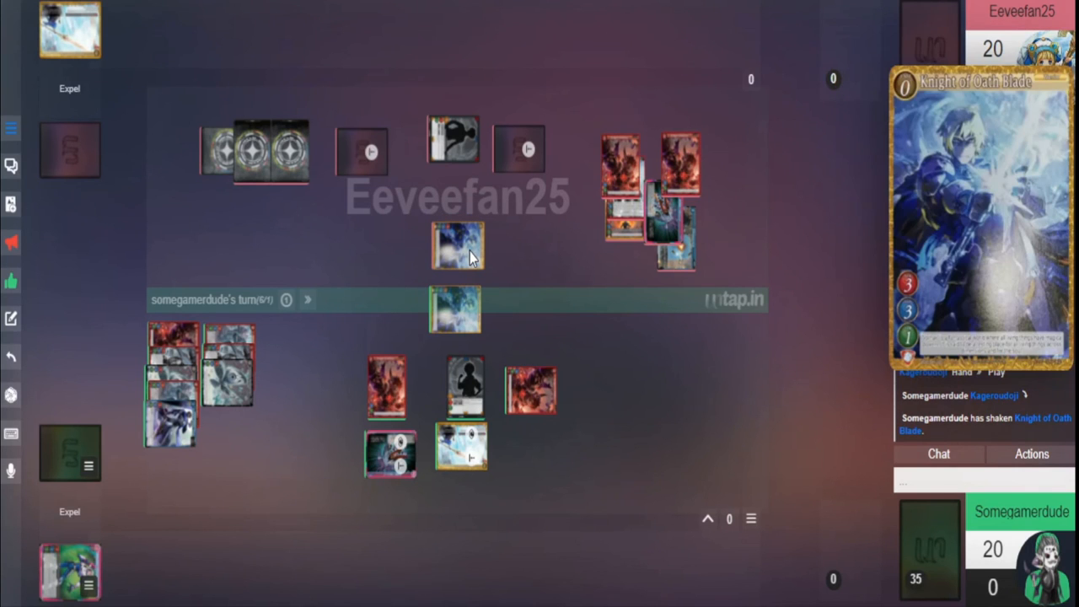
mouse_move(520, 270)
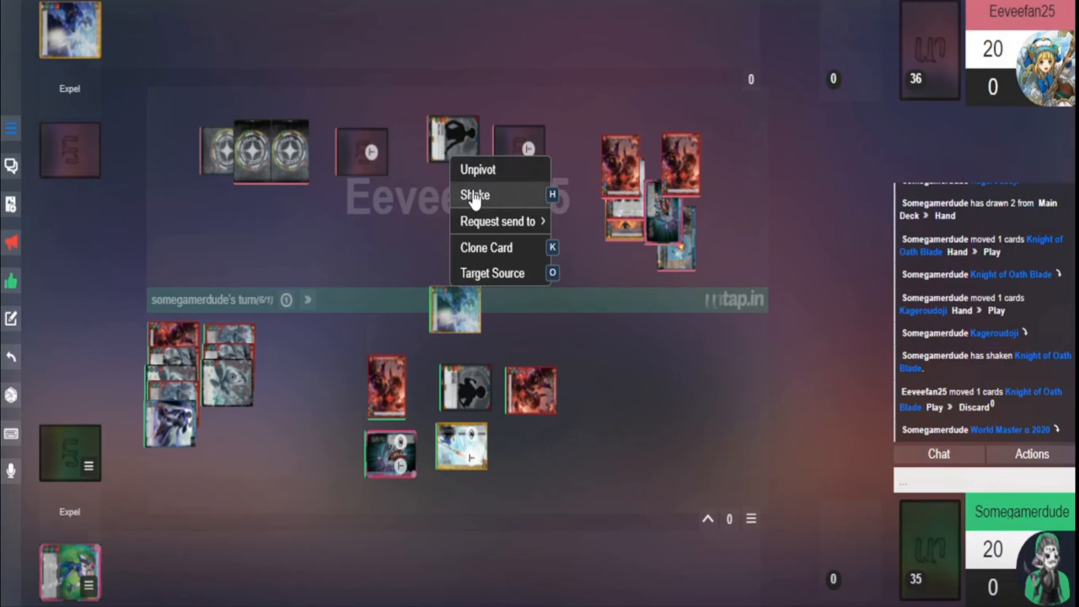
left_click(476, 195)
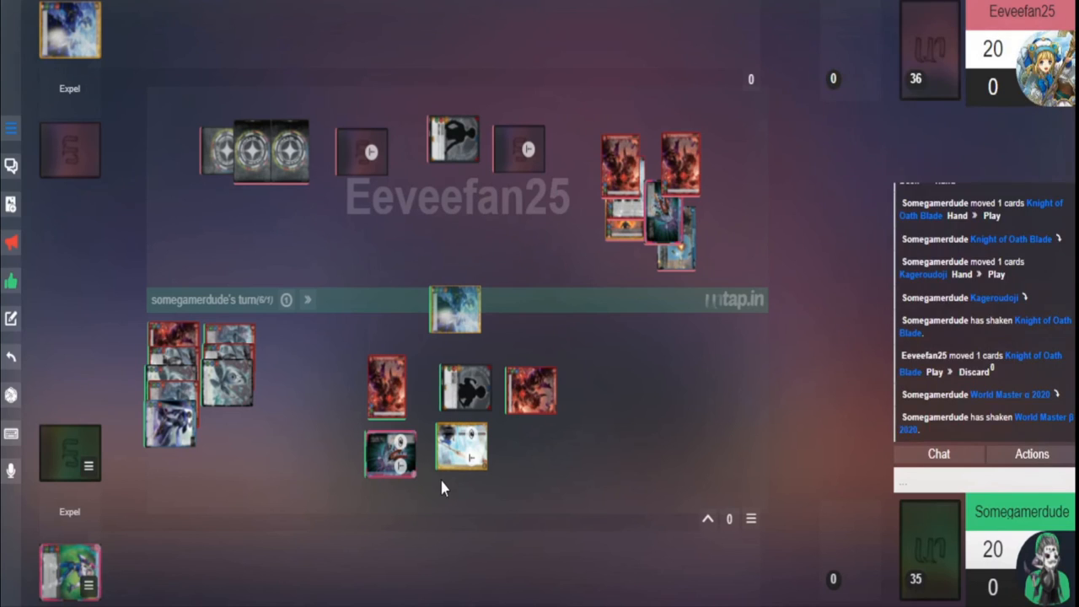
mouse_move(604, 338)
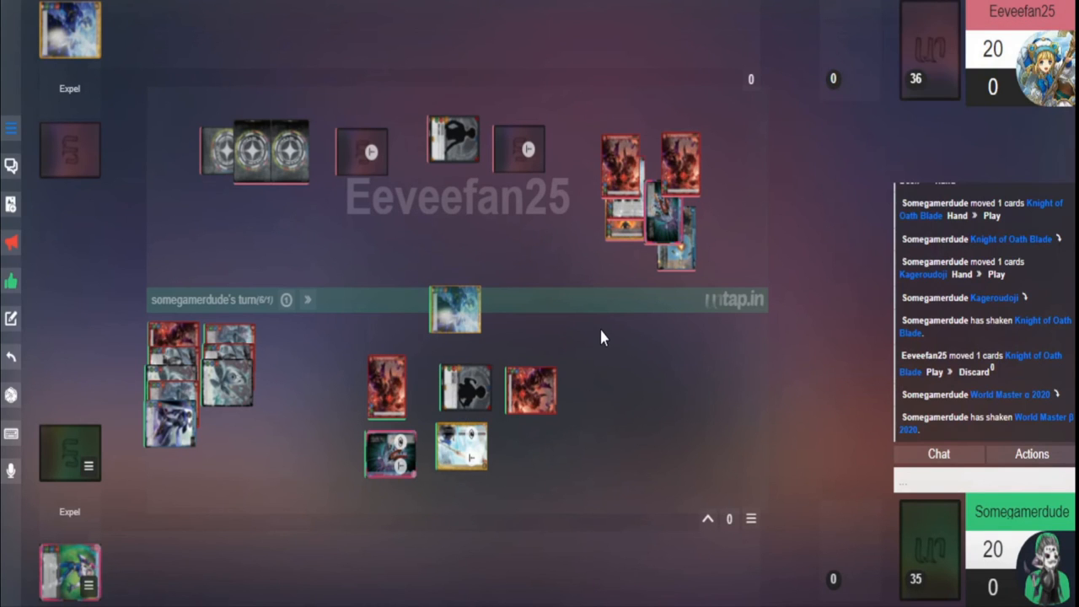
mouse_move(603, 323)
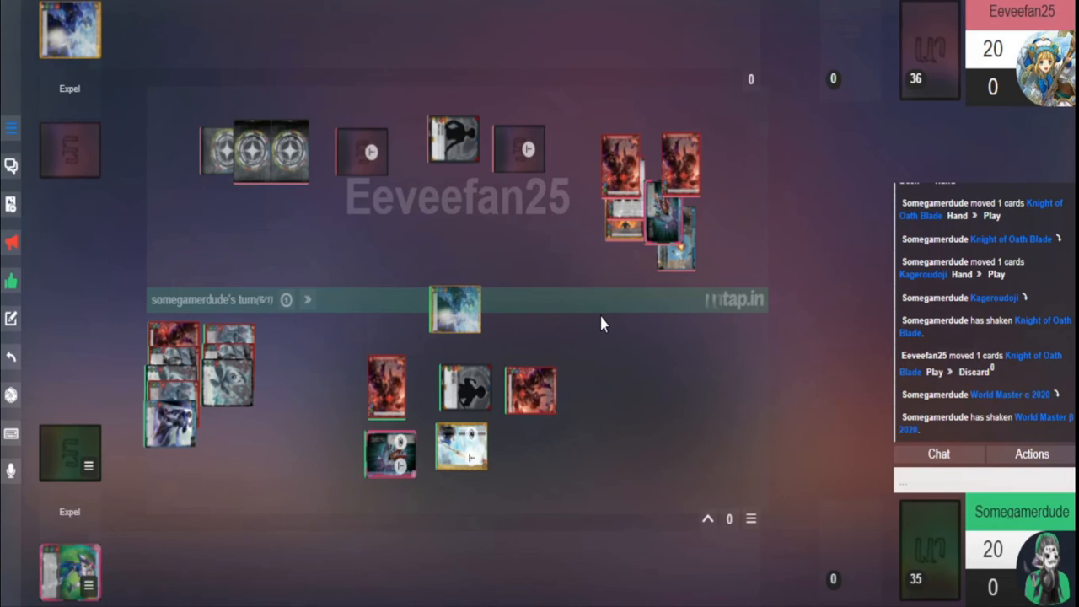
mouse_move(590, 293)
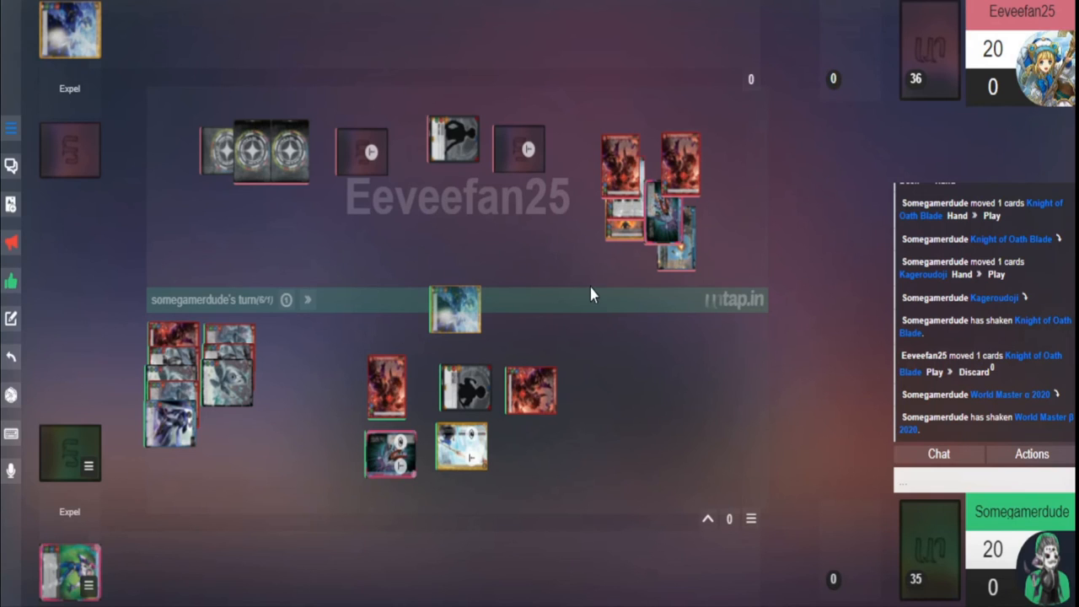
mouse_move(556, 283)
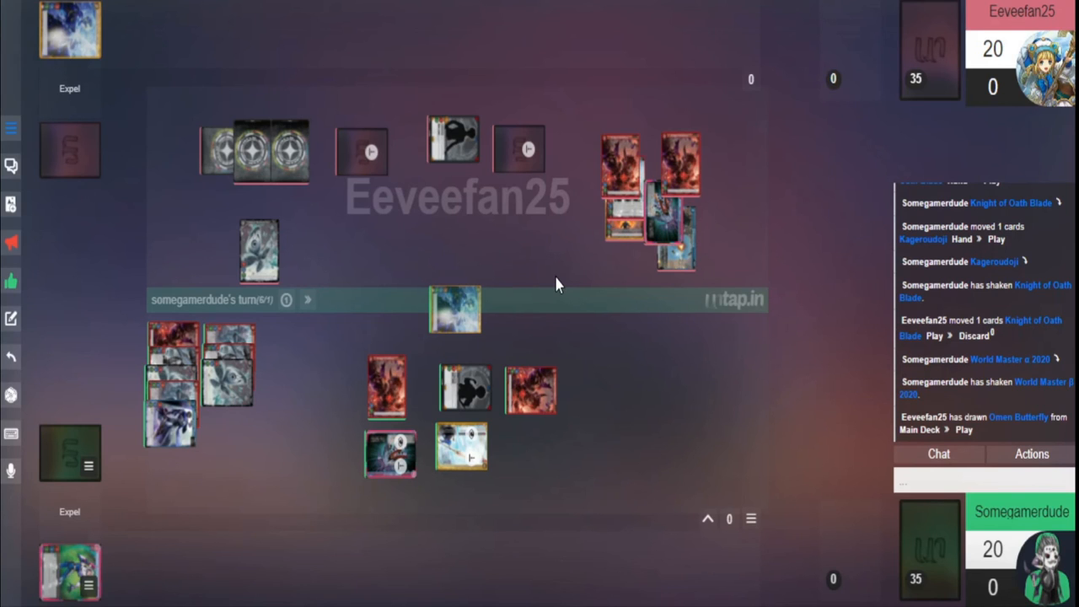
Watch the opponent draw Omen Butterfly and Photon Torpedo into play
left_click_drag(259, 250, 726, 144)
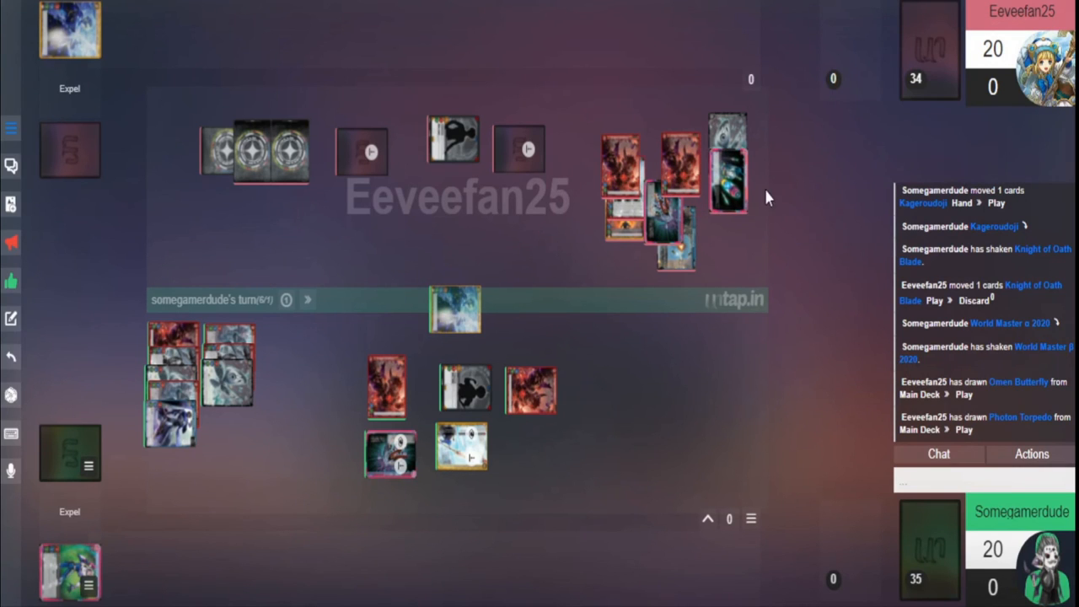
Send 'CNT', 'Second card had CNT' and 'can you pay the 2?' in chat
type("c")
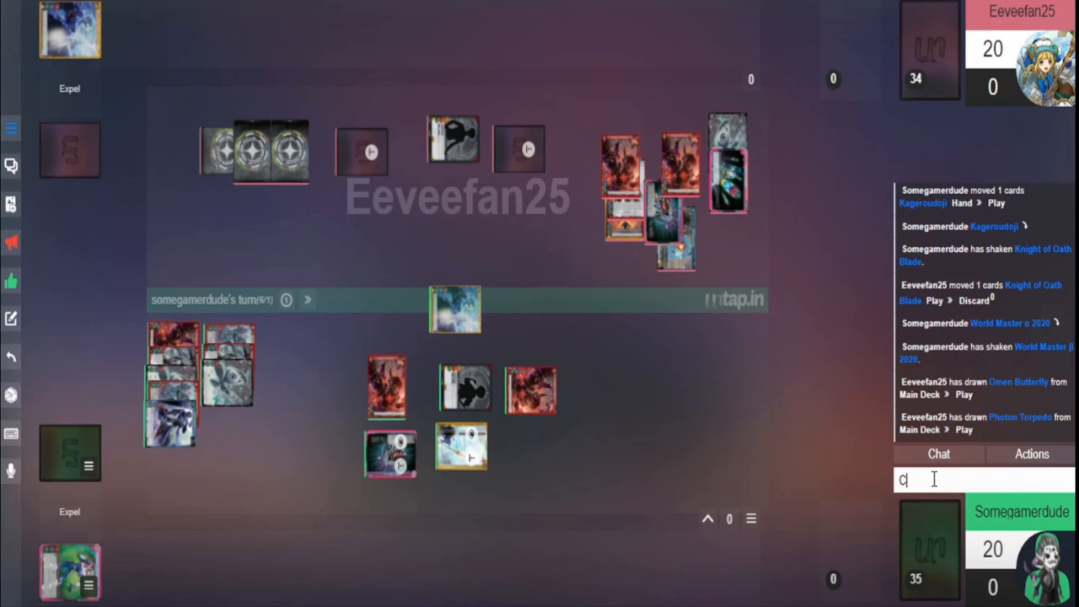
key("Return")
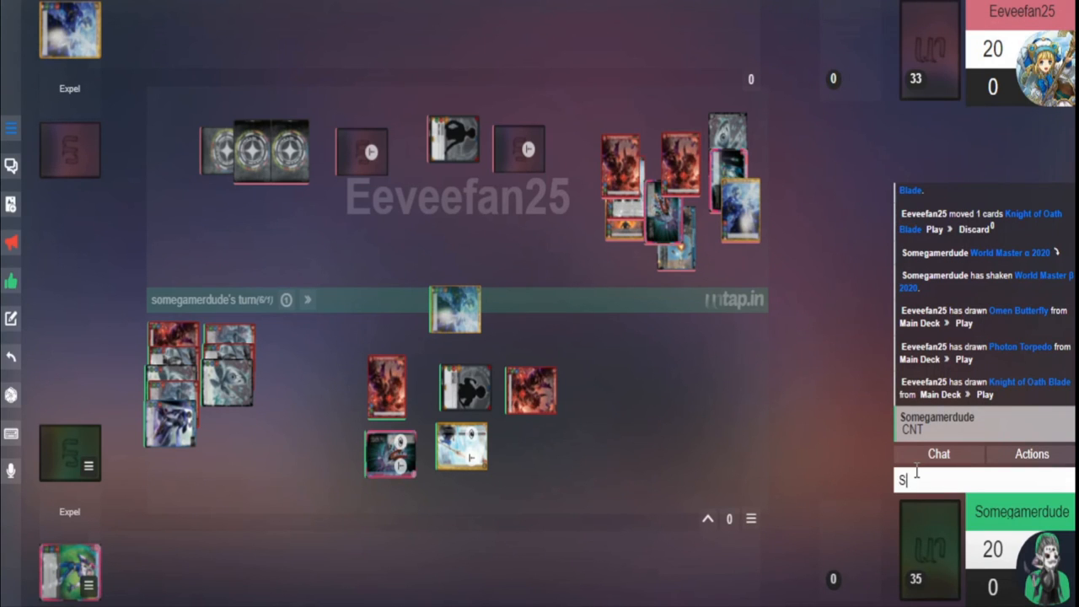
type("Second card h")
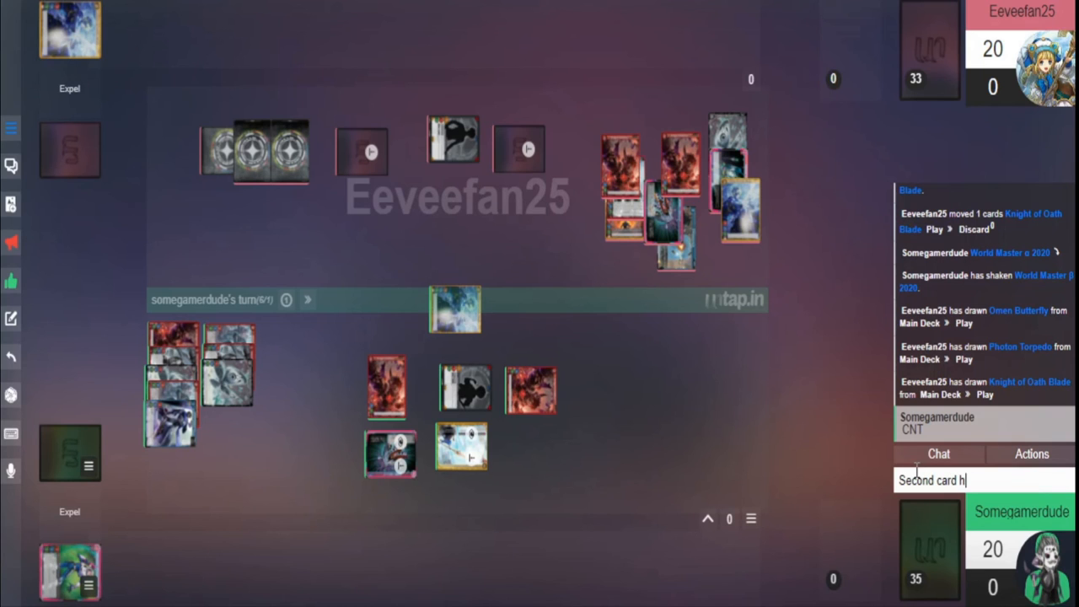
type("ad CNT")
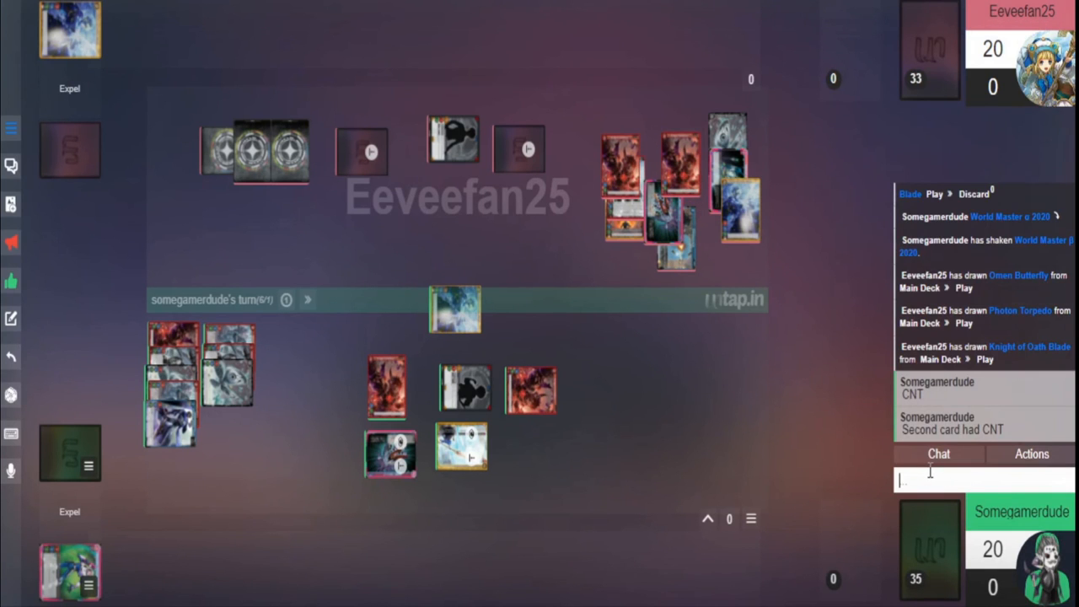
type("can you pa")
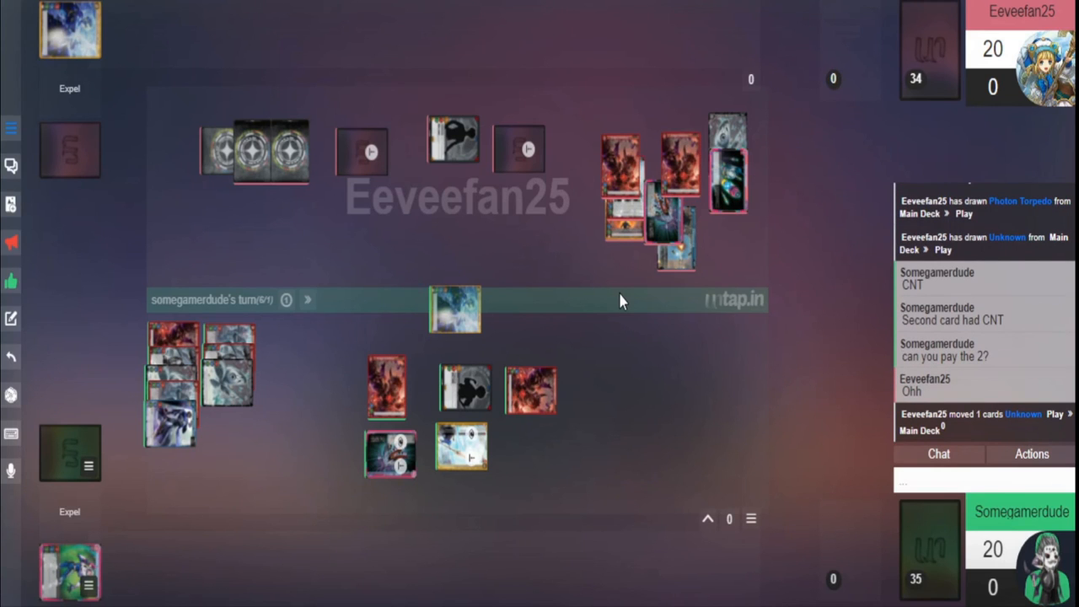
Focus the chat box to prepare a message to the opponent
left_click(981, 478)
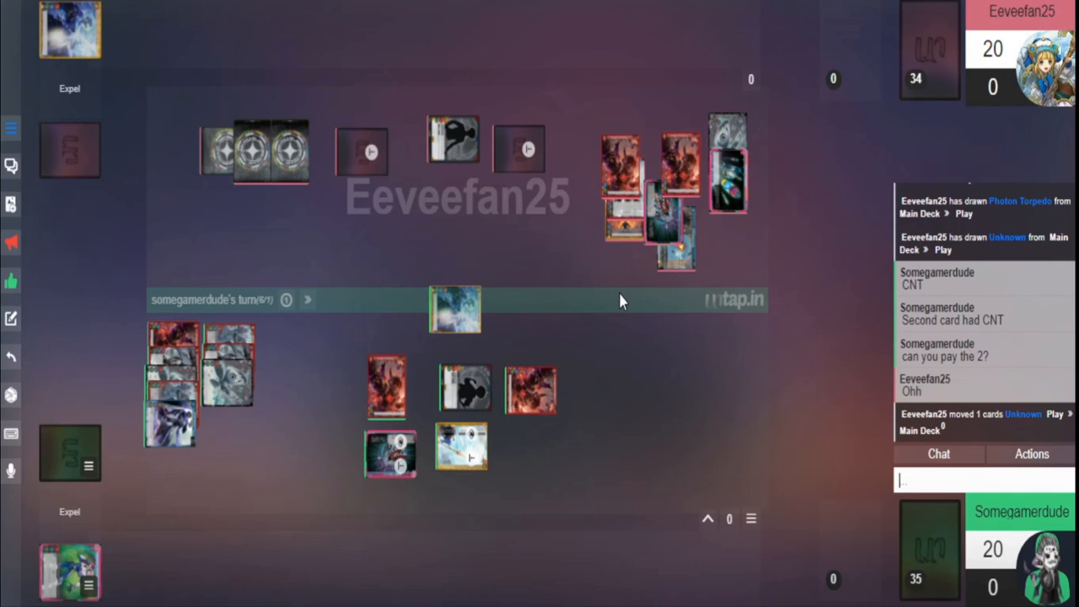
mouse_move(638, 280)
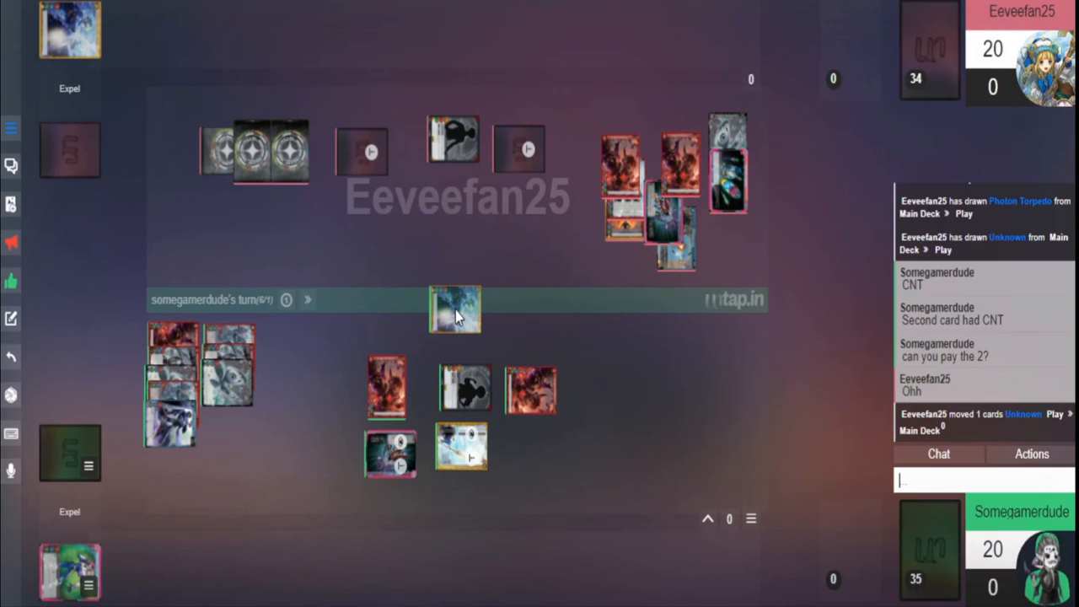
mouse_move(694, 345)
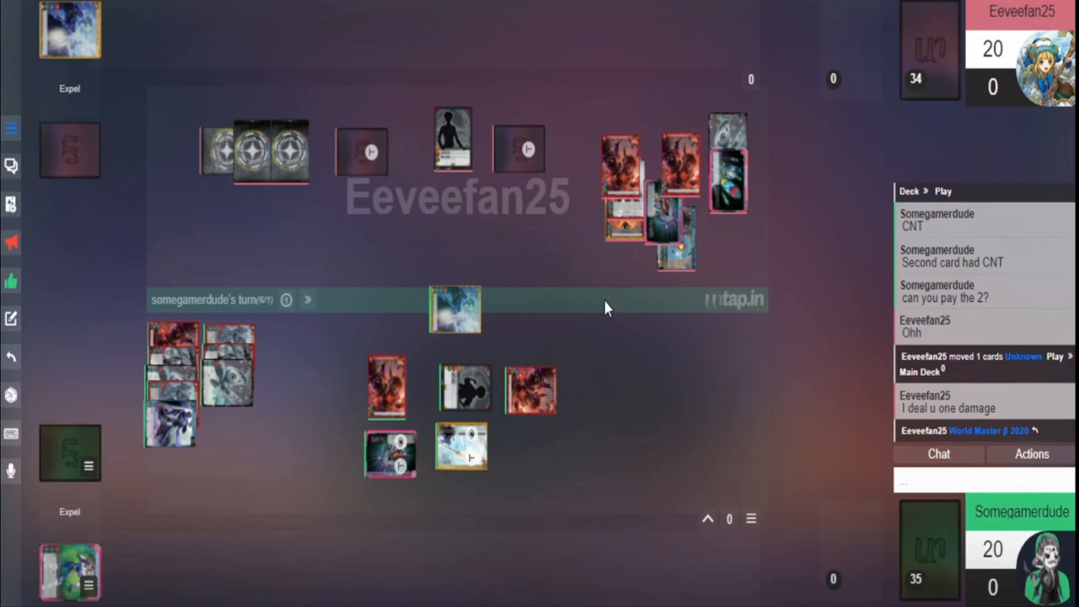
mouse_move(596, 279)
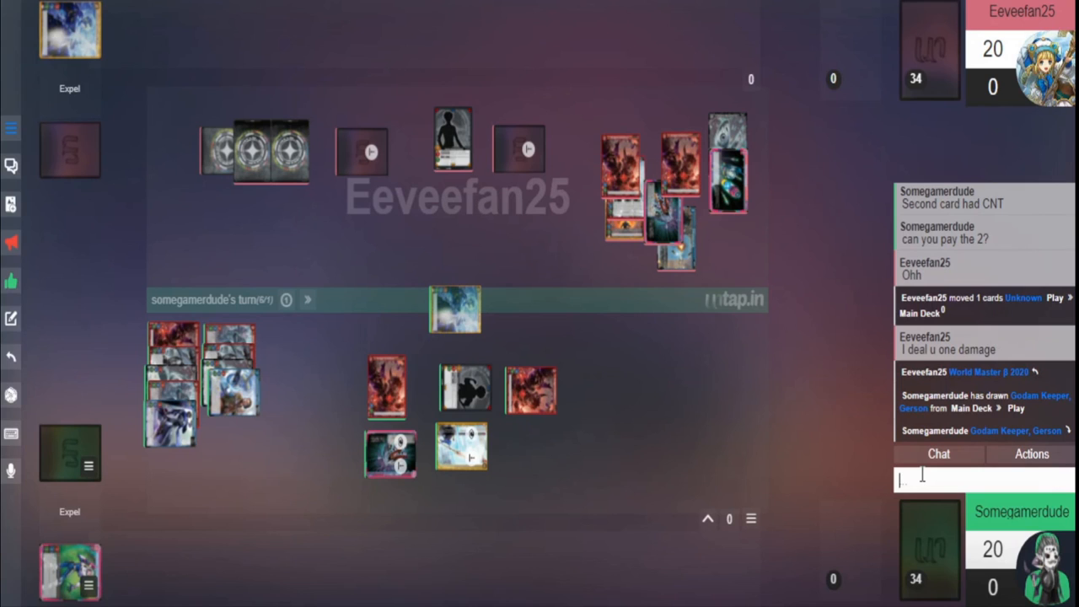
Send 'The event goes to grave, then the third dam is dealt' in chat
type("The")
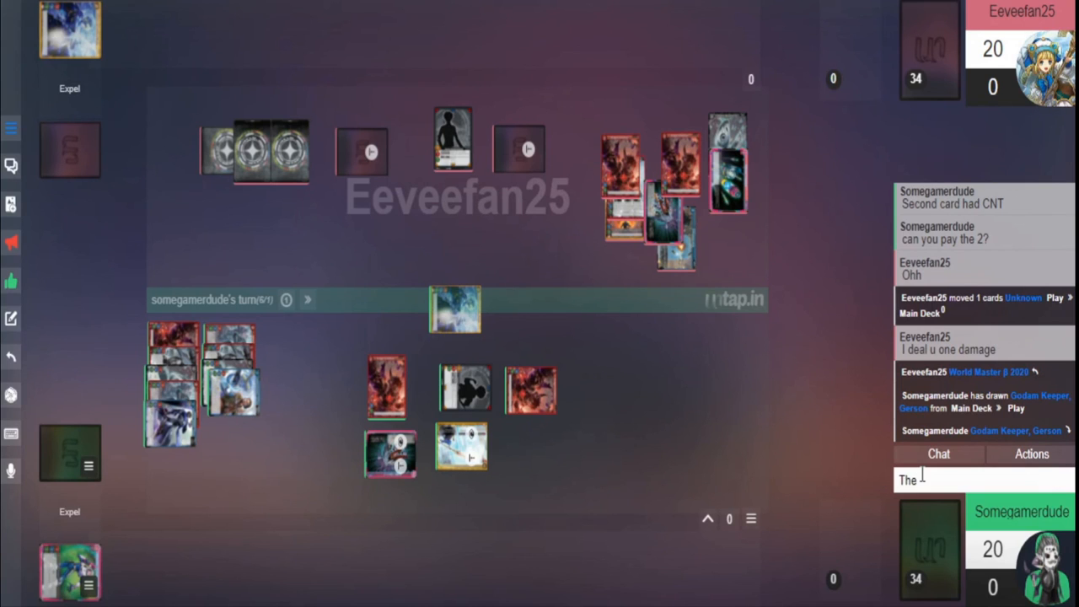
type("event goes to")
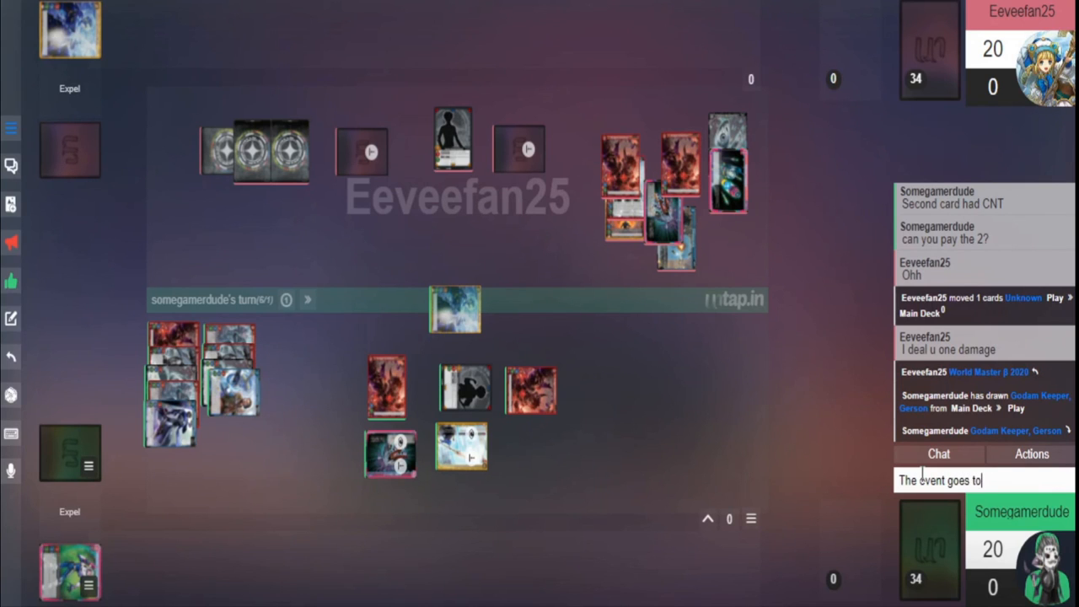
type("grave, then")
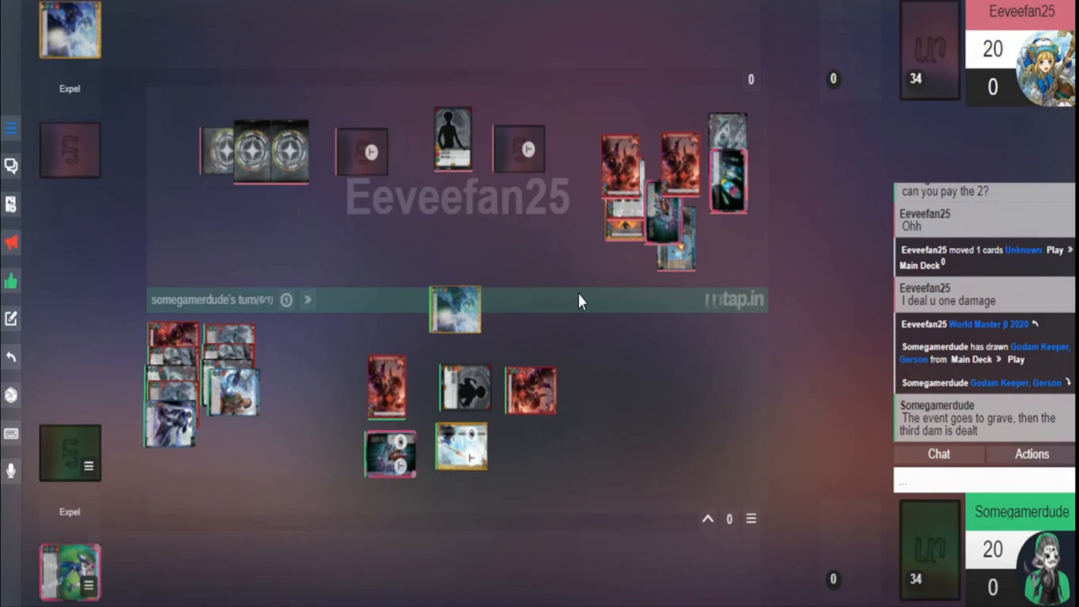
left_click(977, 479)
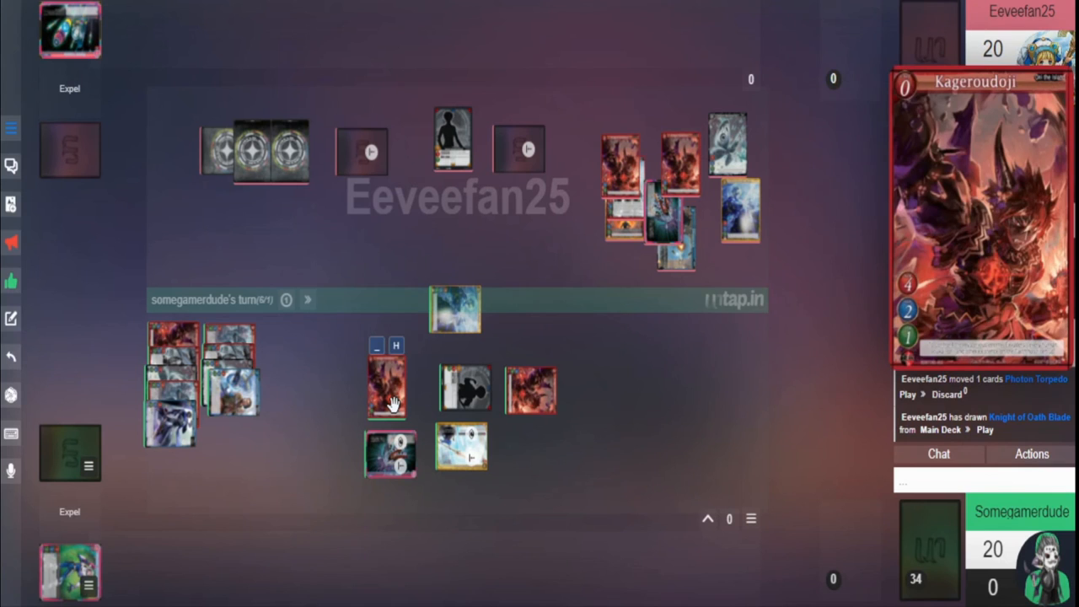
Shake the opponent's World Master 2020 card, then focus the chat input
right_click(451, 135)
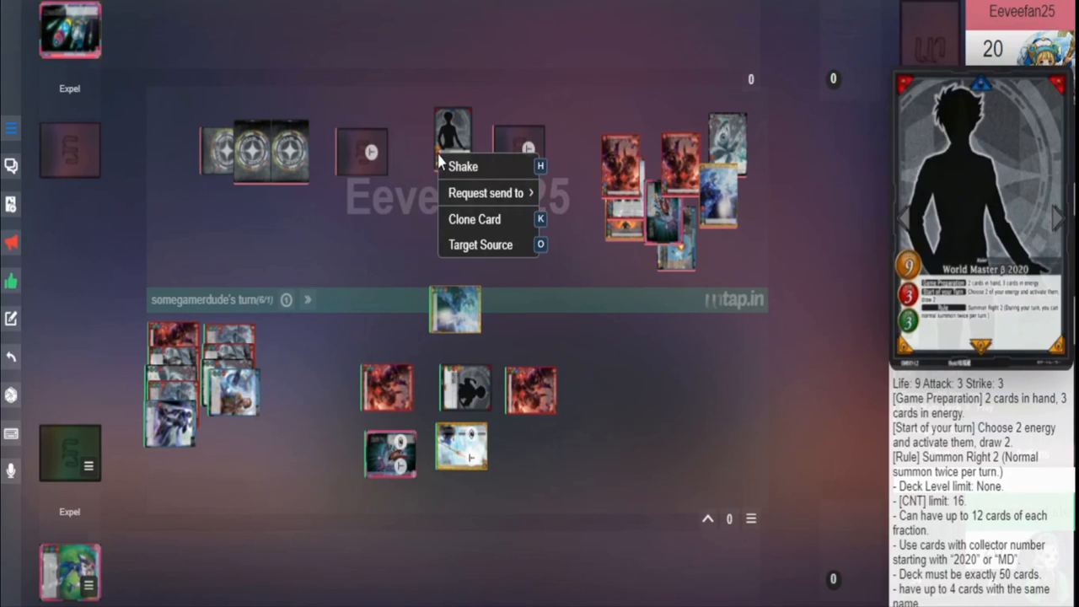
left_click(461, 165)
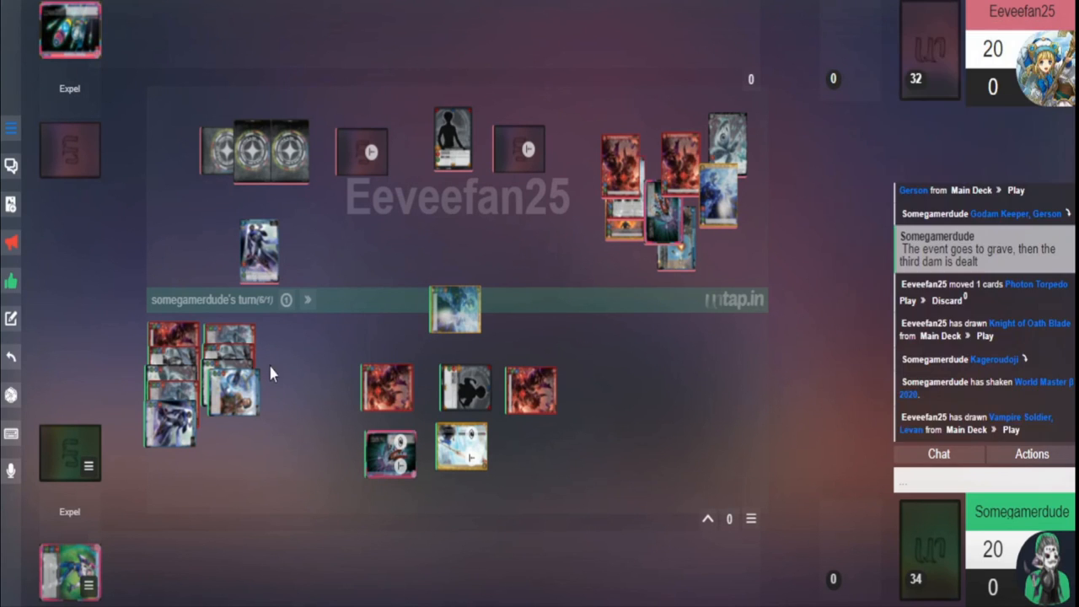
left_click(981, 479)
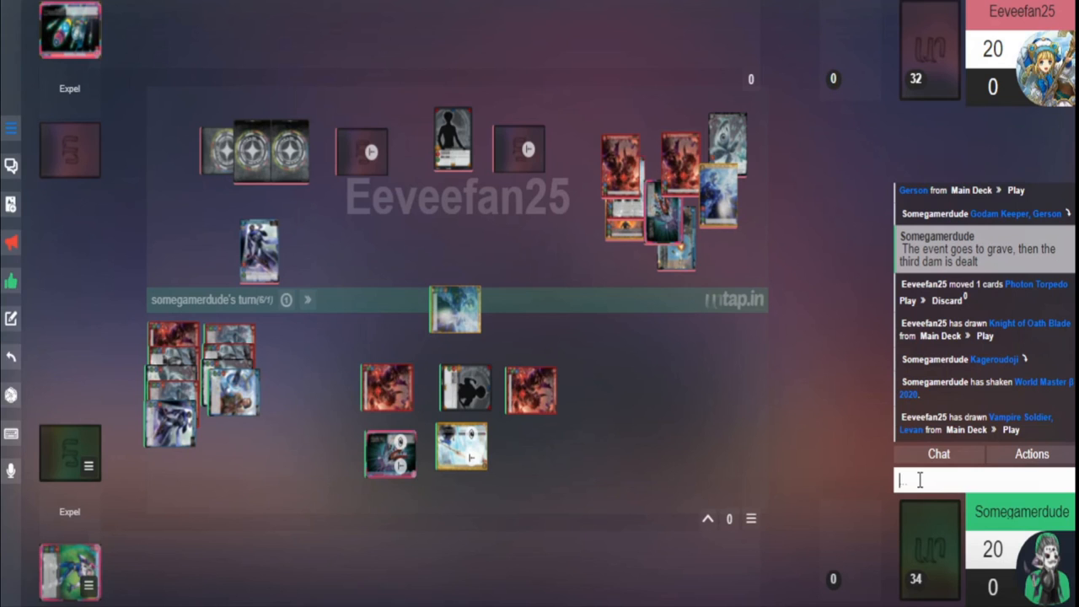